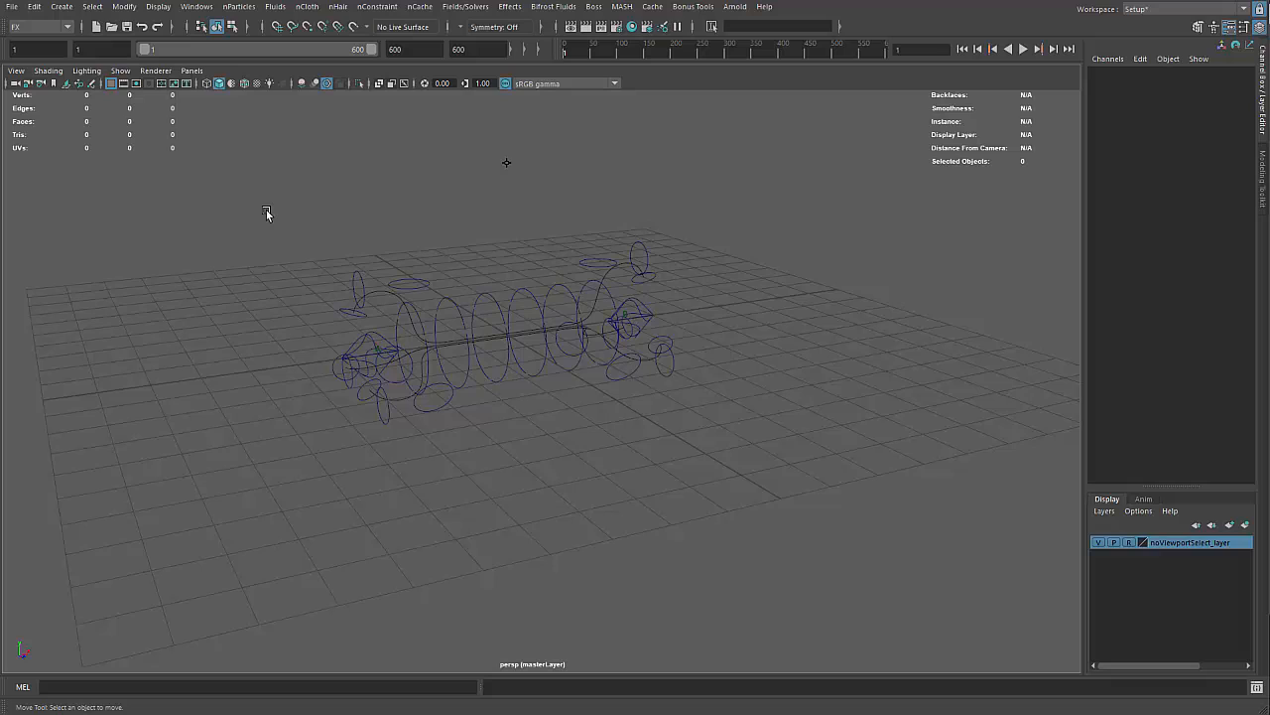
{"action": "mouse_move", "coordinate": [397, 236]}
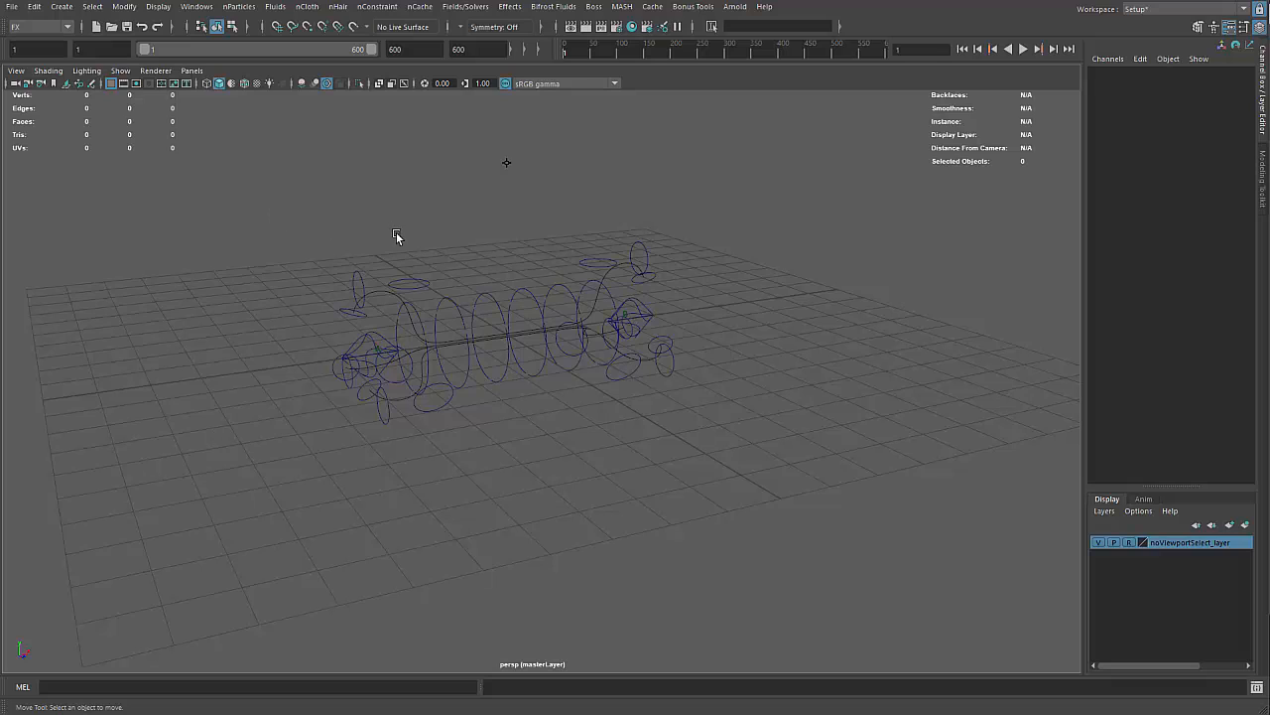
Step: Import the low-poly squirrel model and rolling ground terrain into the scene
{"action": "left_click", "coordinate": [506, 335]}
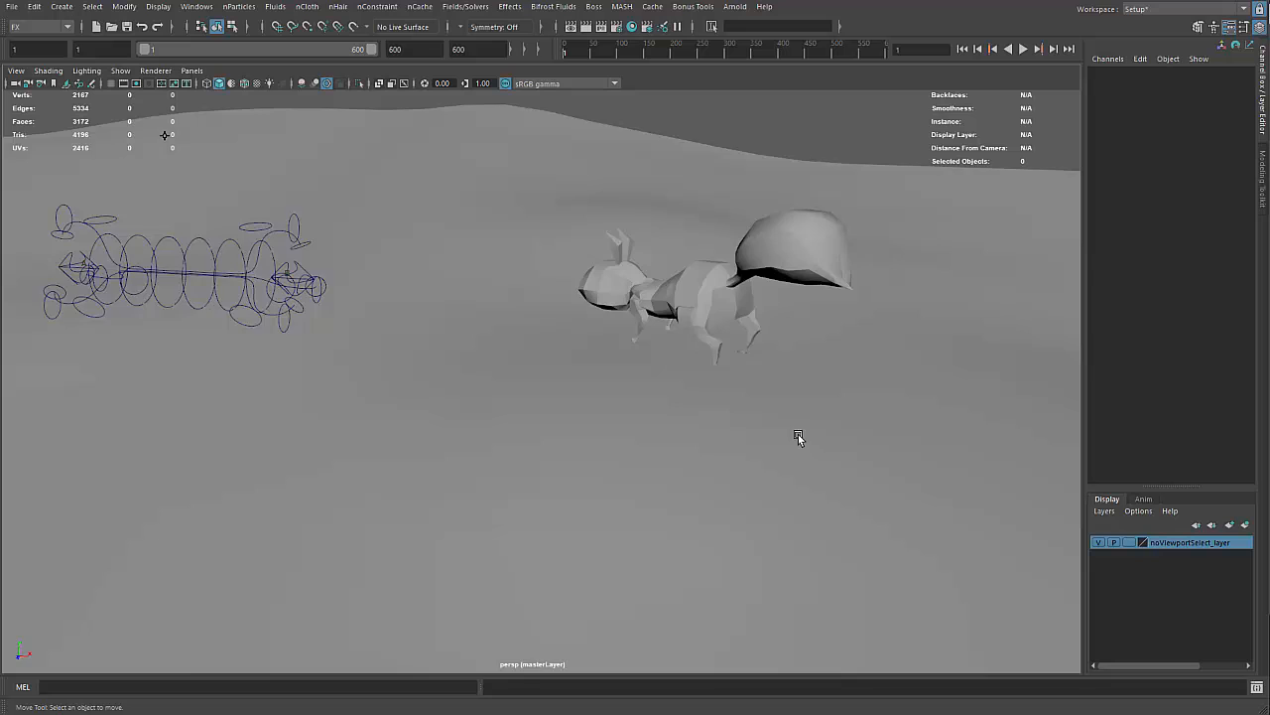
{"action": "left_click", "coordinate": [695, 277]}
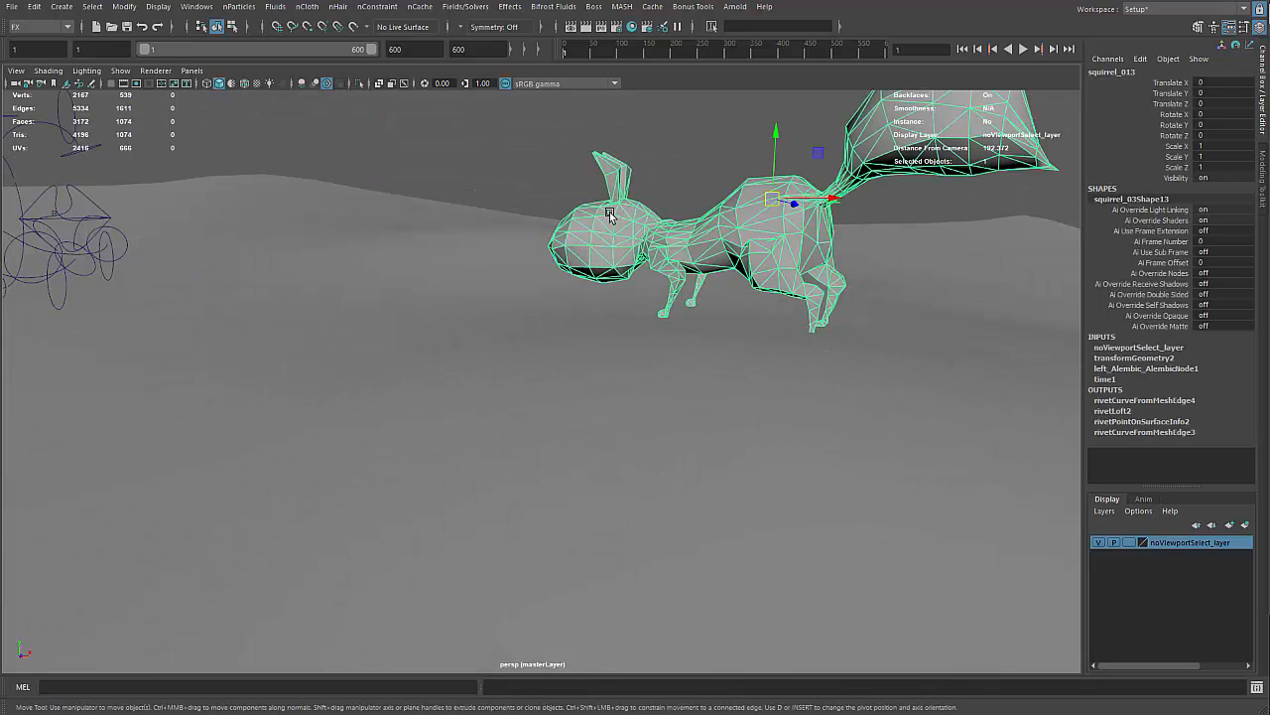
{"action": "key", "text": "5"}
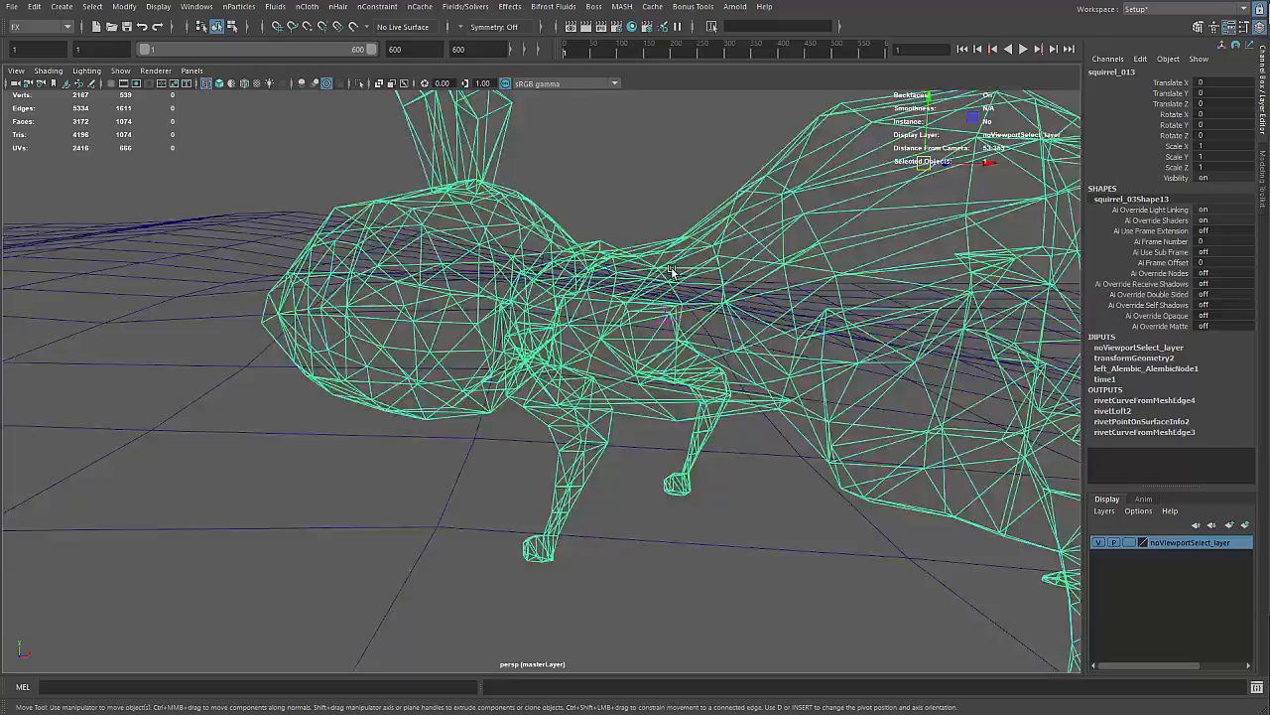
{"action": "left_click_drag", "start_coordinate": [670, 273], "coordinate": [794, 287]}
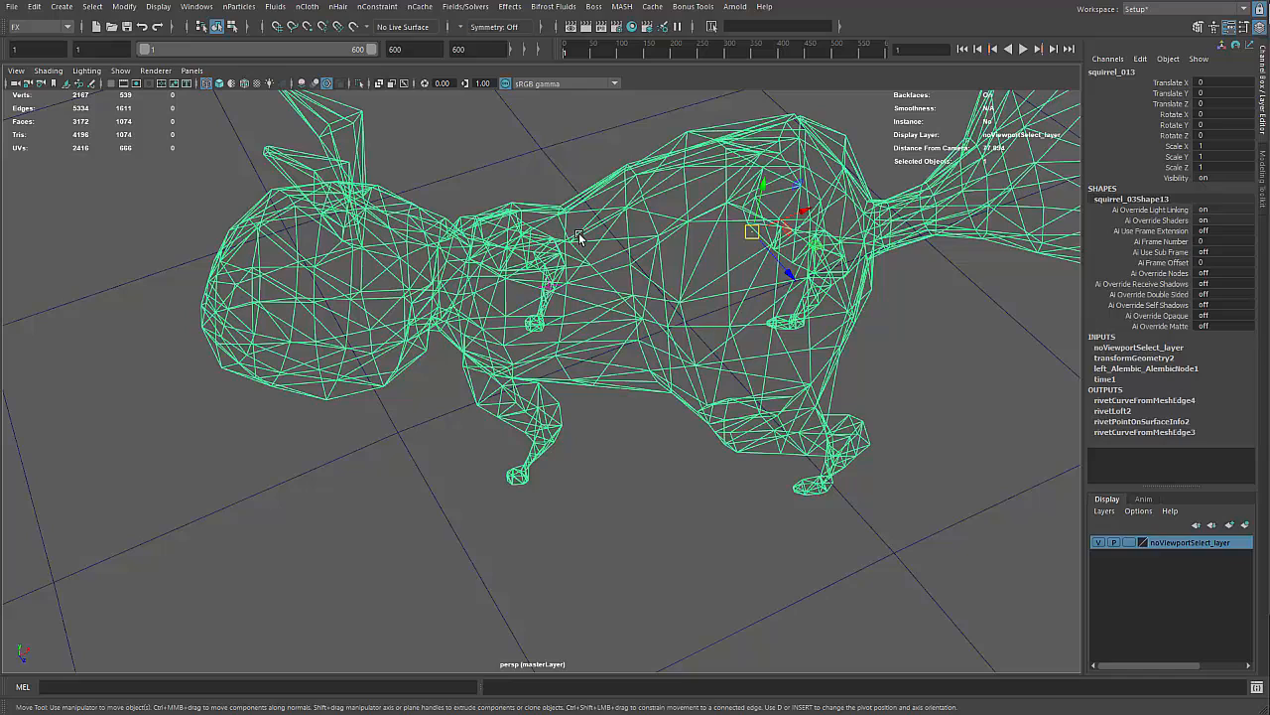
{"action": "key", "text": "5"}
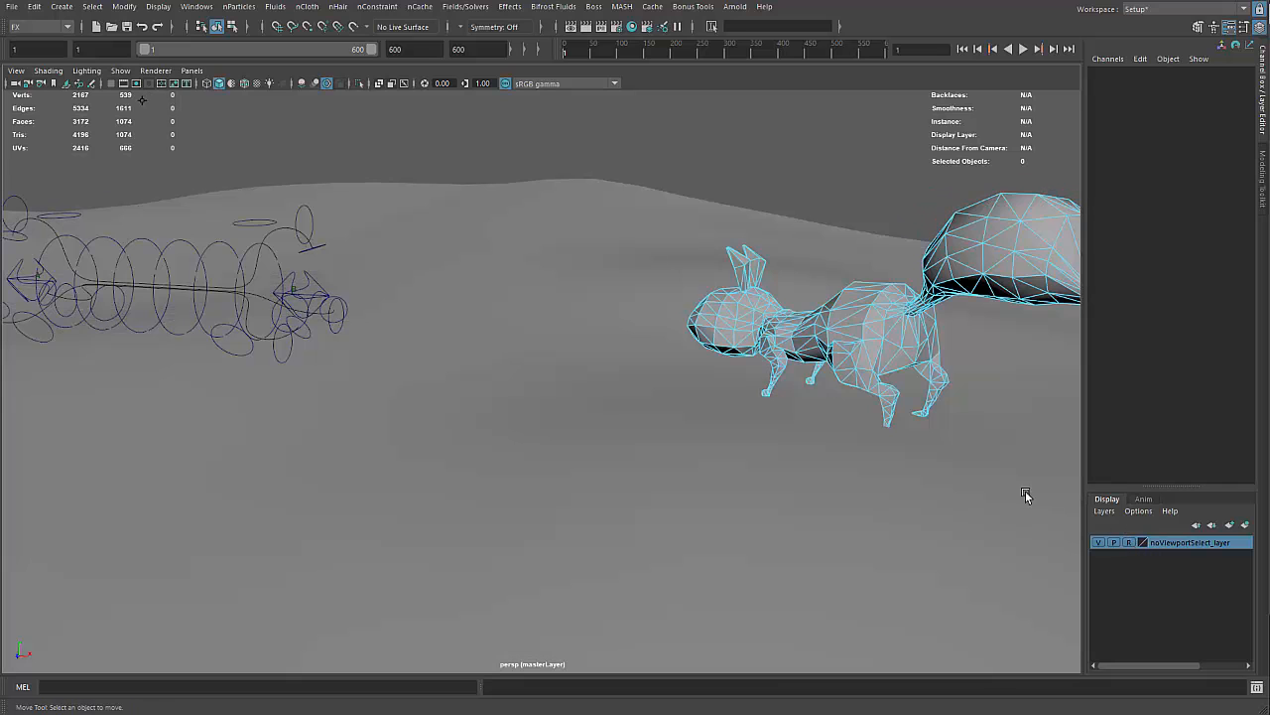
Step: Point-constrain the carrier end controls to squirrels A and B, including carrier_a
{"action": "left_click", "coordinate": [809, 343]}
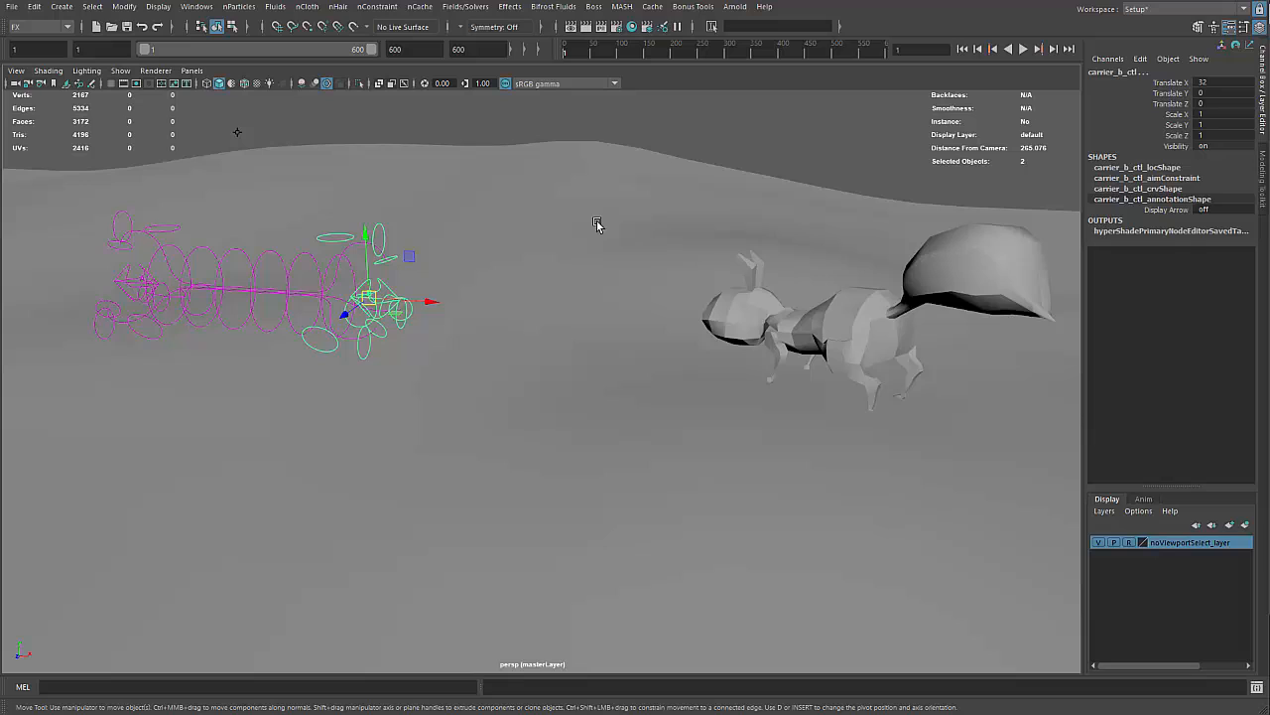
{"action": "key", "text": "space"}
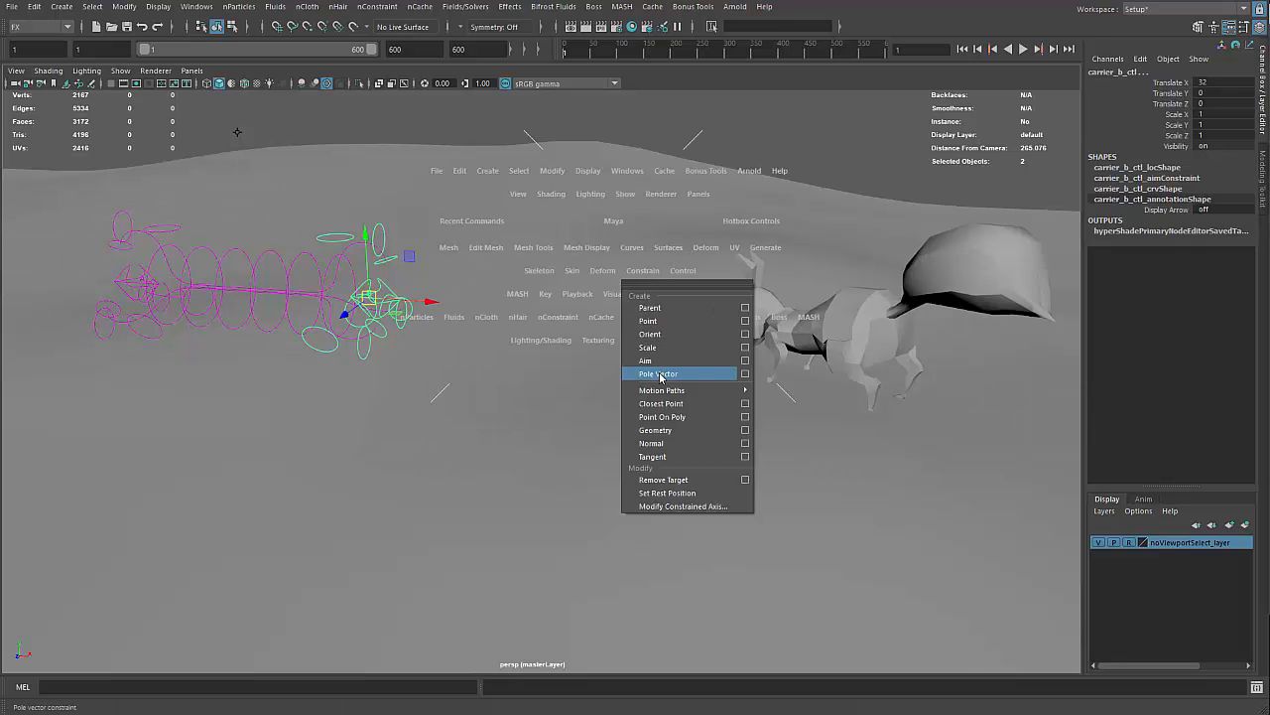
{"action": "mouse_move", "coordinate": [650, 333]}
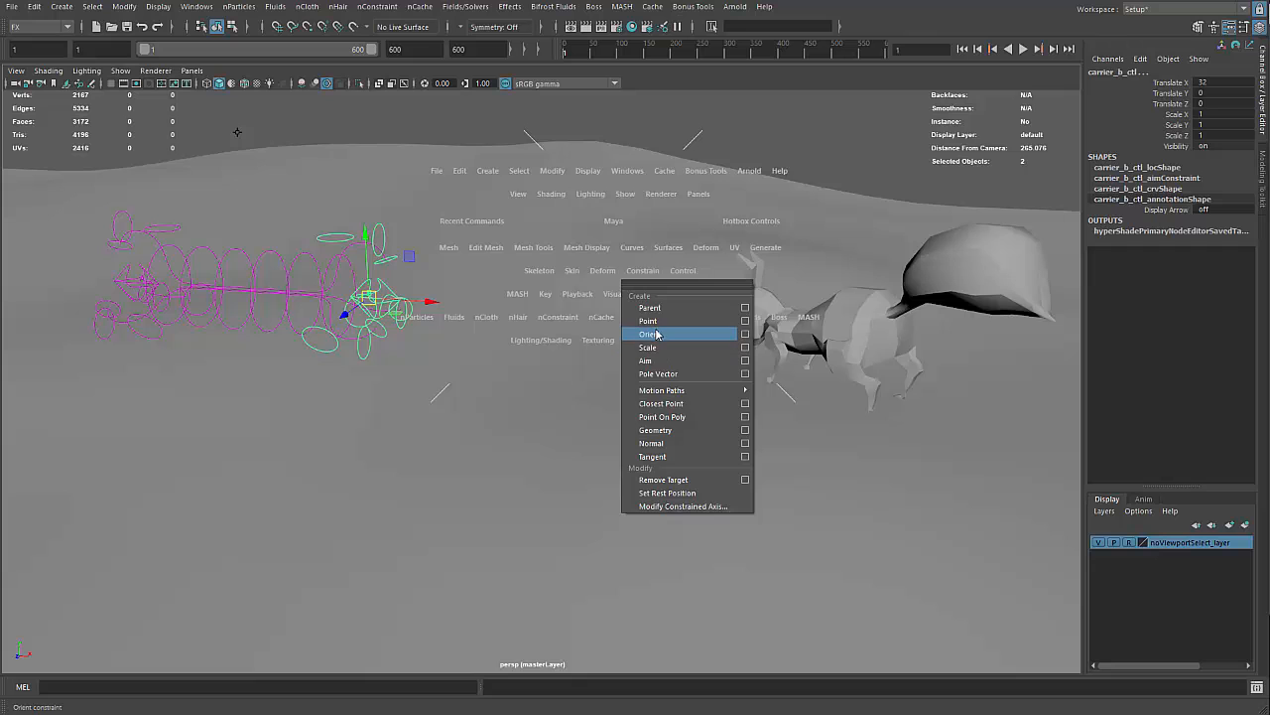
{"action": "left_click", "coordinate": [648, 320]}
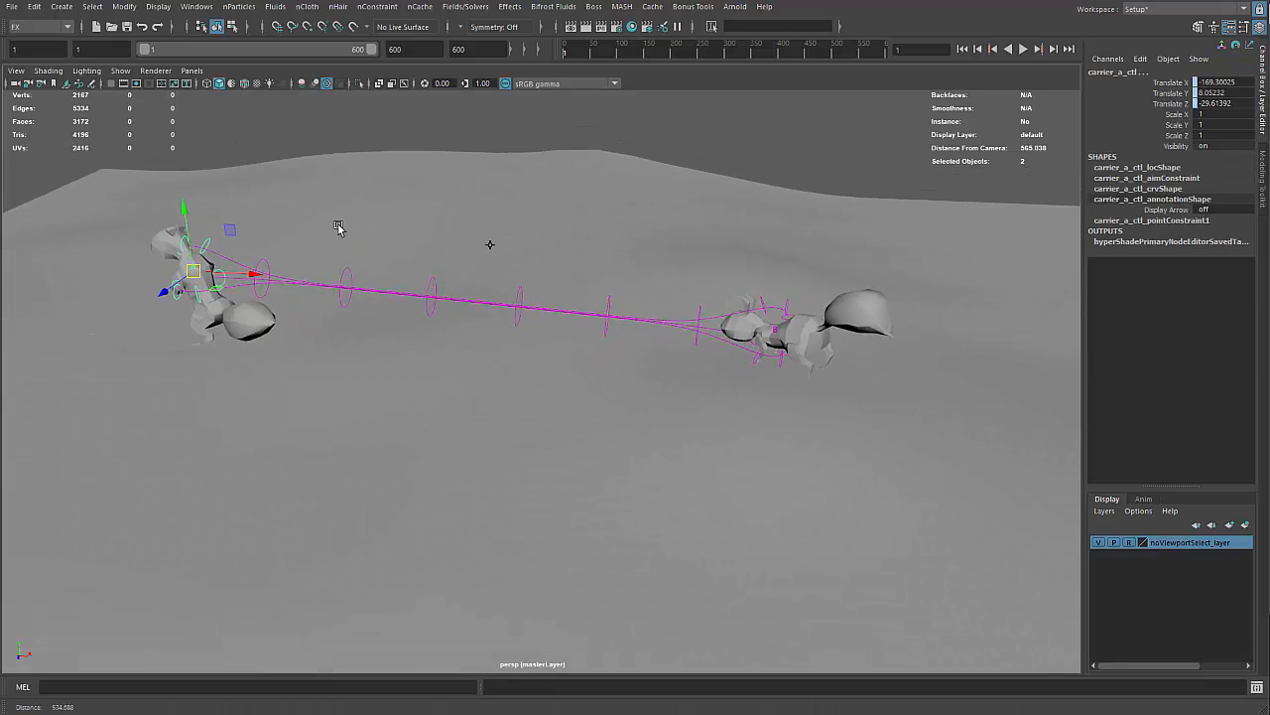
{"action": "left_click", "coordinate": [1023, 48]}
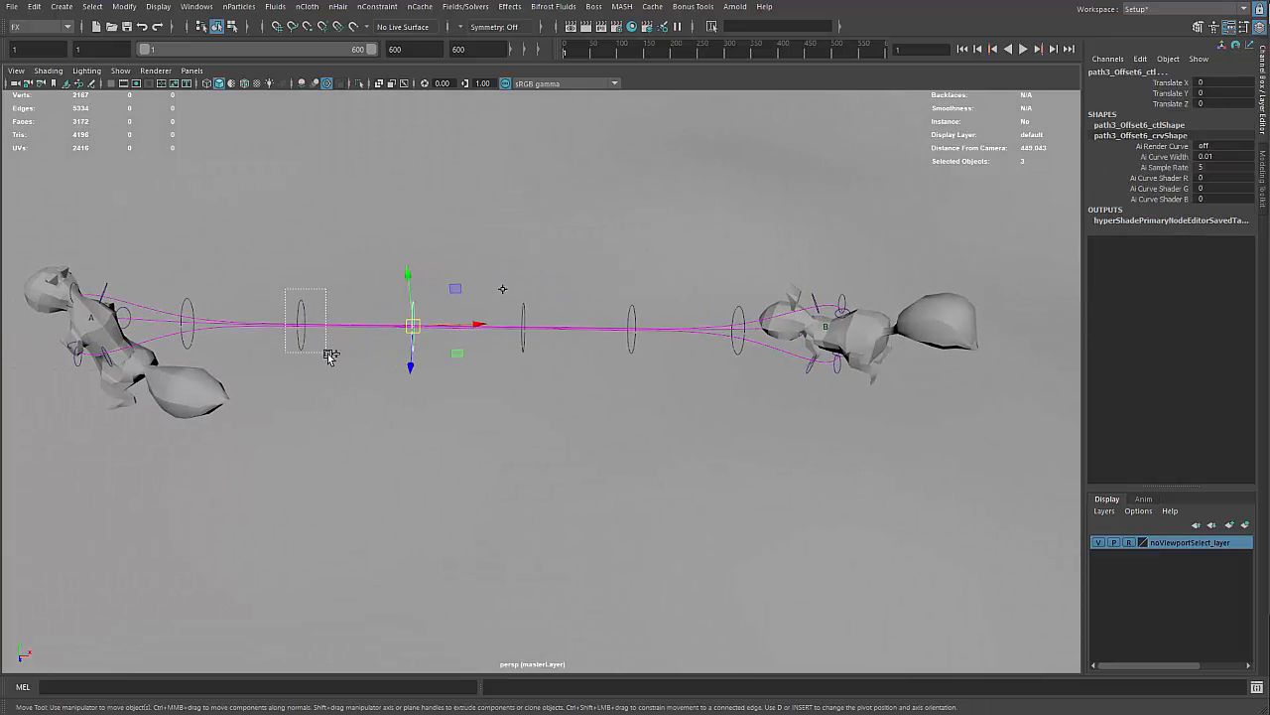
Step: Move path1, path2 and path3 offset controls to squirrel B's head, neck and chest
{"action": "left_click_drag", "start_coordinate": [409, 327], "coordinate": [302, 303]}
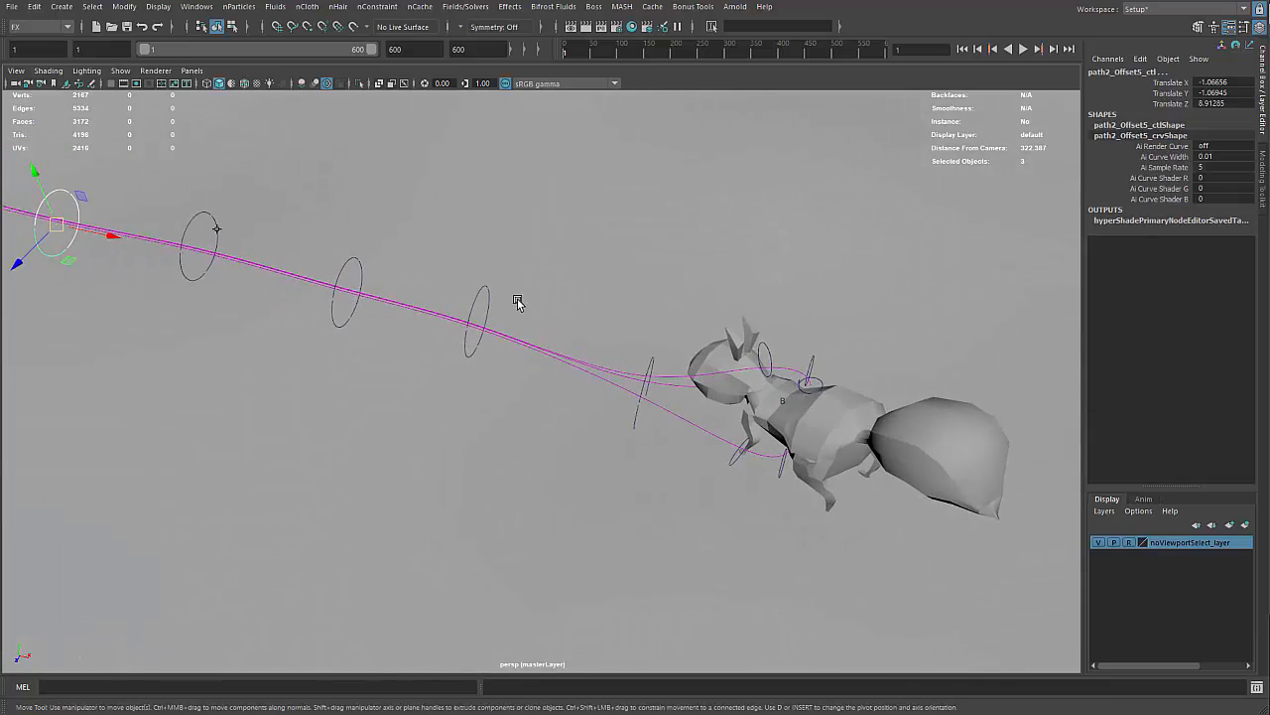
{"action": "left_click_drag", "start_coordinate": [516, 303], "coordinate": [695, 263]}
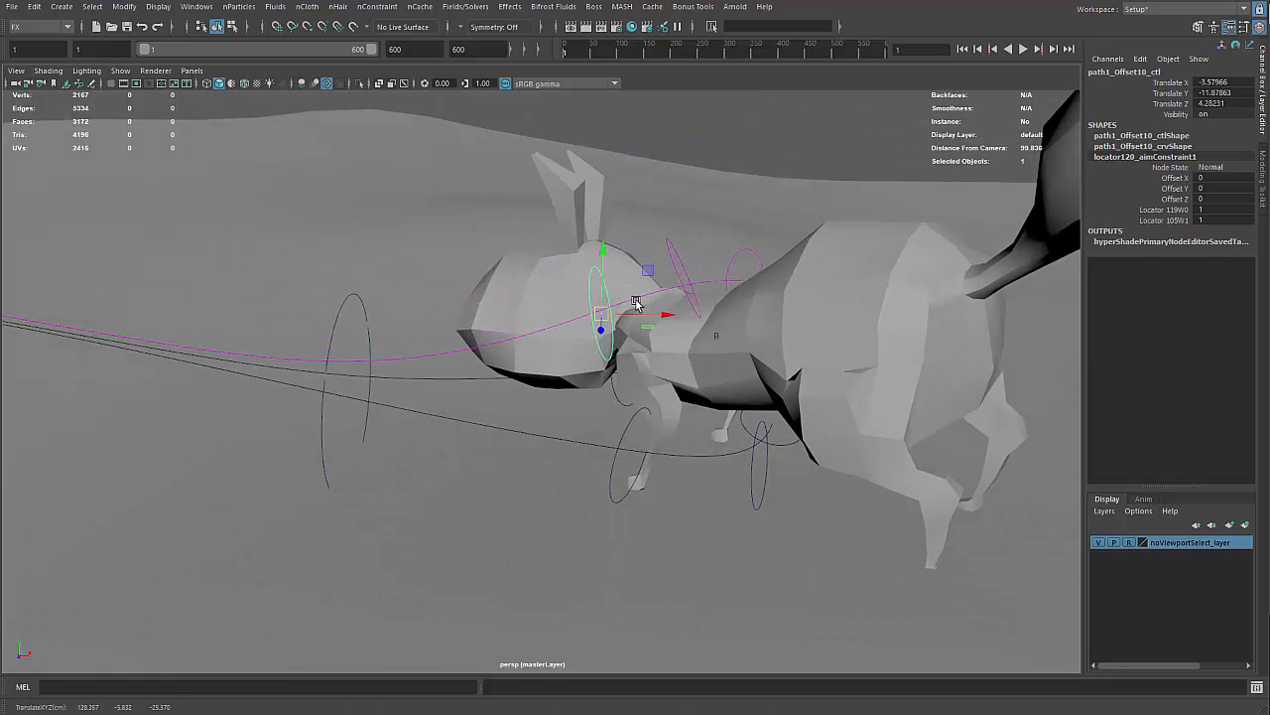
{"action": "left_click_drag", "start_coordinate": [636, 298], "coordinate": [755, 318]}
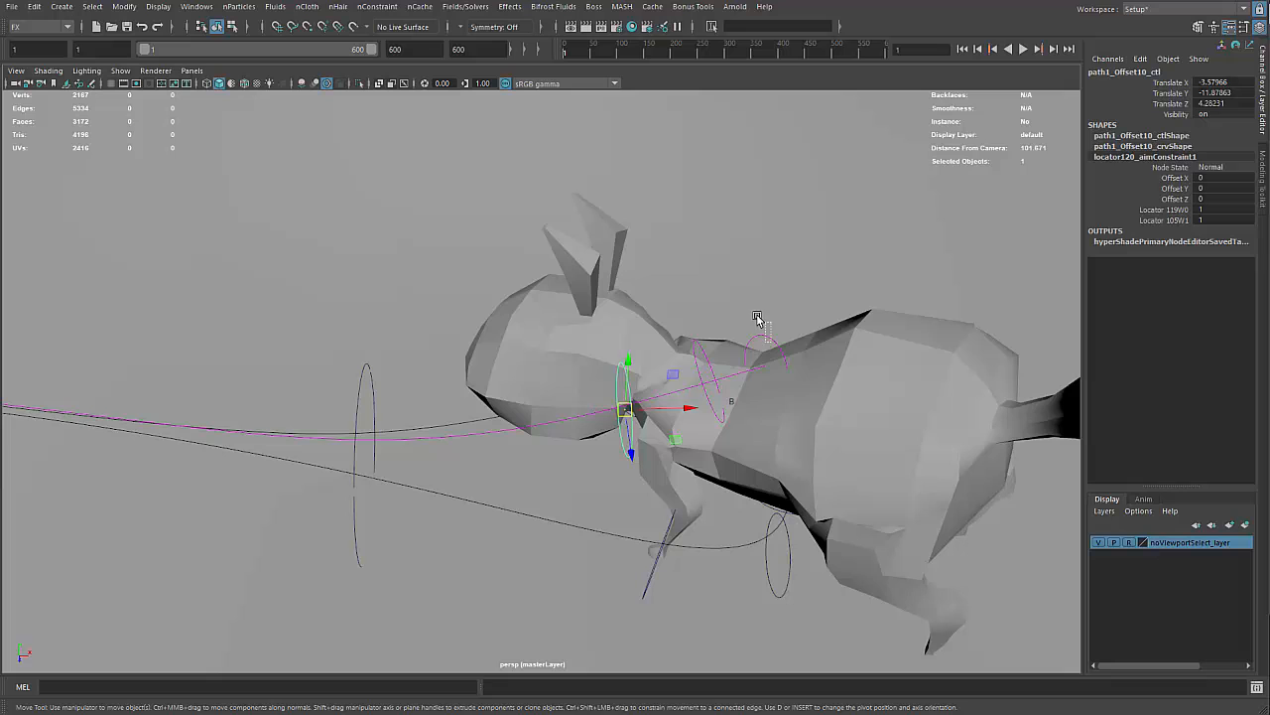
{"action": "left_click_drag", "start_coordinate": [630, 407], "coordinate": [754, 431]}
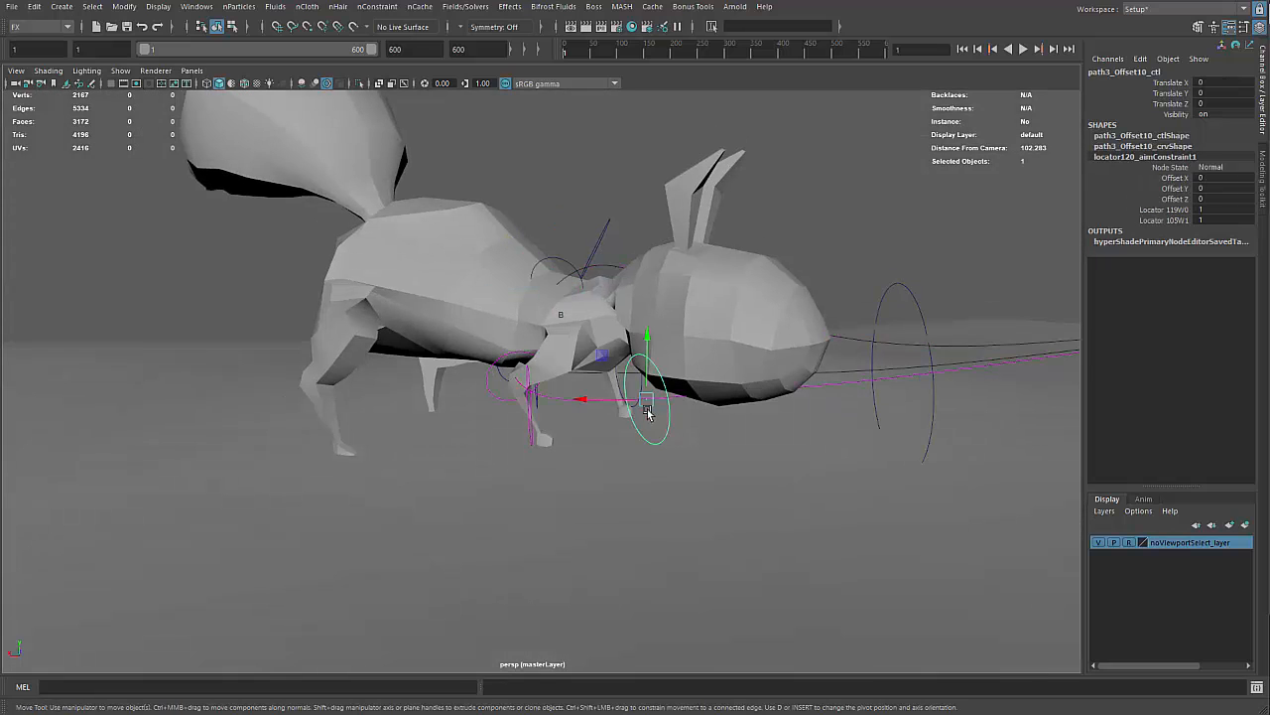
{"action": "left_click_drag", "start_coordinate": [645, 396], "coordinate": [719, 397]}
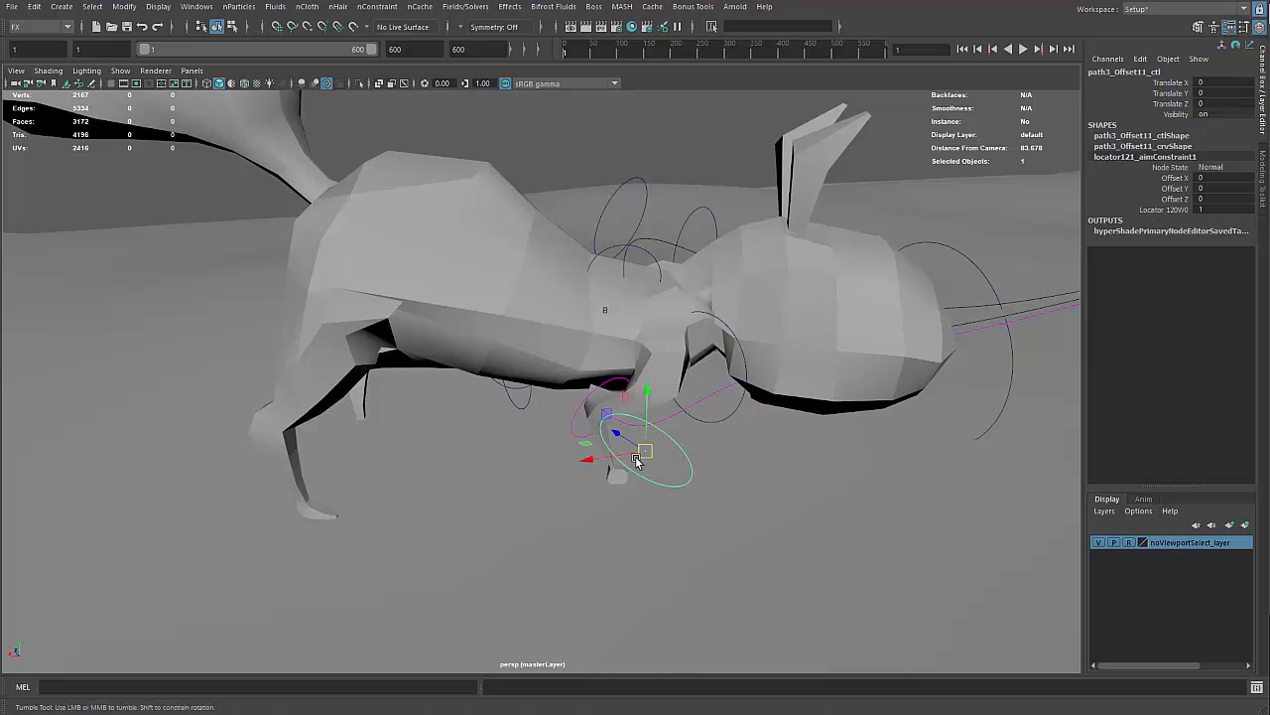
Step: Inspect the curve paths around squirrel B's legs and close the reference image viewer
{"action": "left_click_drag", "start_coordinate": [635, 457], "coordinate": [555, 476]}
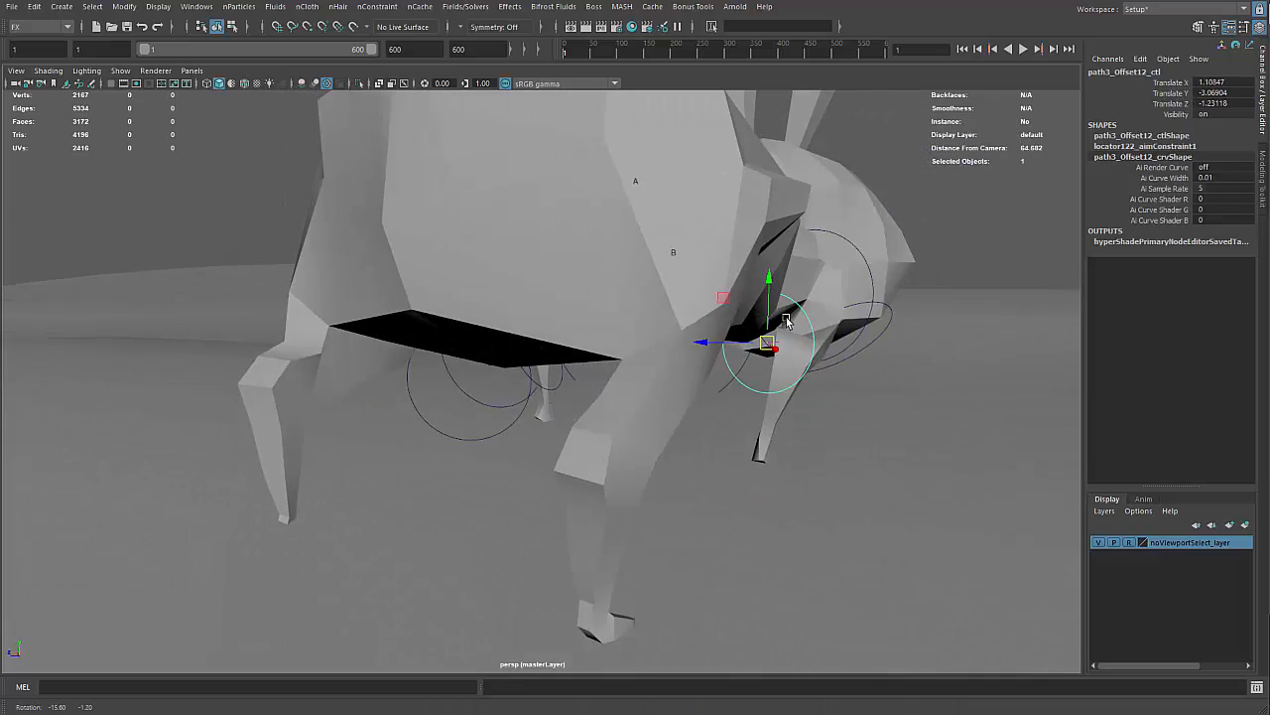
{"action": "left_click_drag", "start_coordinate": [784, 318], "coordinate": [983, 372]}
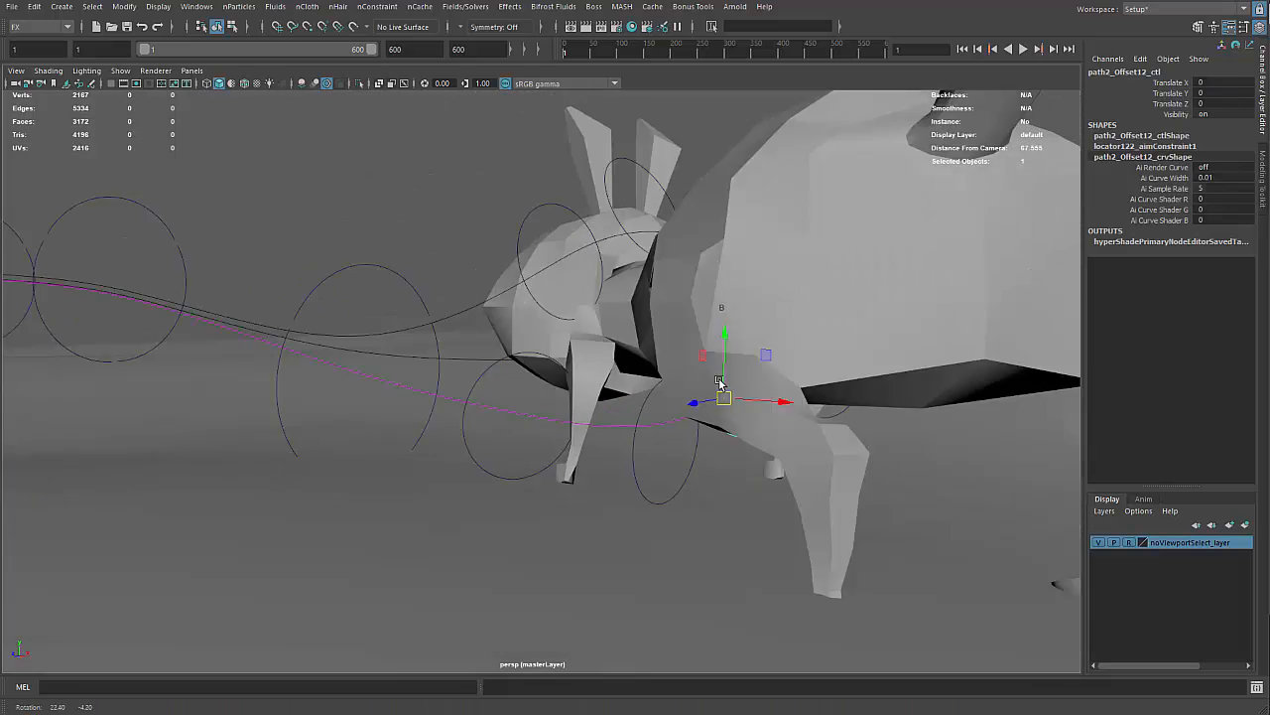
{"action": "left_click_drag", "start_coordinate": [722, 397], "coordinate": [794, 362]}
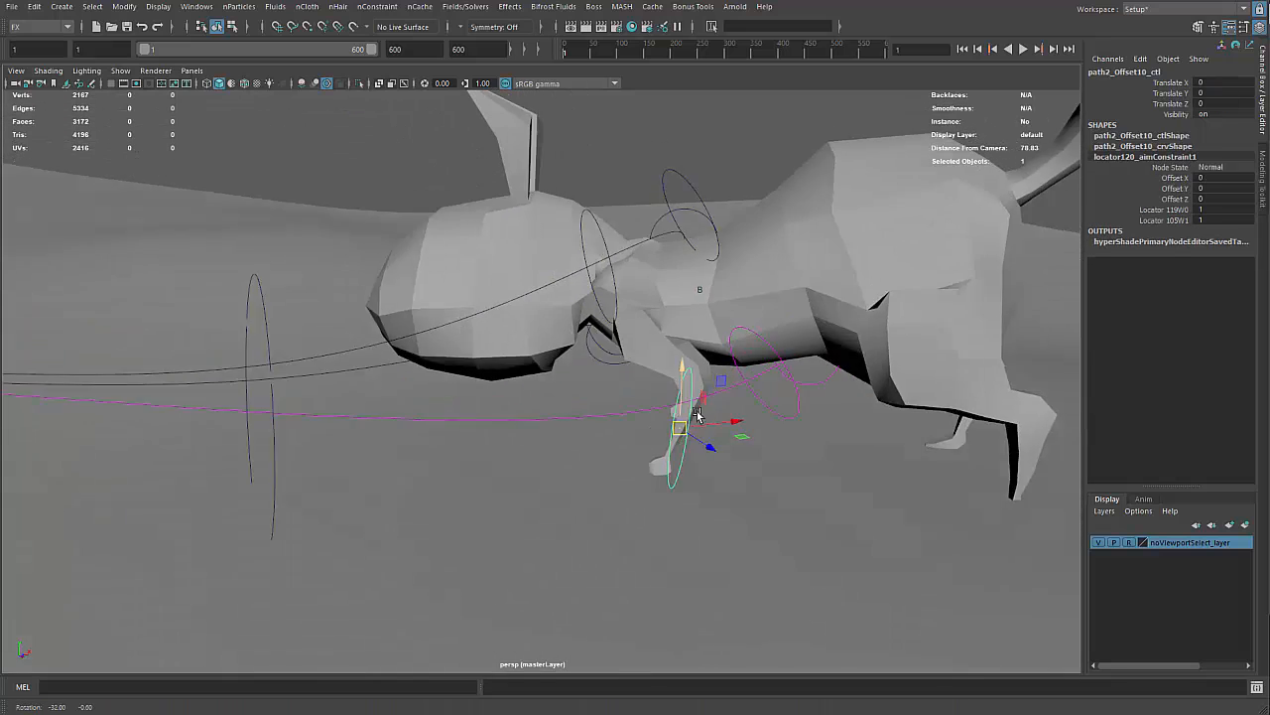
{"action": "left_click_drag", "start_coordinate": [694, 412], "coordinate": [665, 318]}
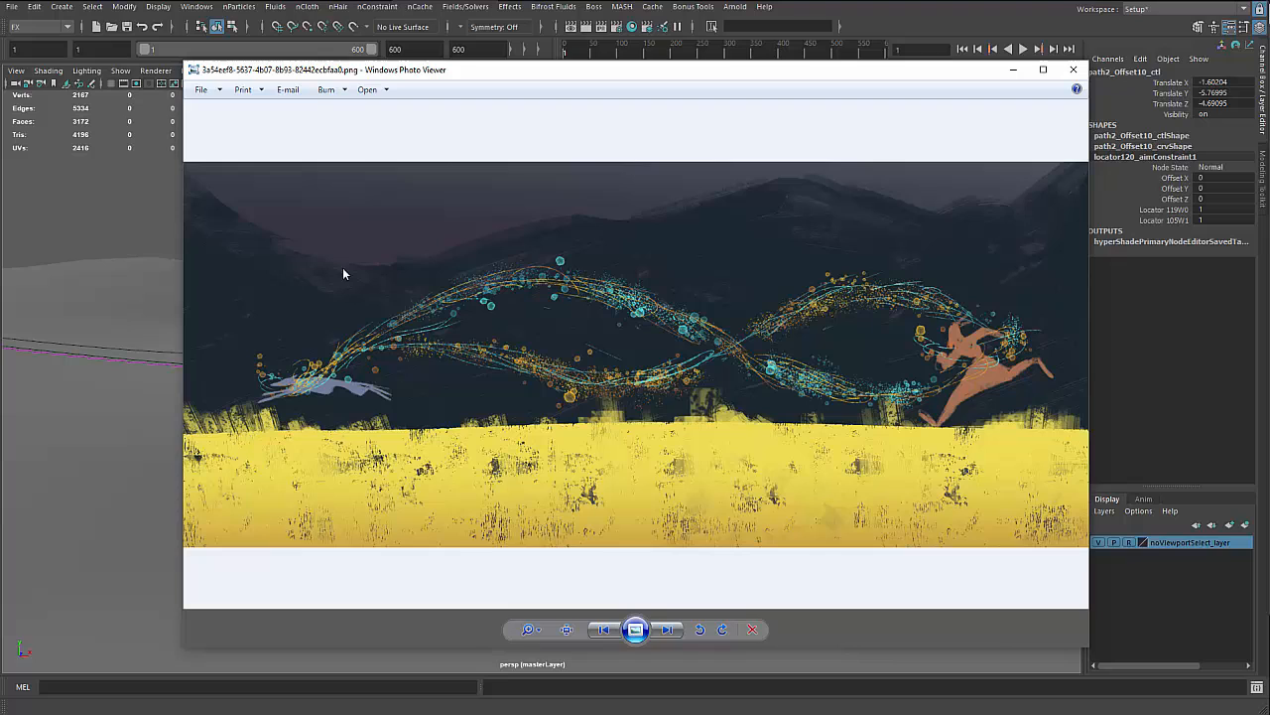
{"action": "mouse_move", "coordinate": [641, 370]}
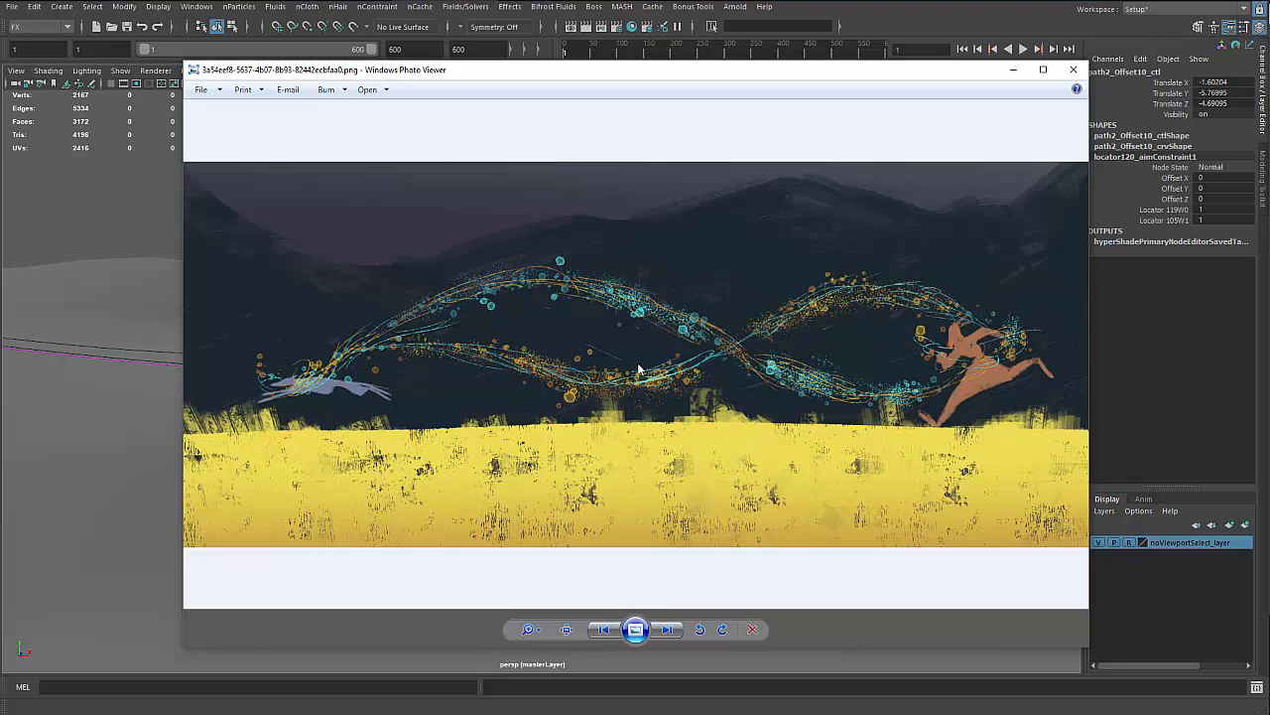
{"action": "left_click", "coordinate": [1073, 70]}
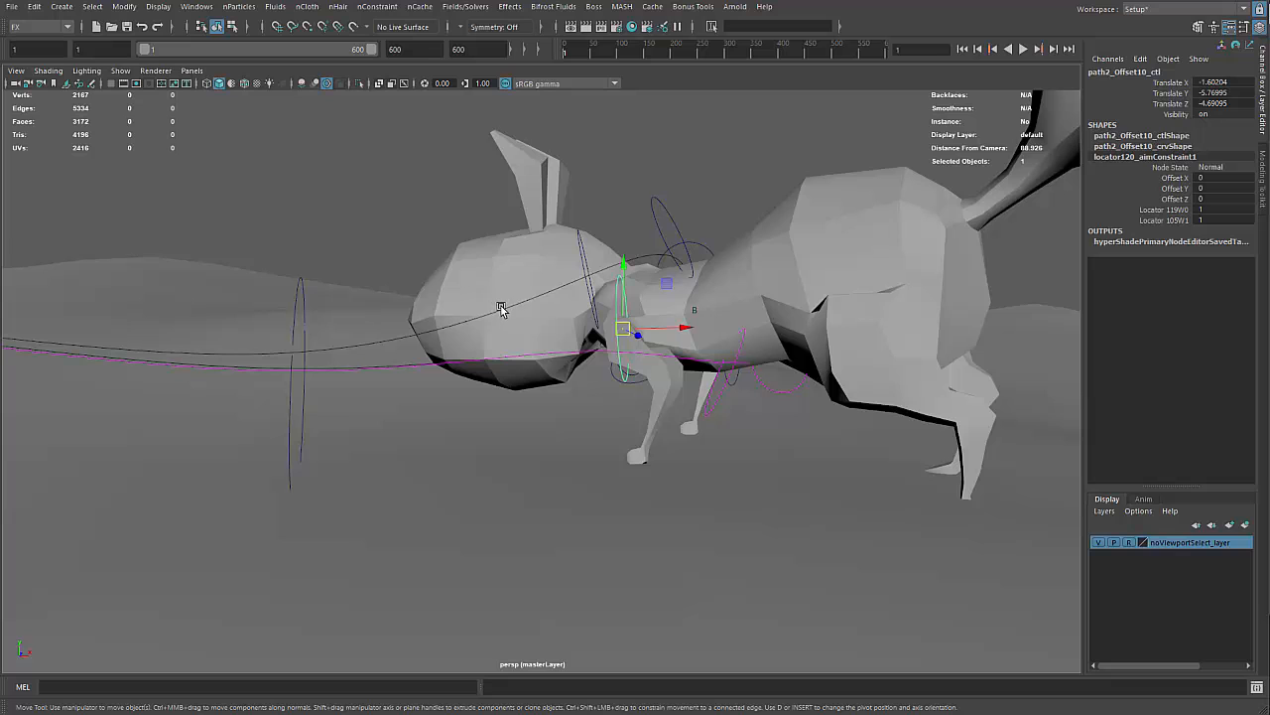
Step: Reposition the path2 offset control at squirrel B's neck and near its front leg
{"action": "left_click_drag", "start_coordinate": [502, 308], "coordinate": [508, 295]}
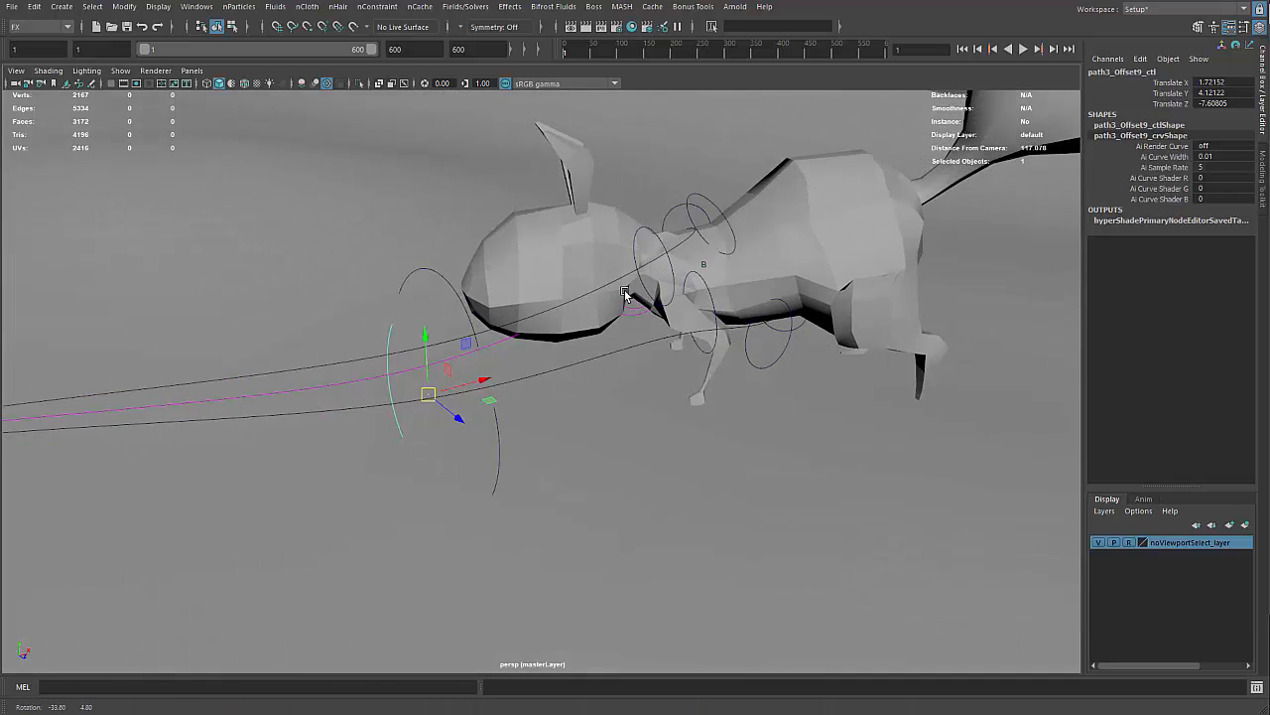
{"action": "left_click_drag", "start_coordinate": [625, 292], "coordinate": [571, 293]}
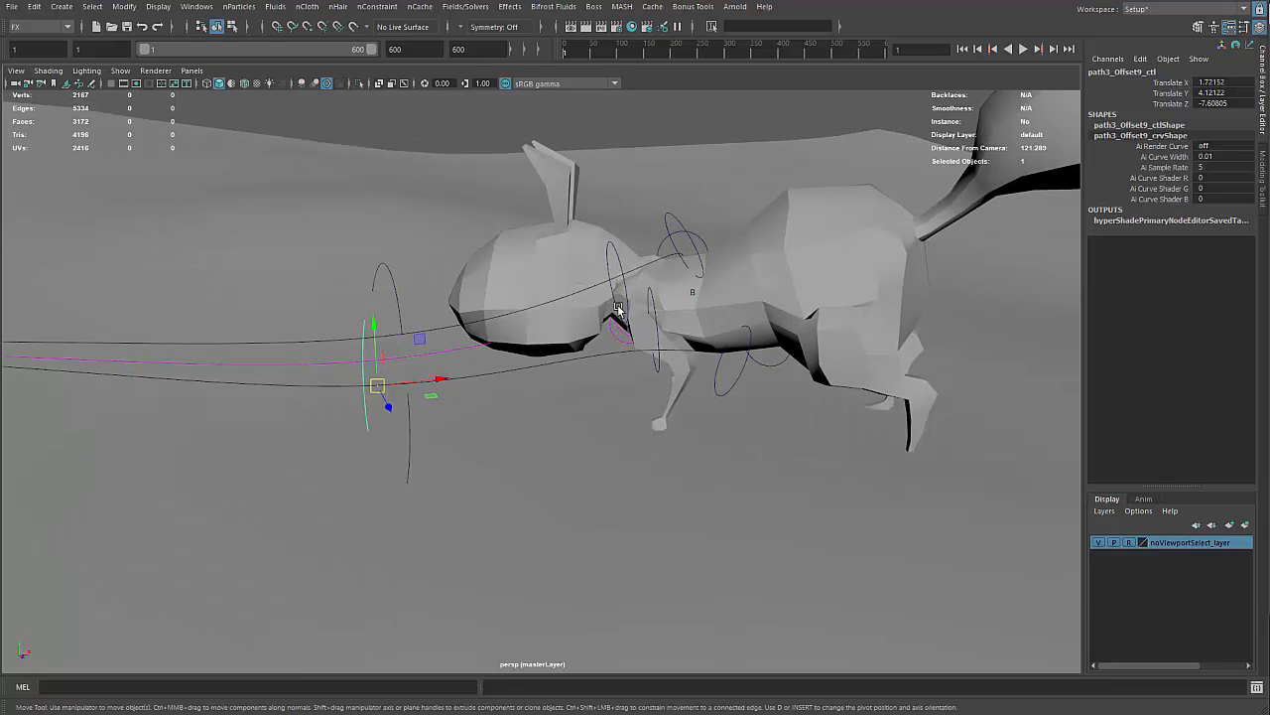
{"action": "mouse_move", "coordinate": [606, 284]}
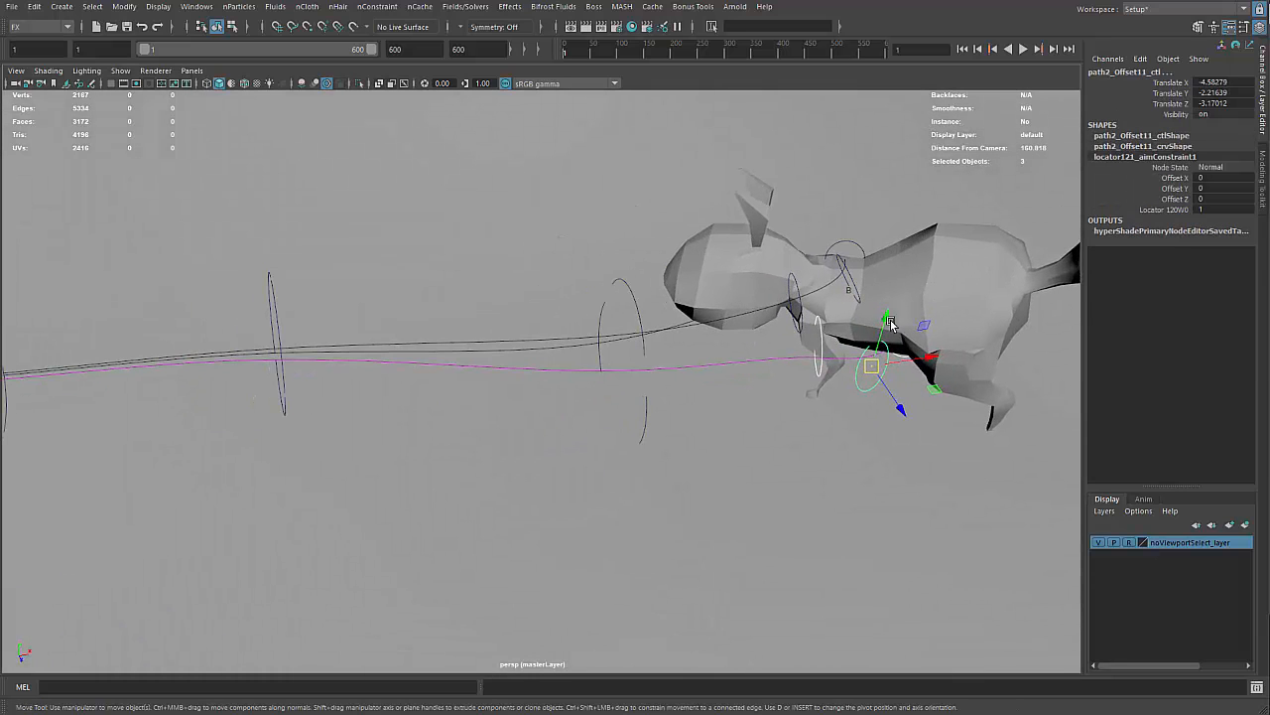
{"action": "left_click_drag", "start_coordinate": [888, 323], "coordinate": [705, 382]}
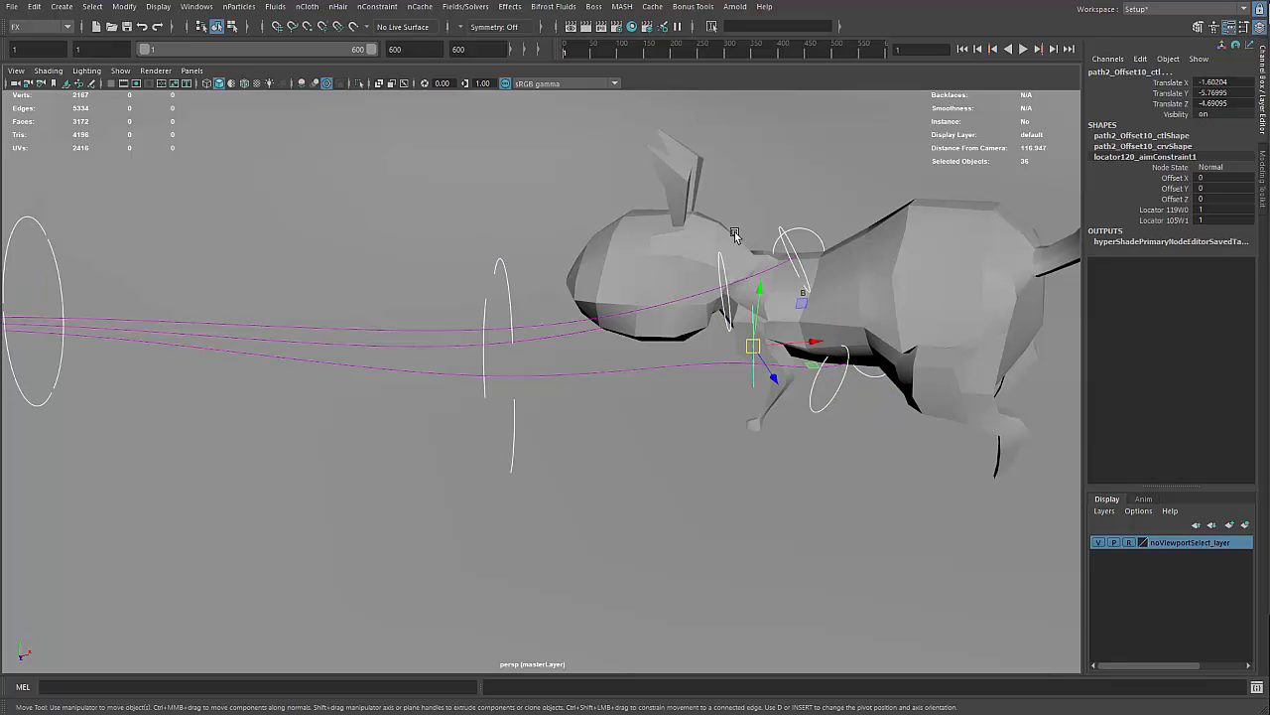
Step: Key Translate X, Y and Z on the selected path offset controls
{"action": "right_click", "coordinate": [1169, 83]}
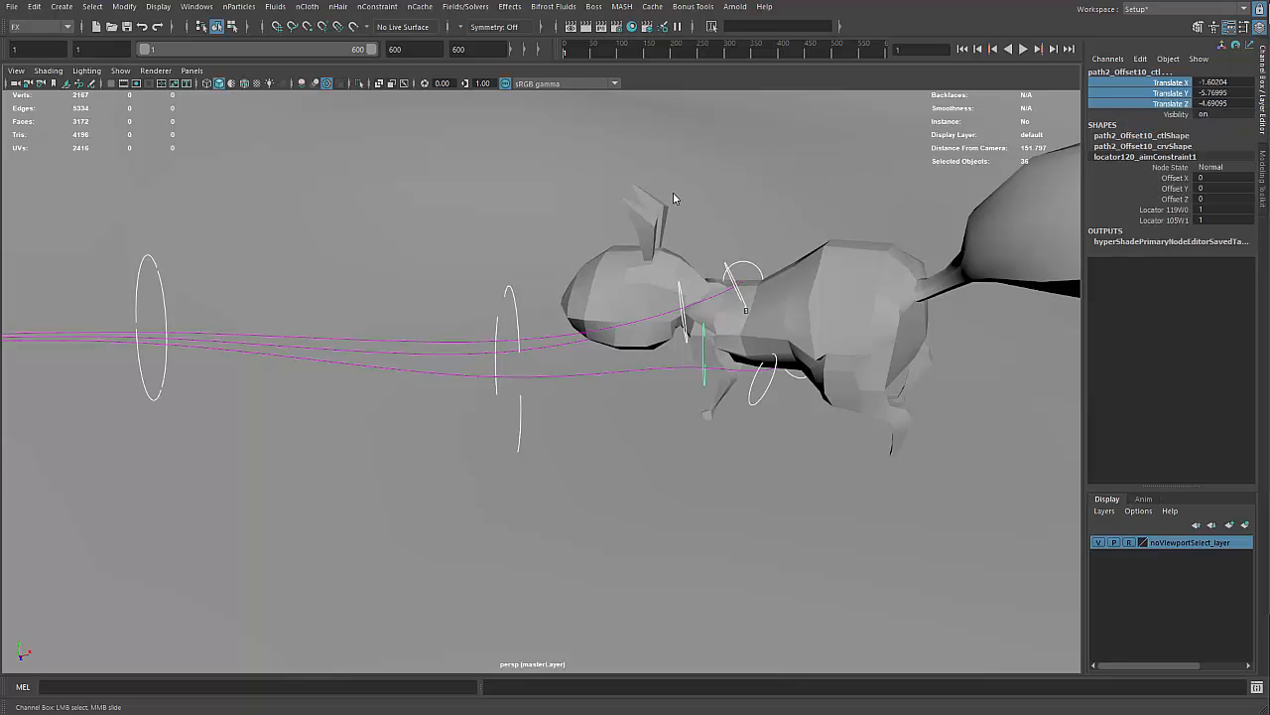
{"action": "left_click_drag", "start_coordinate": [674, 199], "coordinate": [566, 227]}
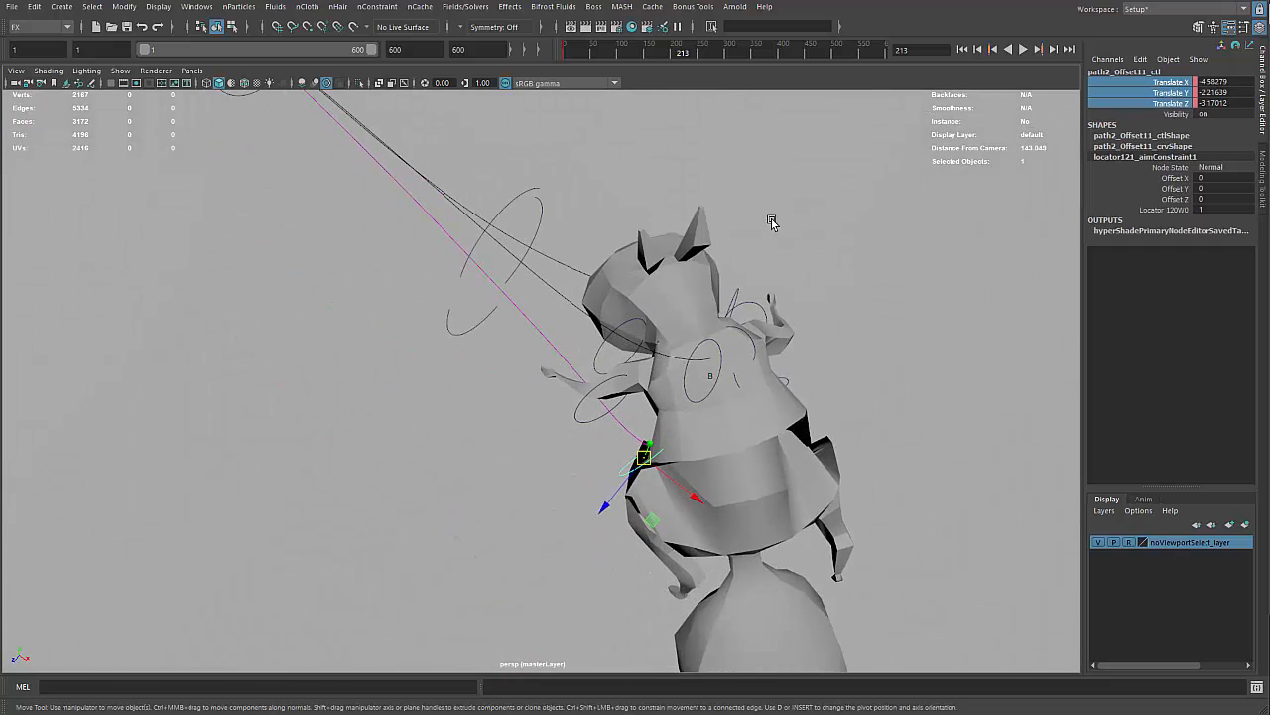
Step: Adjust path2 and path3 offset controls on squirrel B's belly, chest and beside its head
{"action": "left_click_drag", "start_coordinate": [645, 456], "coordinate": [661, 453]}
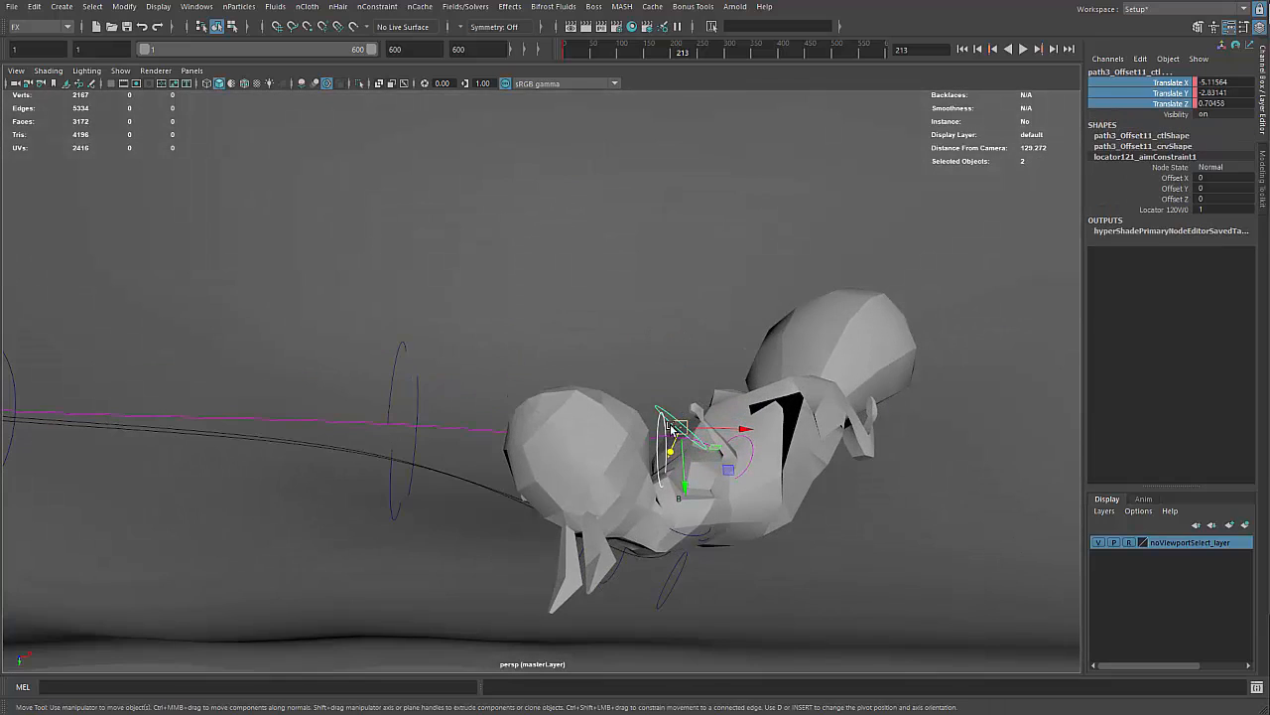
{"action": "left_click_drag", "start_coordinate": [670, 426], "coordinate": [606, 367]}
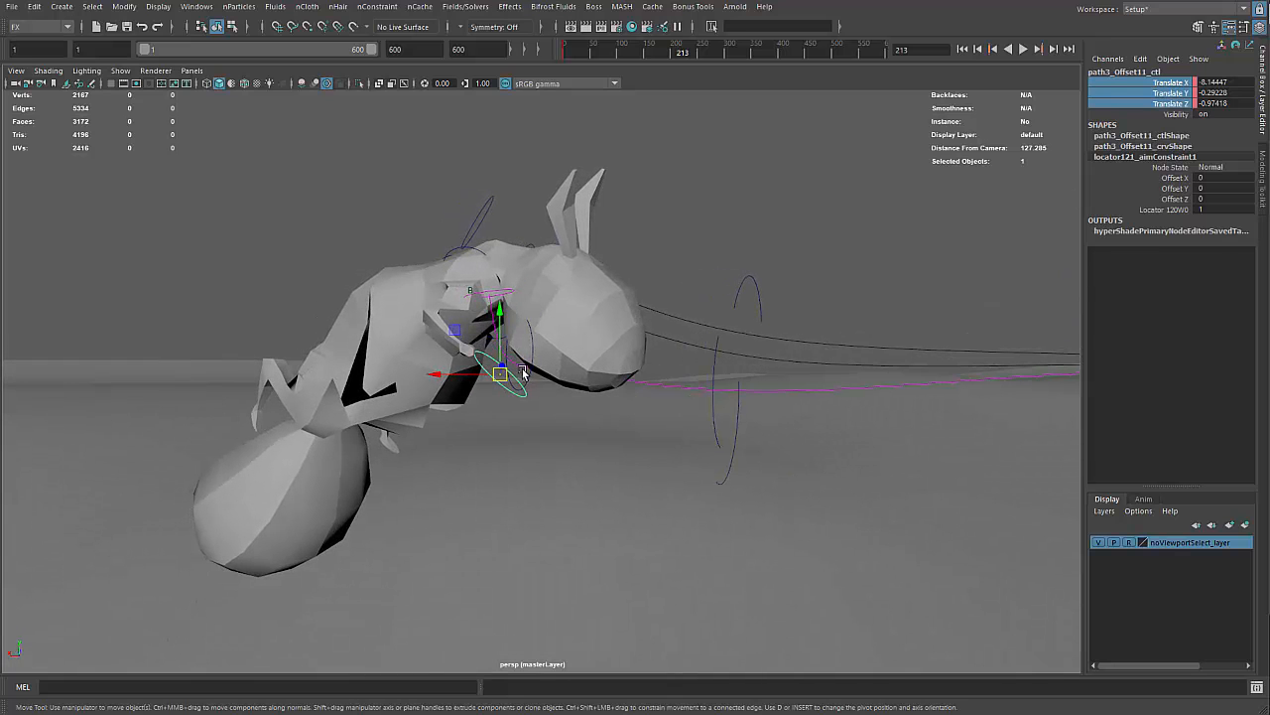
{"action": "left_click_drag", "start_coordinate": [501, 372], "coordinate": [518, 328]}
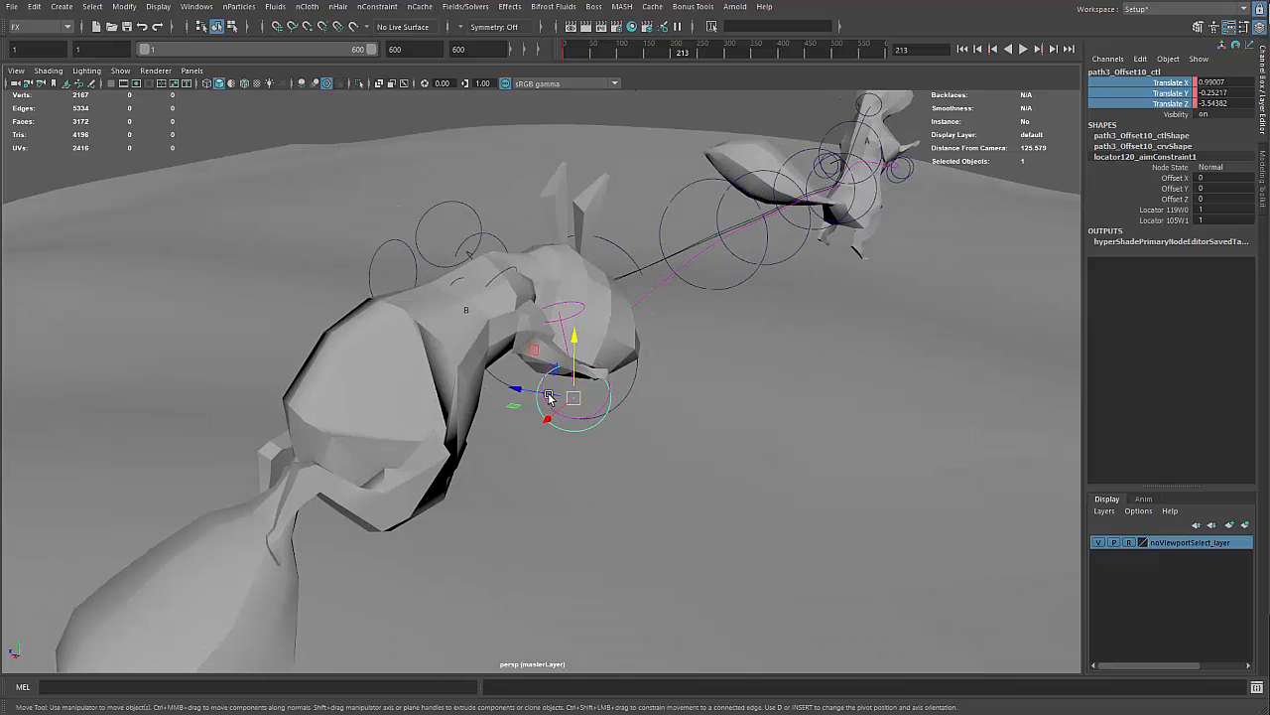
{"action": "left_click_drag", "start_coordinate": [556, 392], "coordinate": [521, 380]}
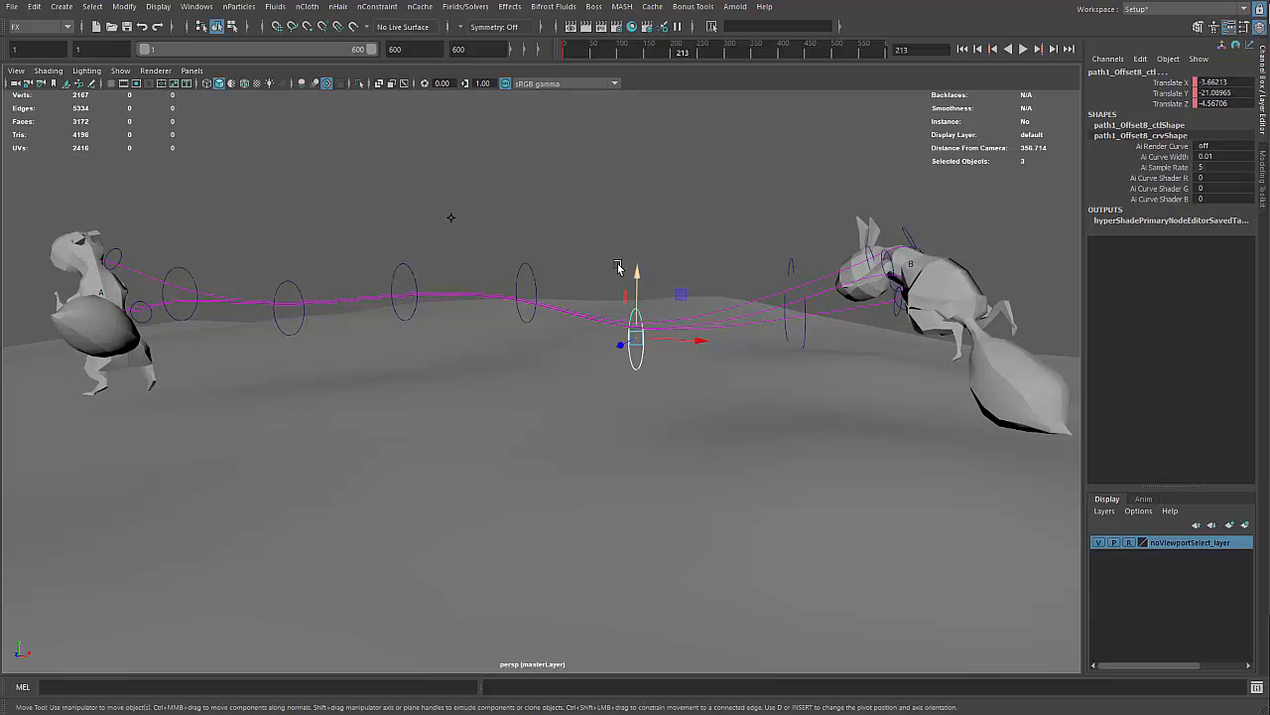
Step: Select middle-ring offset controls, move one onto squirrel B's head, then select all offsets
{"action": "left_click", "coordinate": [526, 298]}
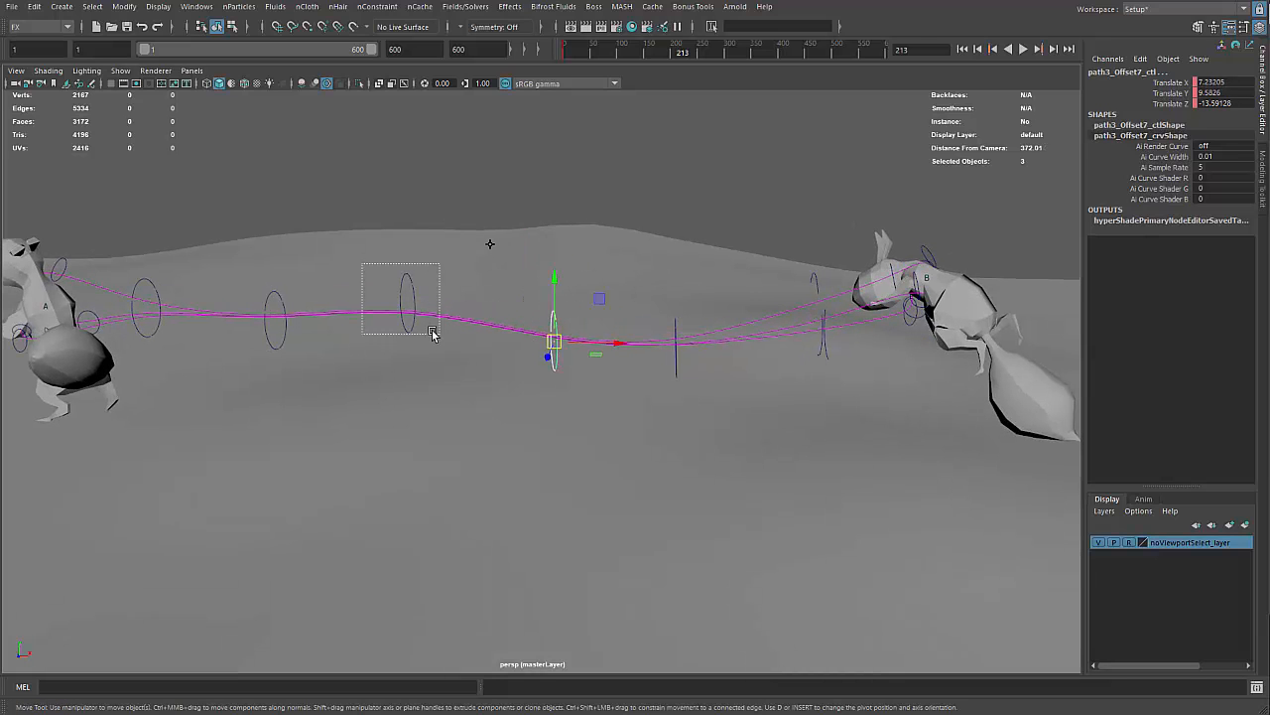
{"action": "left_click_drag", "start_coordinate": [554, 343], "coordinate": [410, 343]}
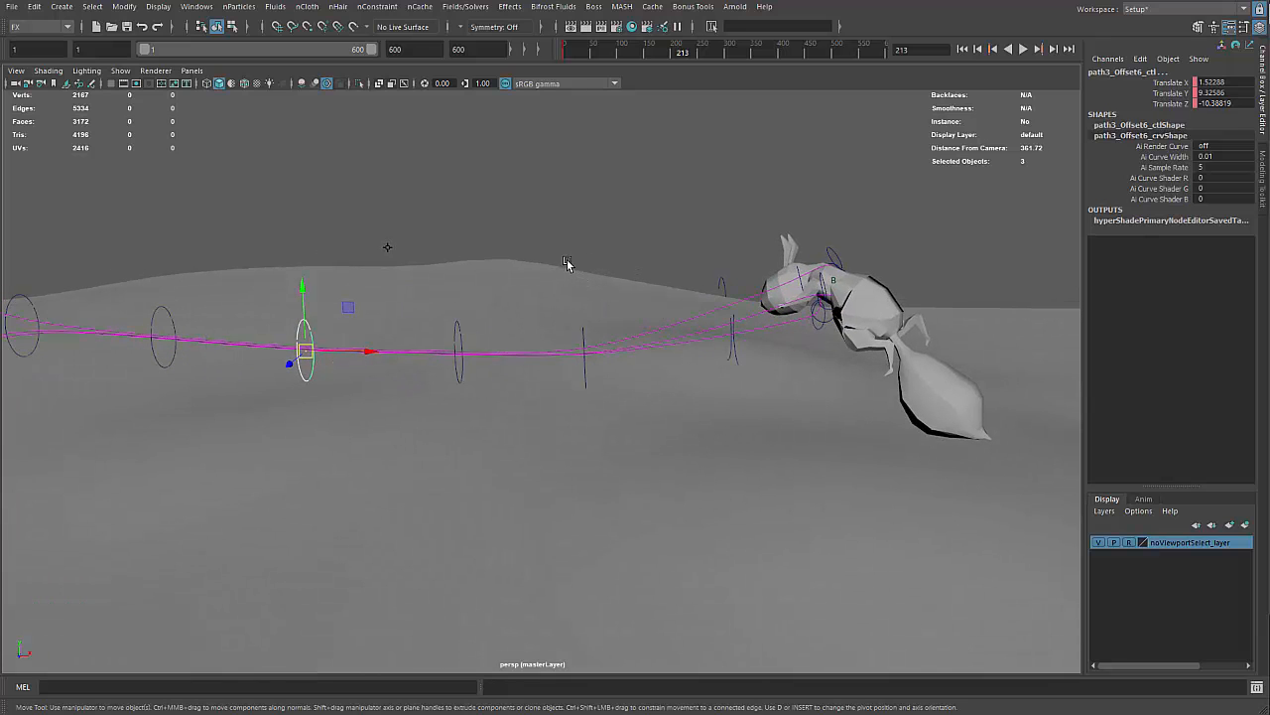
{"action": "mouse_move", "coordinate": [777, 336]}
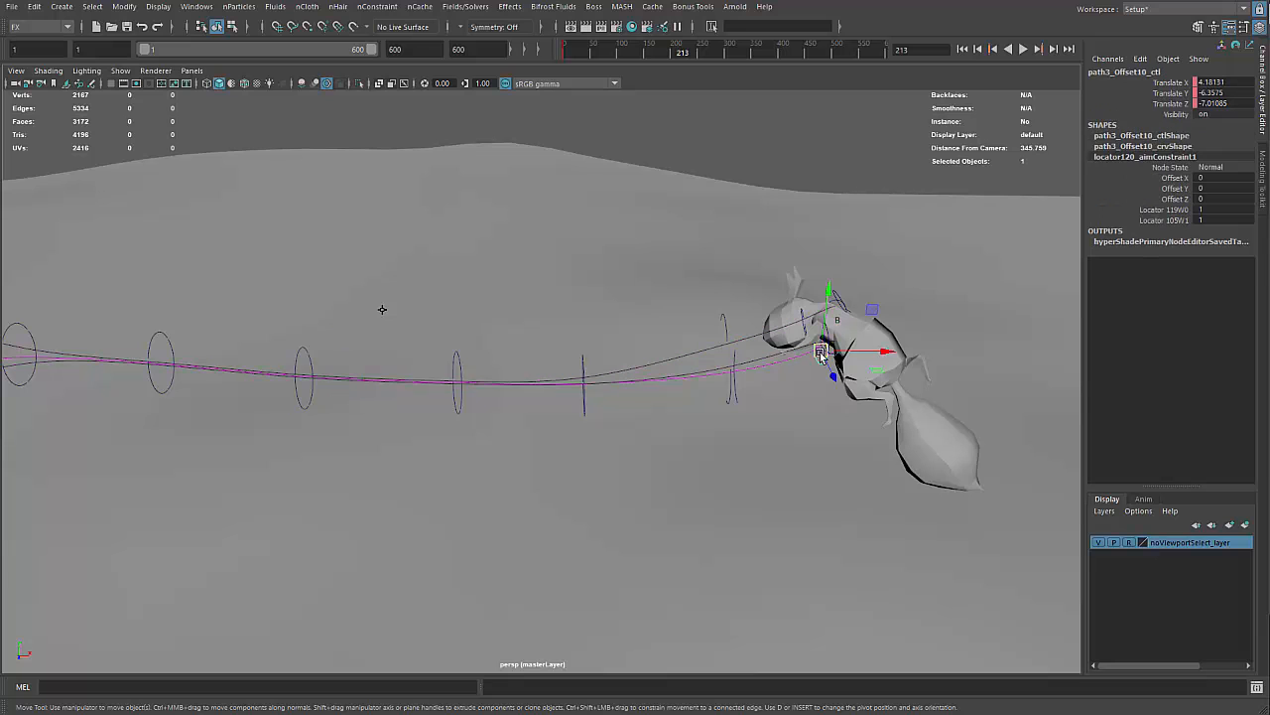
{"action": "left_click_drag", "start_coordinate": [824, 352], "coordinate": [802, 300]}
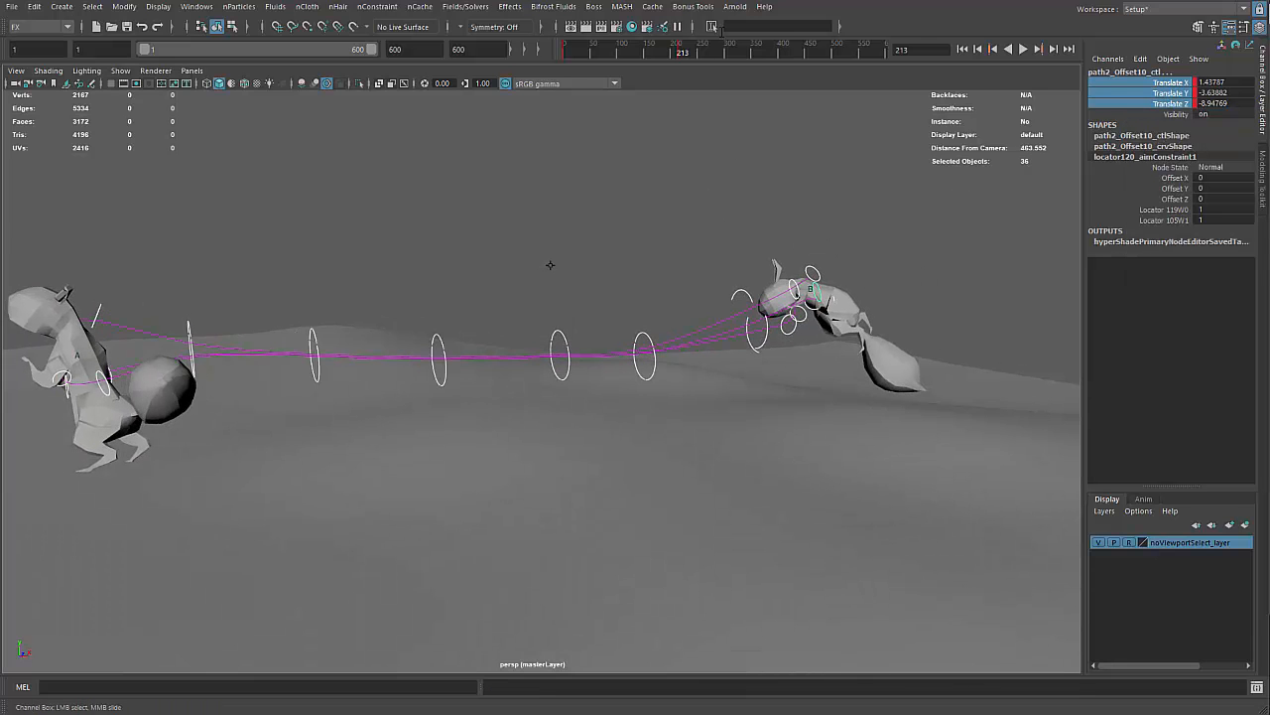
{"action": "left_click", "coordinate": [1023, 48]}
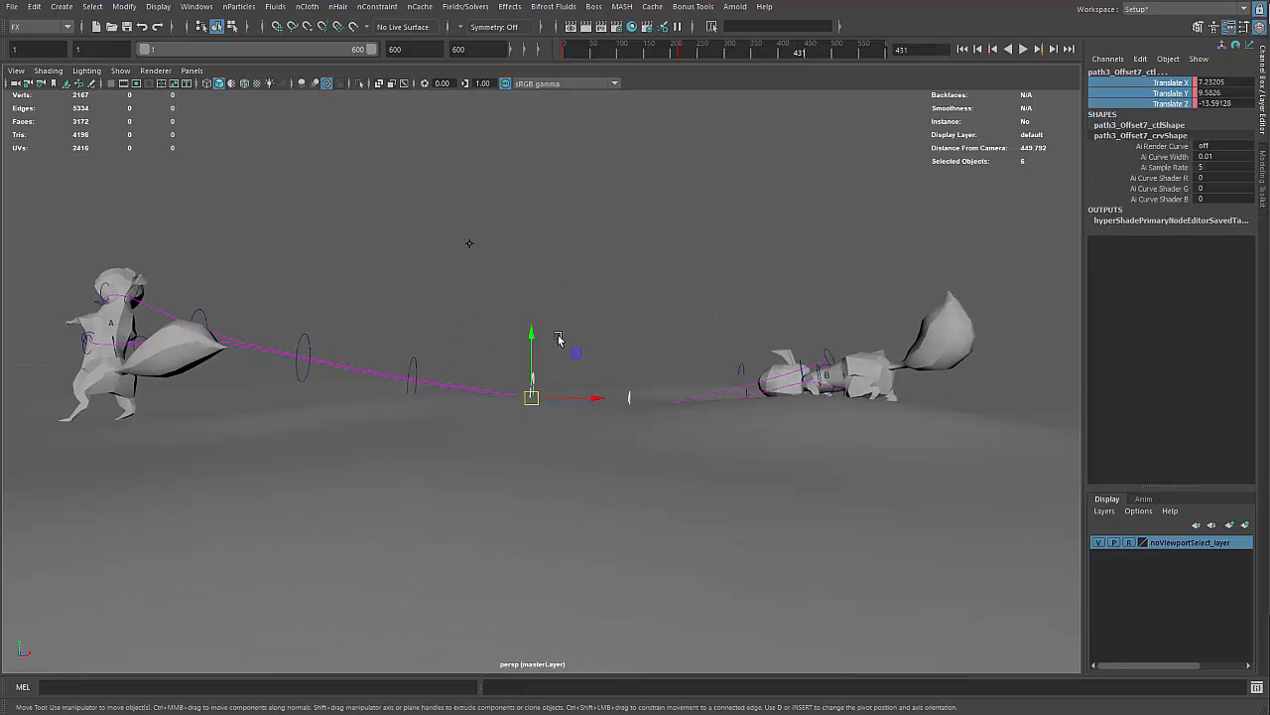
Step: At frame 431, move offset controls toward the crouching squirrel and check the curves
{"action": "left_click_drag", "start_coordinate": [533, 397], "coordinate": [526, 362]}
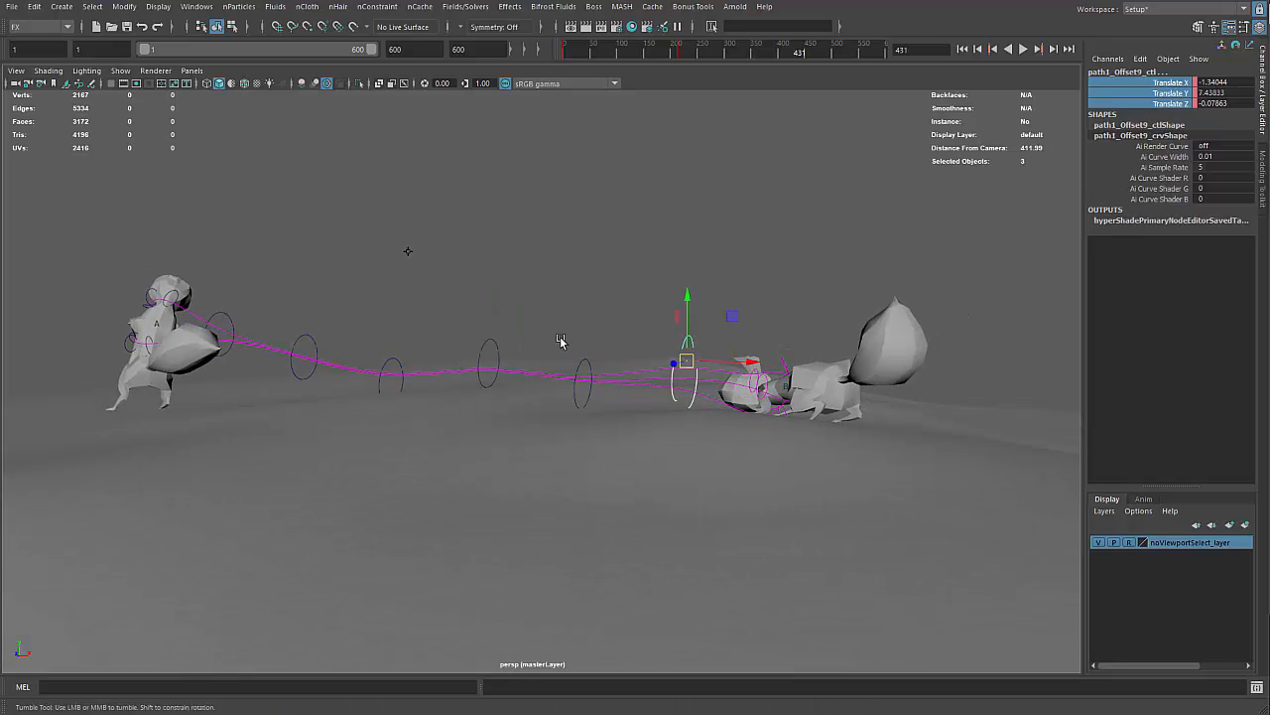
{"action": "left_click_drag", "start_coordinate": [560, 342], "coordinate": [591, 412]}
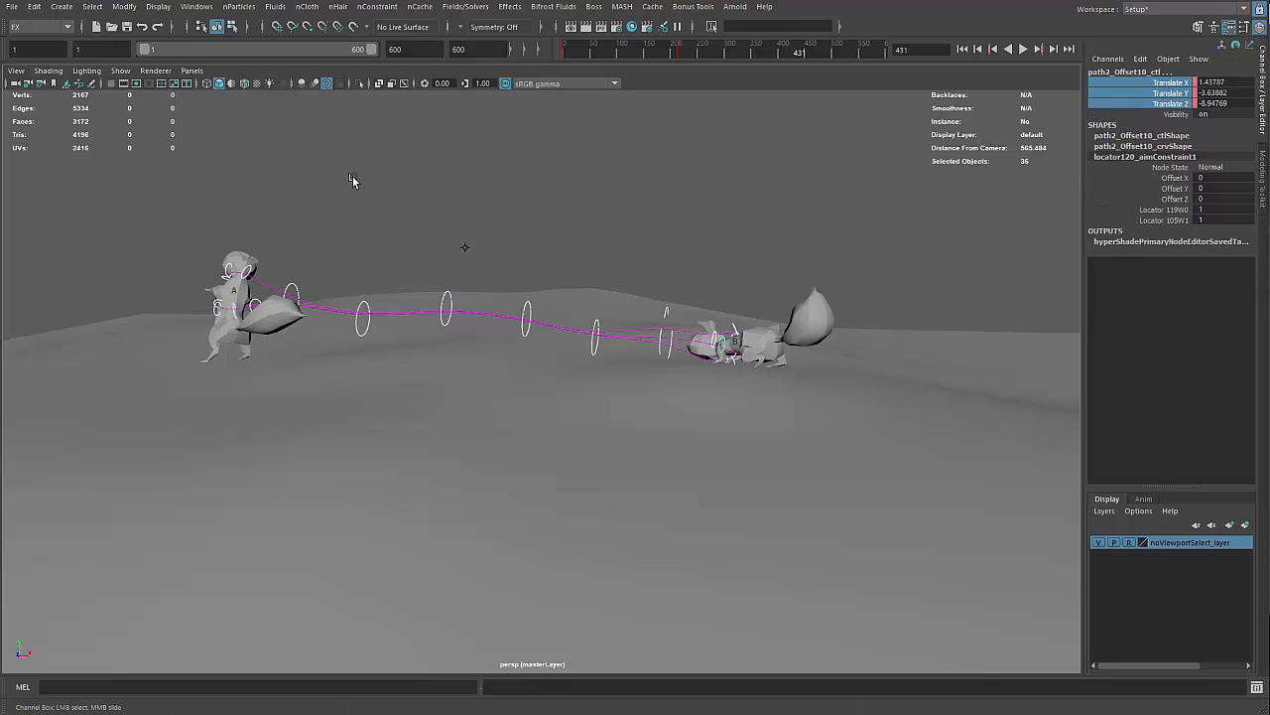
{"action": "right_click", "coordinate": [1171, 89]}
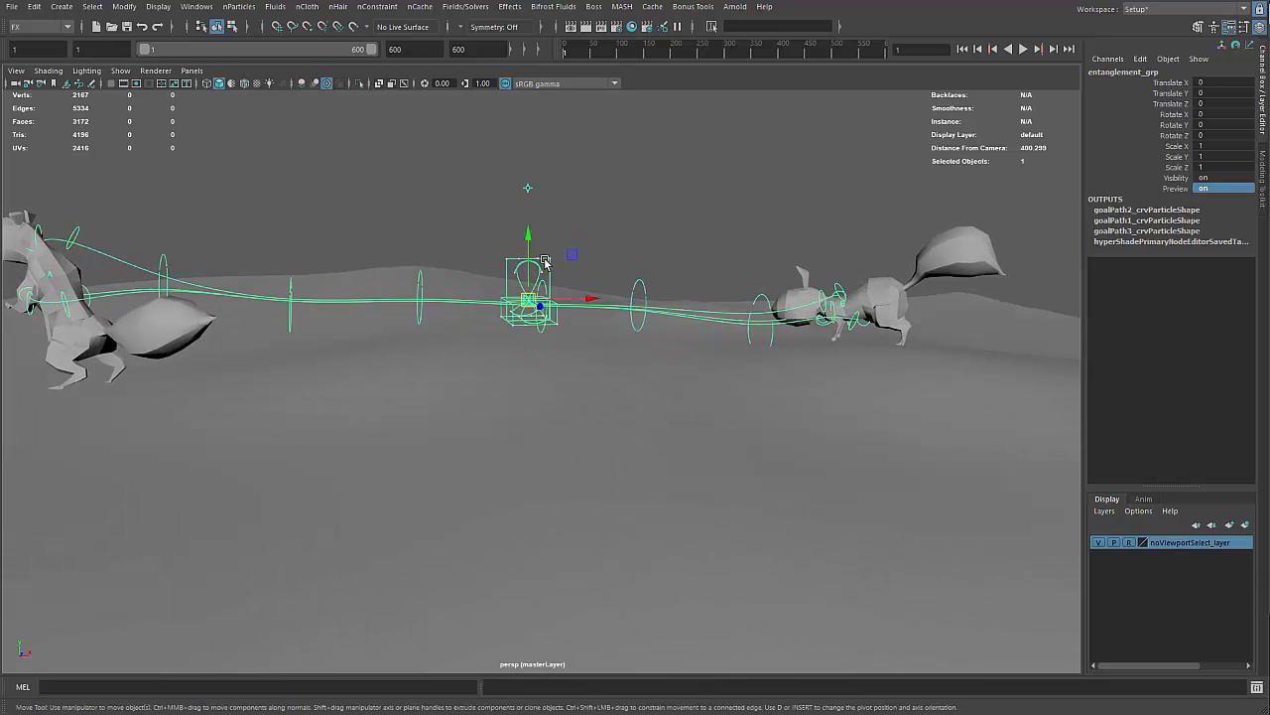
{"action": "mouse_move", "coordinate": [717, 82]}
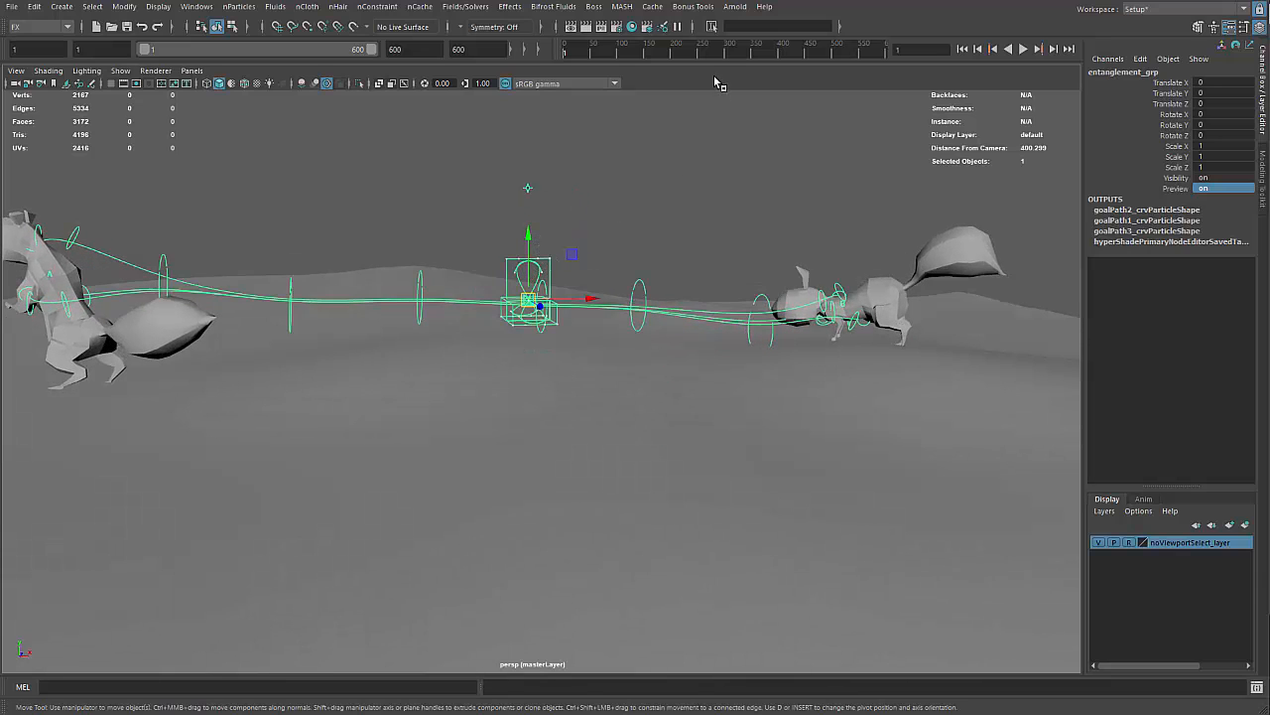
Step: Play and stop the entanglement_grp animation to watch the curves follow the squirrels
{"action": "left_click", "coordinate": [1023, 49]}
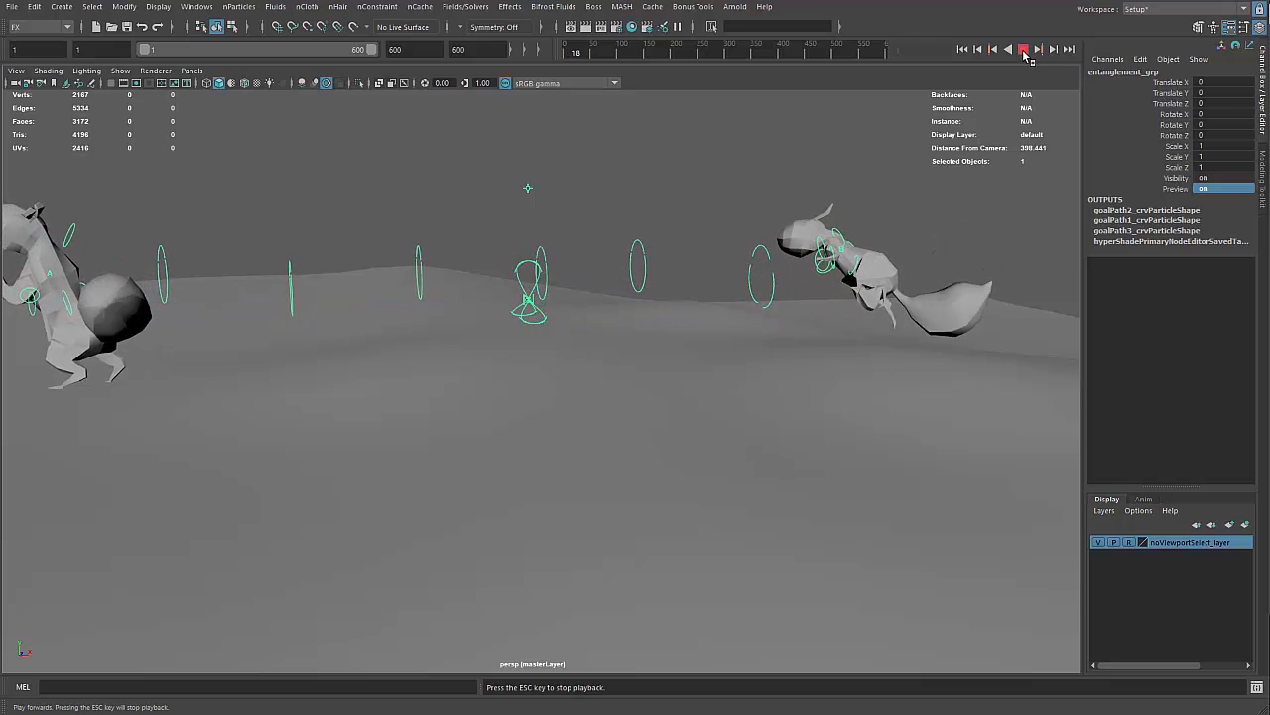
{"action": "left_click", "coordinate": [1024, 48]}
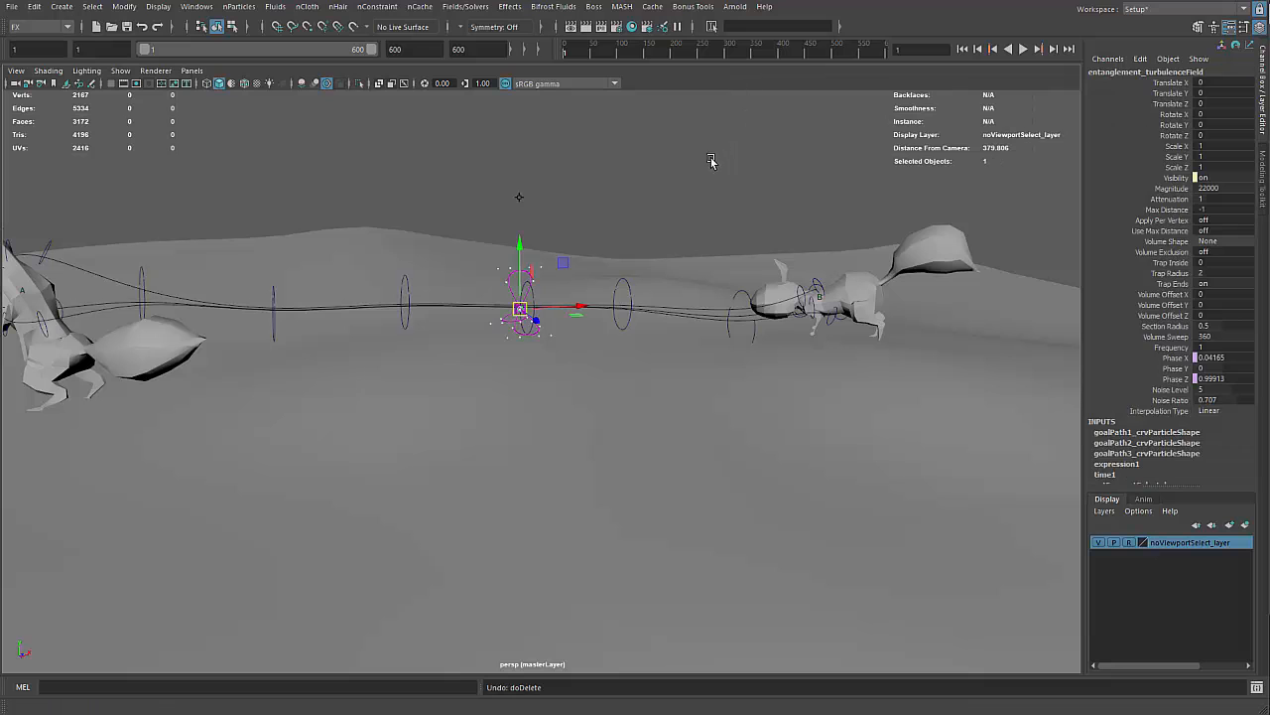
Step: Select entanglement_turbulenceField to view its 22000 magnitude in the Channel Box
{"action": "left_click", "coordinate": [1022, 48]}
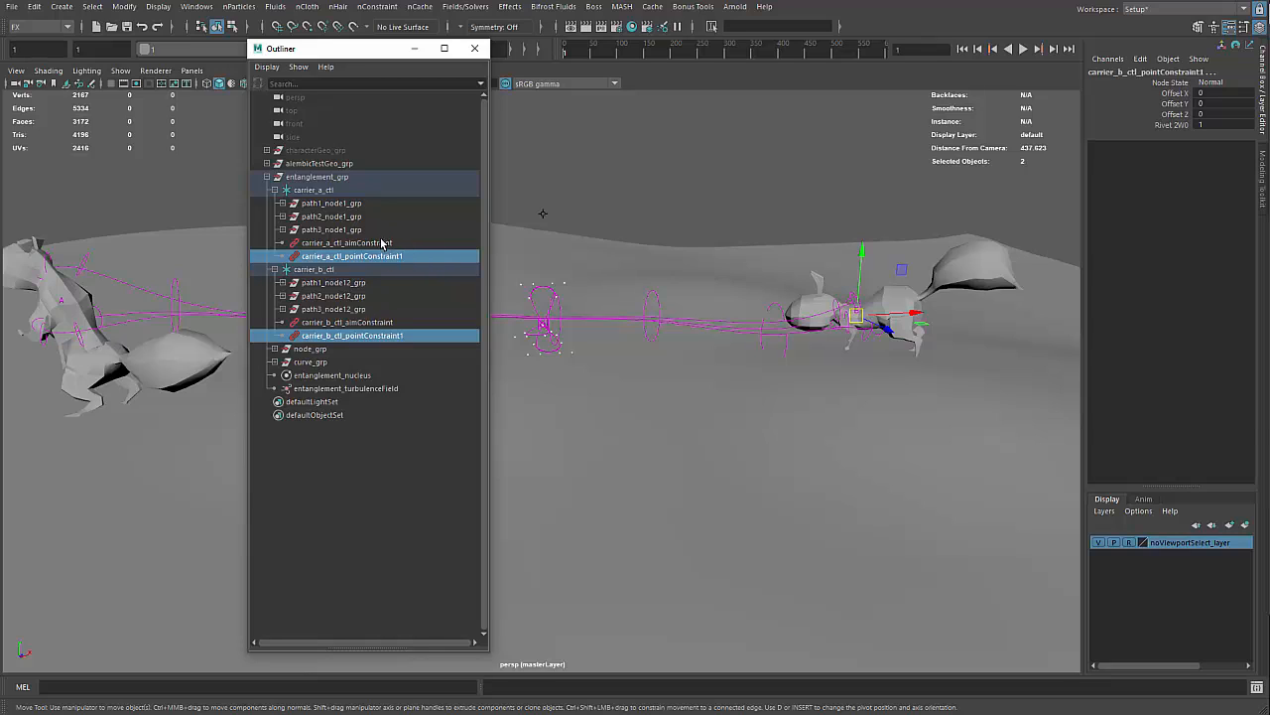
{"action": "mouse_move", "coordinate": [399, 261]}
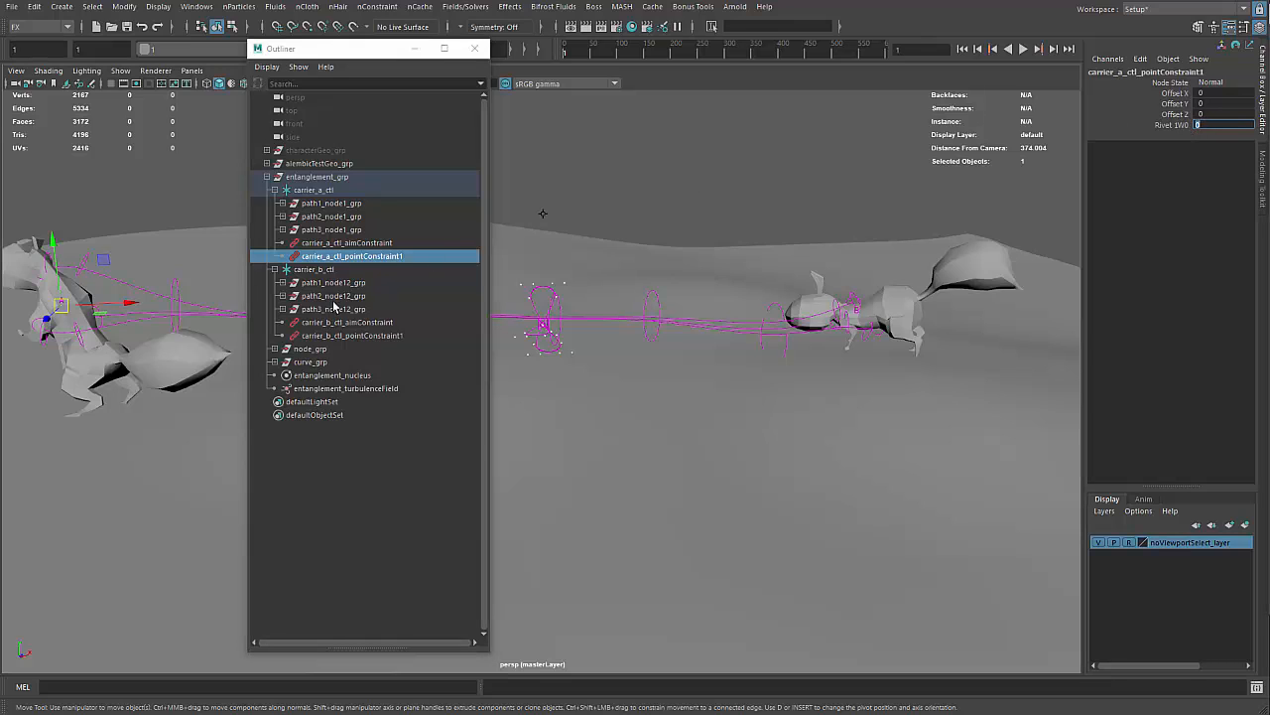
Step: Set carrier B's pointConstraint1 Rivet W0 to 0, then close the Outliner
{"action": "left_click", "coordinate": [351, 335]}
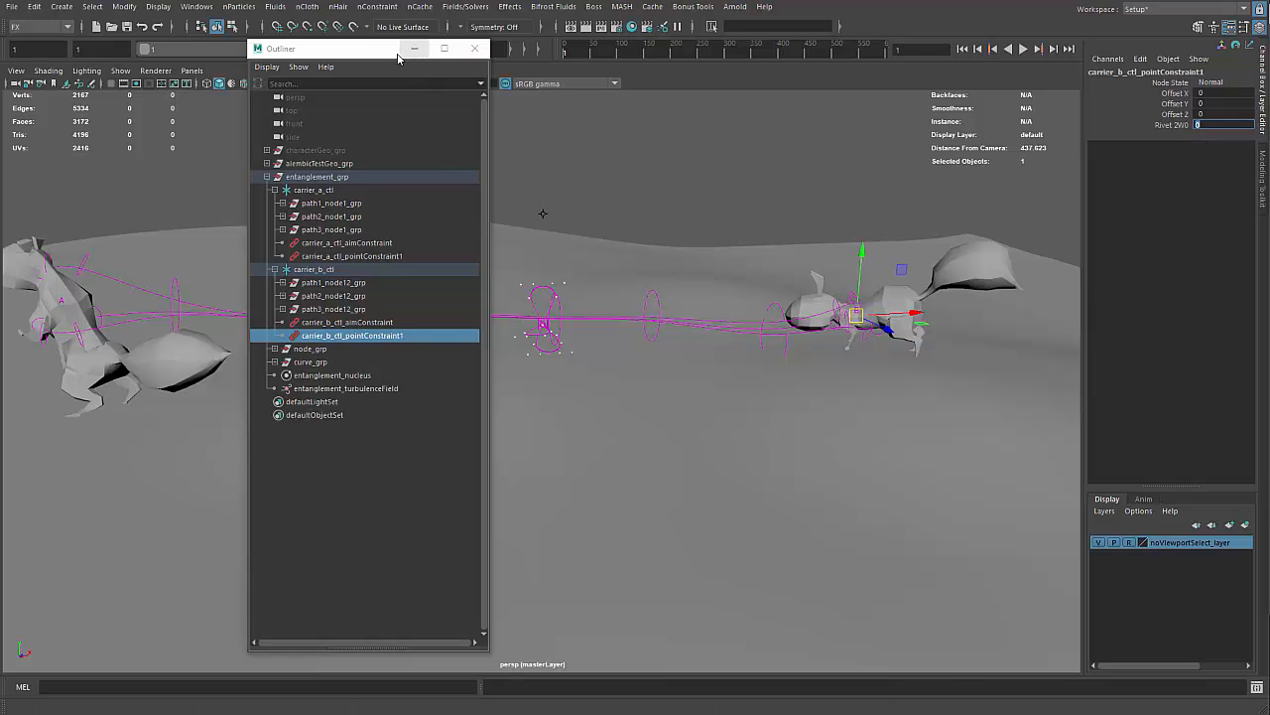
{"action": "left_click", "coordinate": [473, 48]}
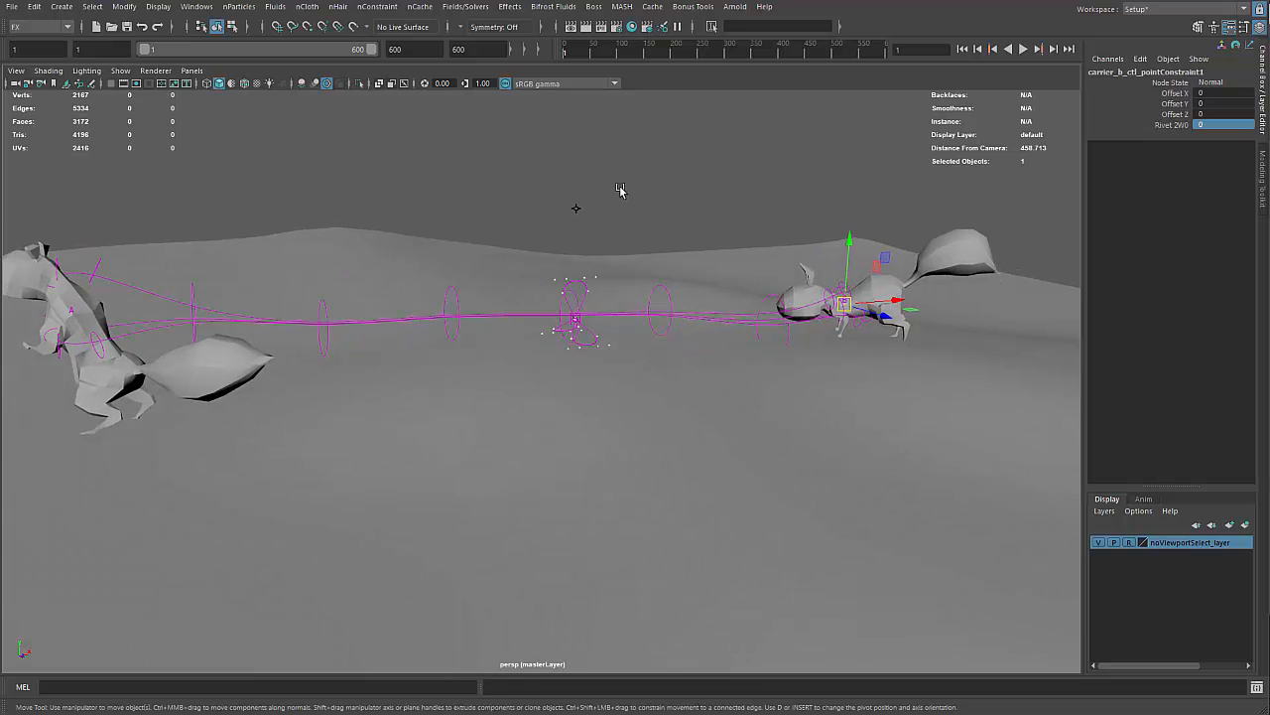
{"action": "mouse_move", "coordinate": [776, 79]}
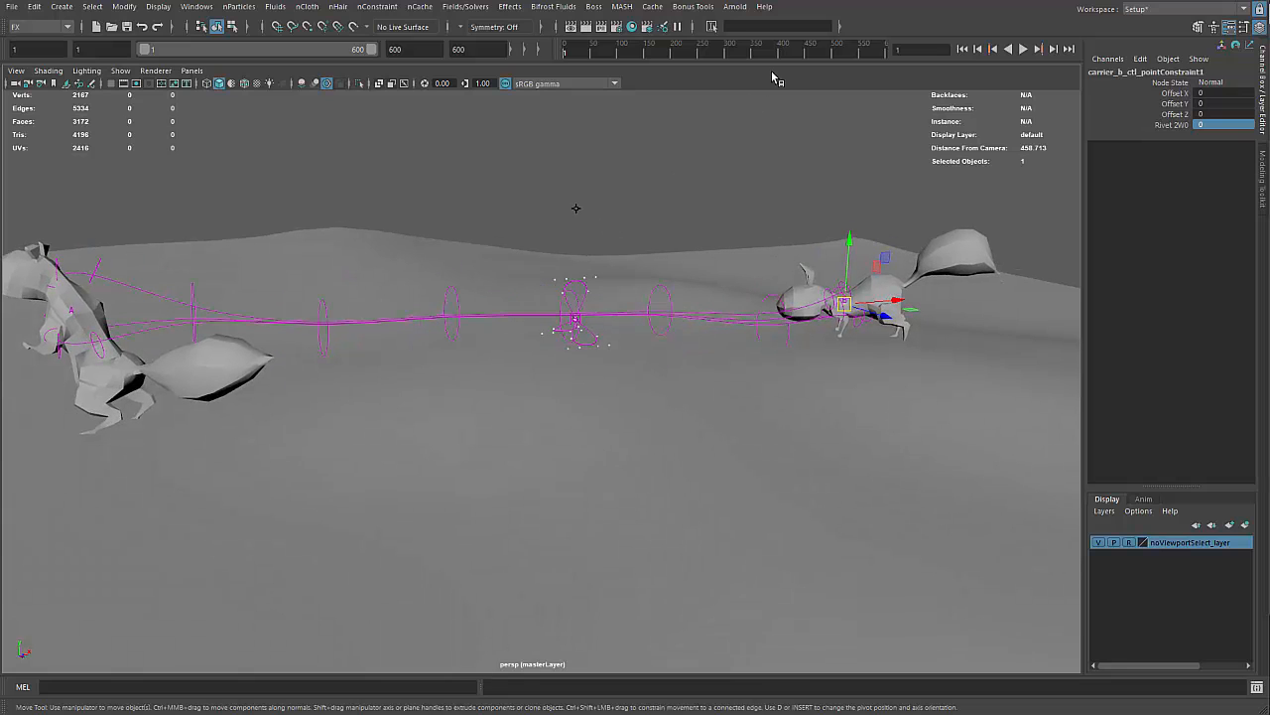
Step: Play and stop the animation, then scrub the time slider to around frame 165
{"action": "left_click", "coordinate": [1023, 49]}
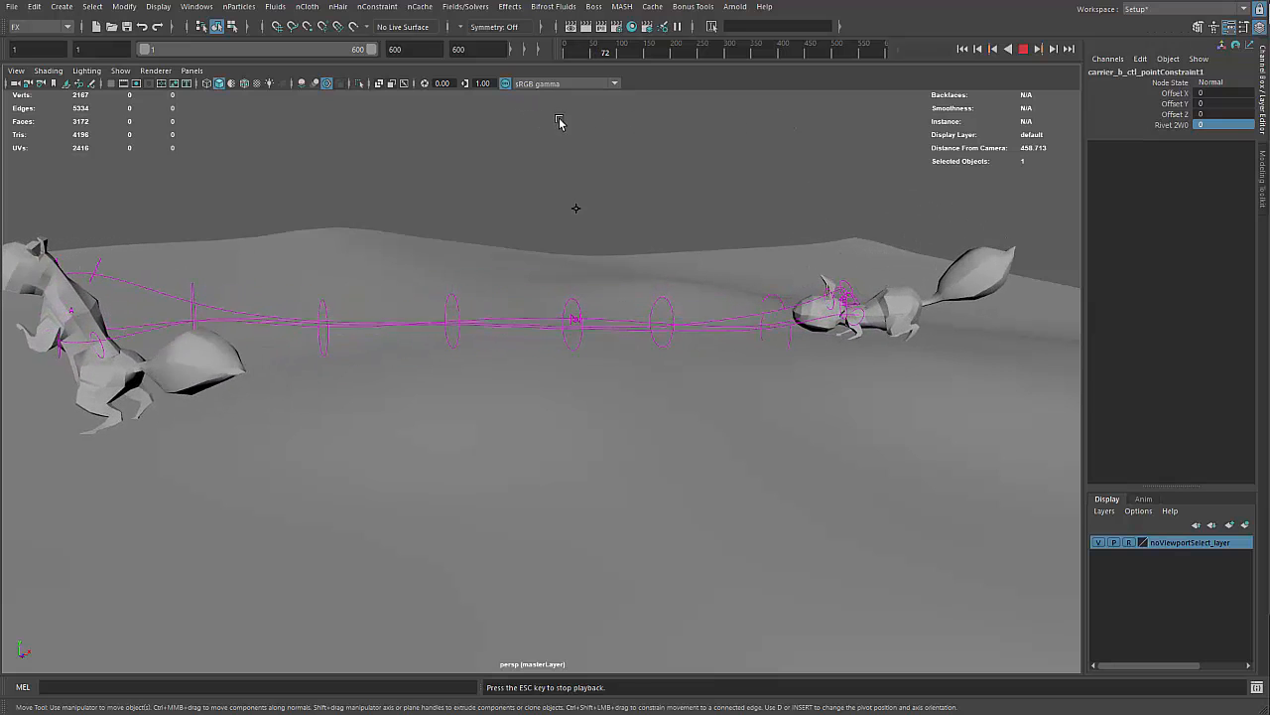
{"action": "left_click", "coordinate": [1009, 49]}
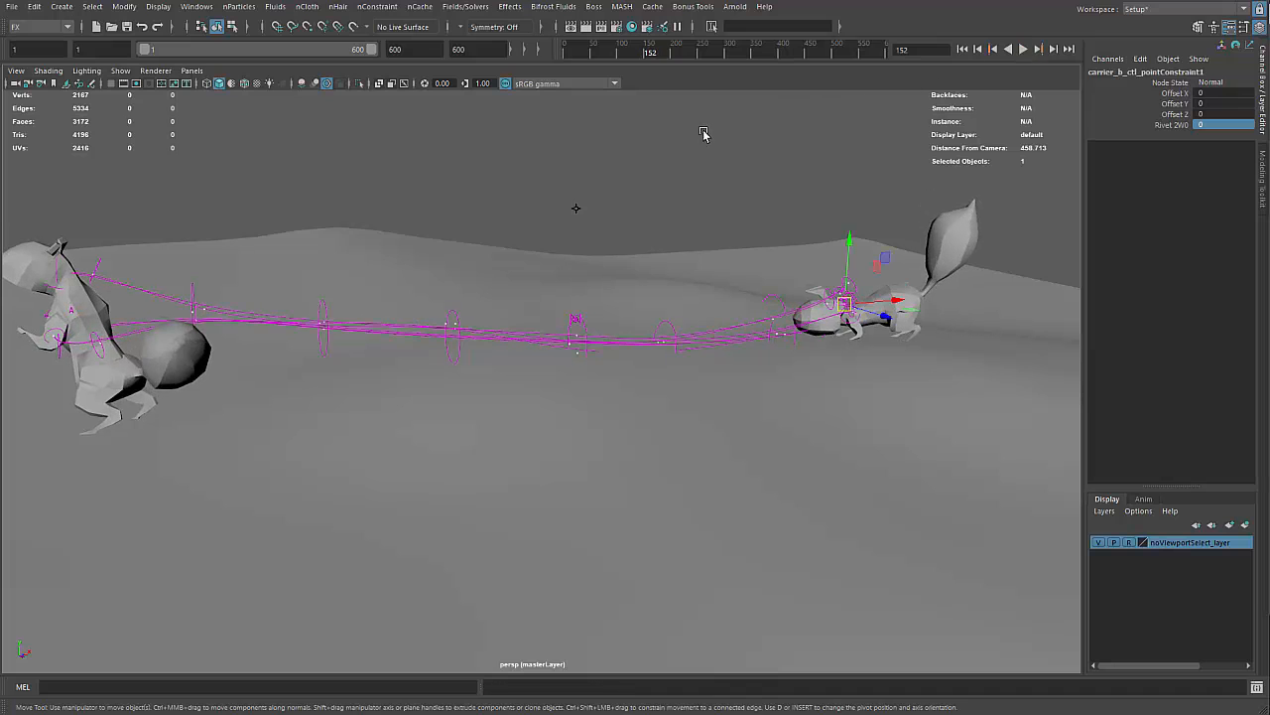
{"action": "left_click_drag", "start_coordinate": [703, 134], "coordinate": [623, 186]}
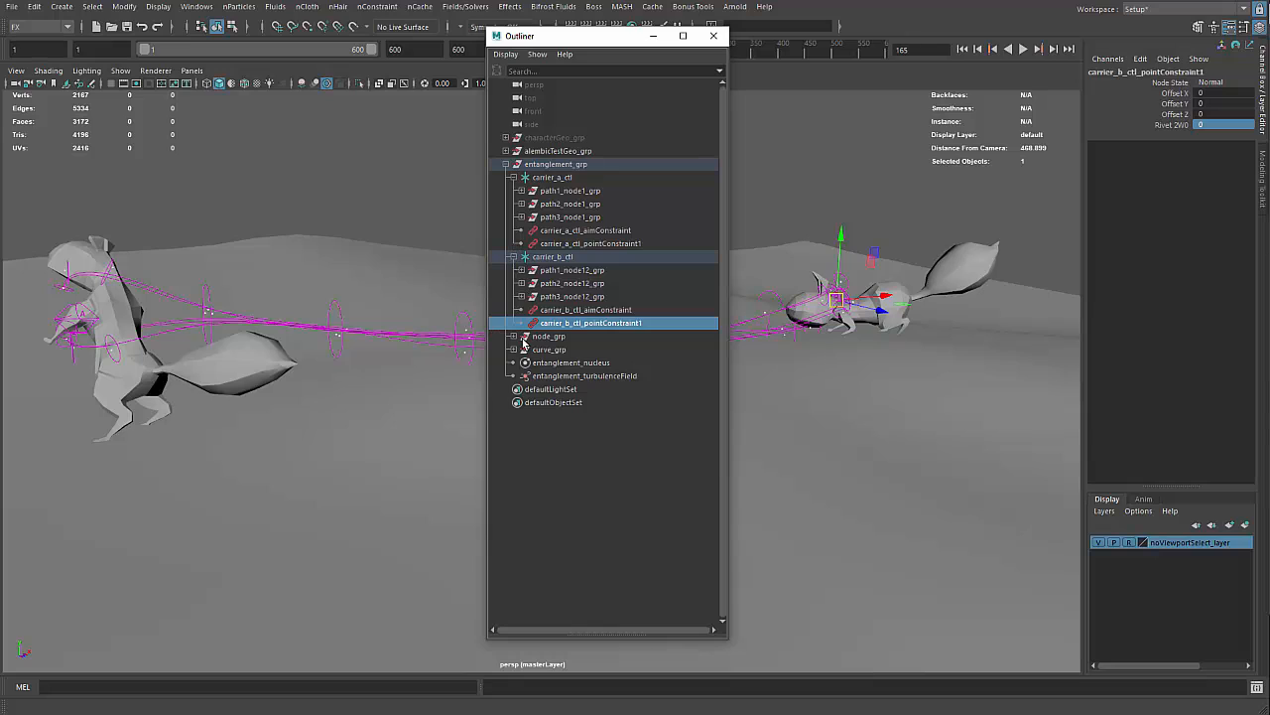
Step: Expand curve_grp and set the initial state for goalPath1–3_crvParticle from Fields/Solvers
{"action": "left_click", "coordinate": [513, 349]}
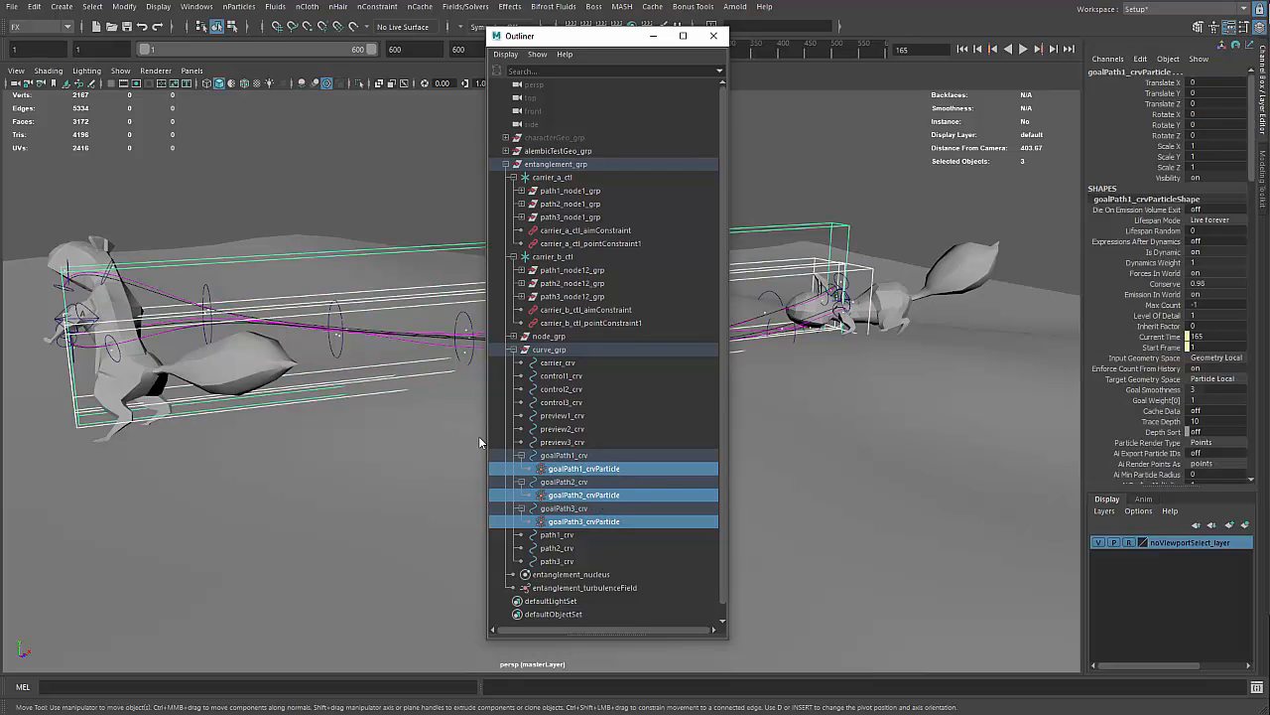
{"action": "mouse_move", "coordinate": [216, 136]}
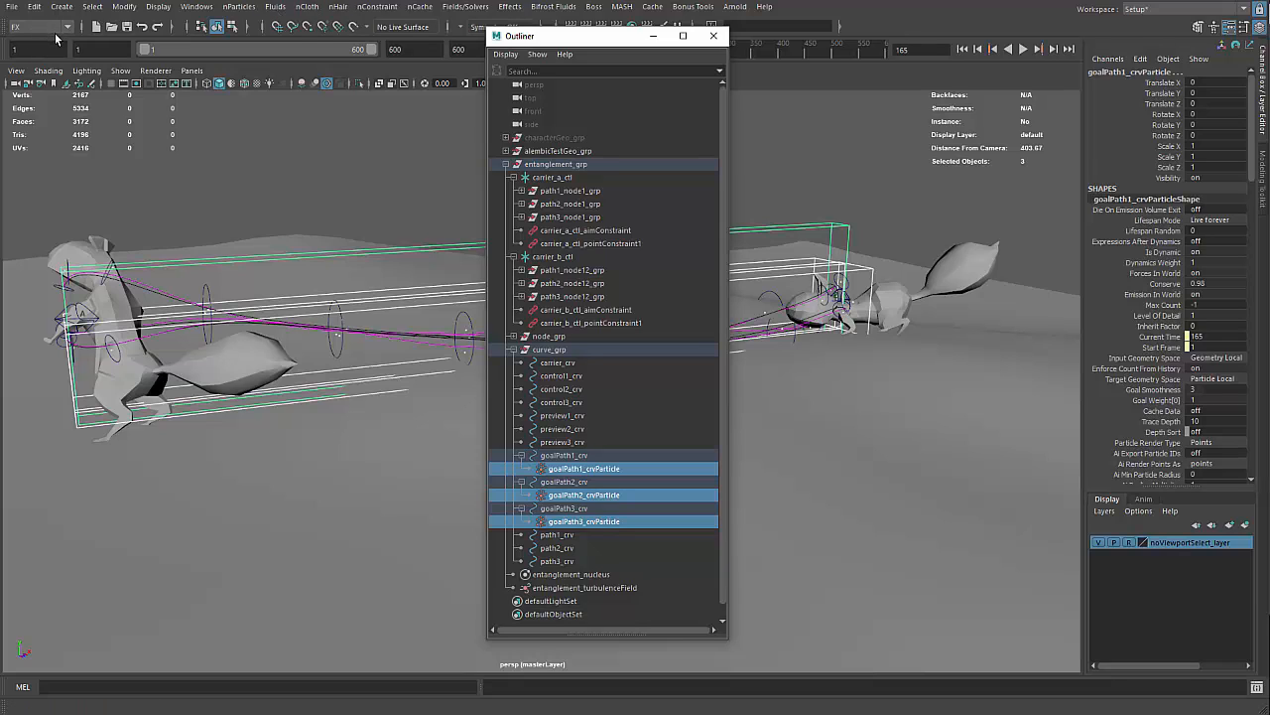
{"action": "left_click", "coordinate": [464, 6]}
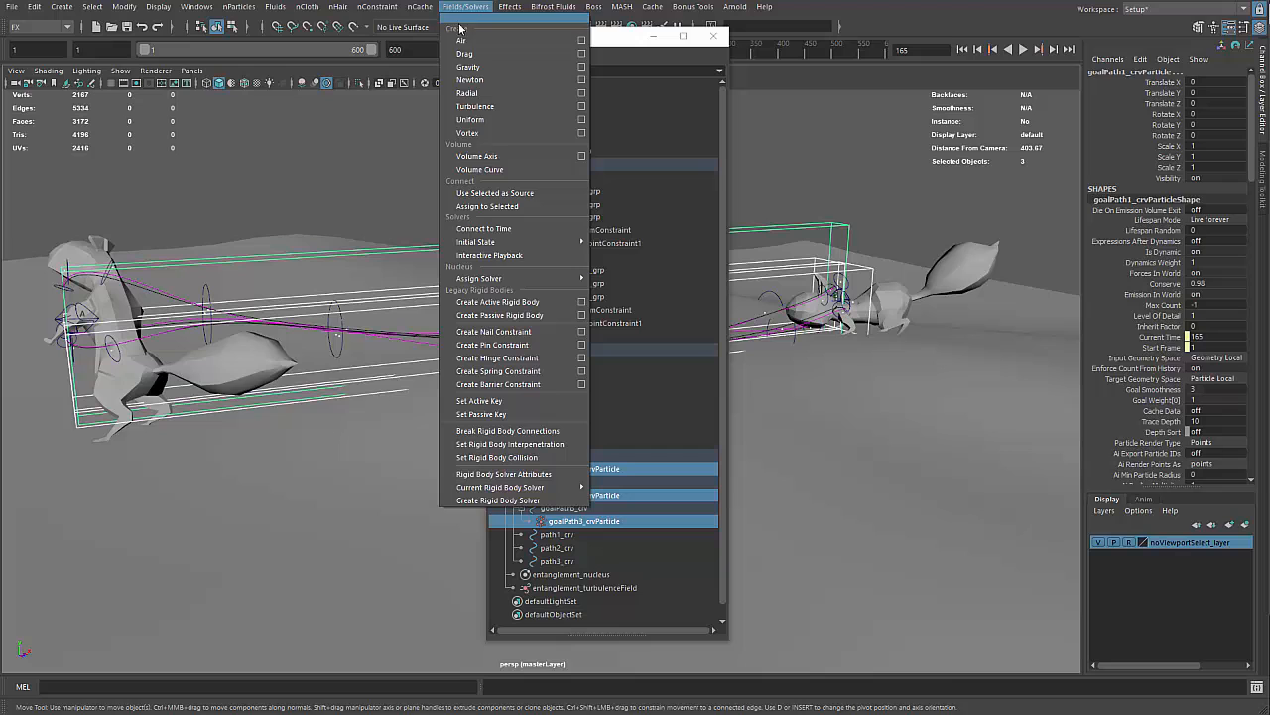
{"action": "mouse_move", "coordinate": [476, 241]}
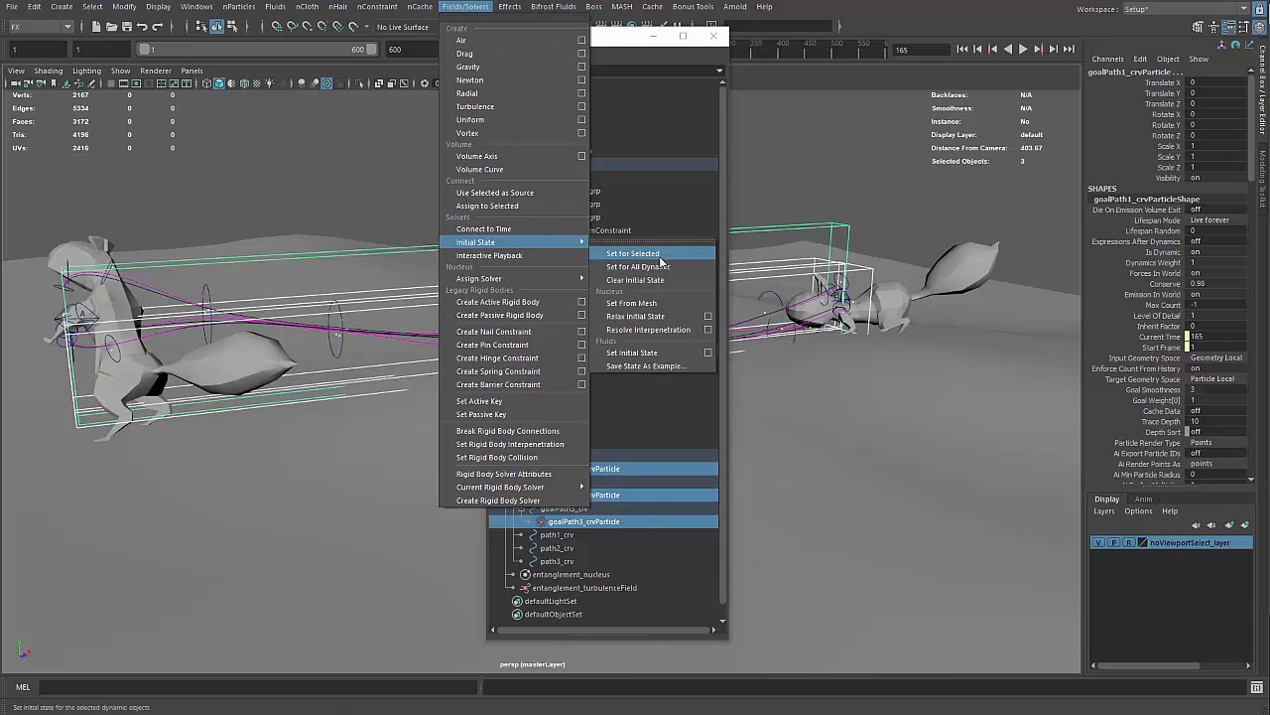
{"action": "left_click", "coordinate": [633, 253]}
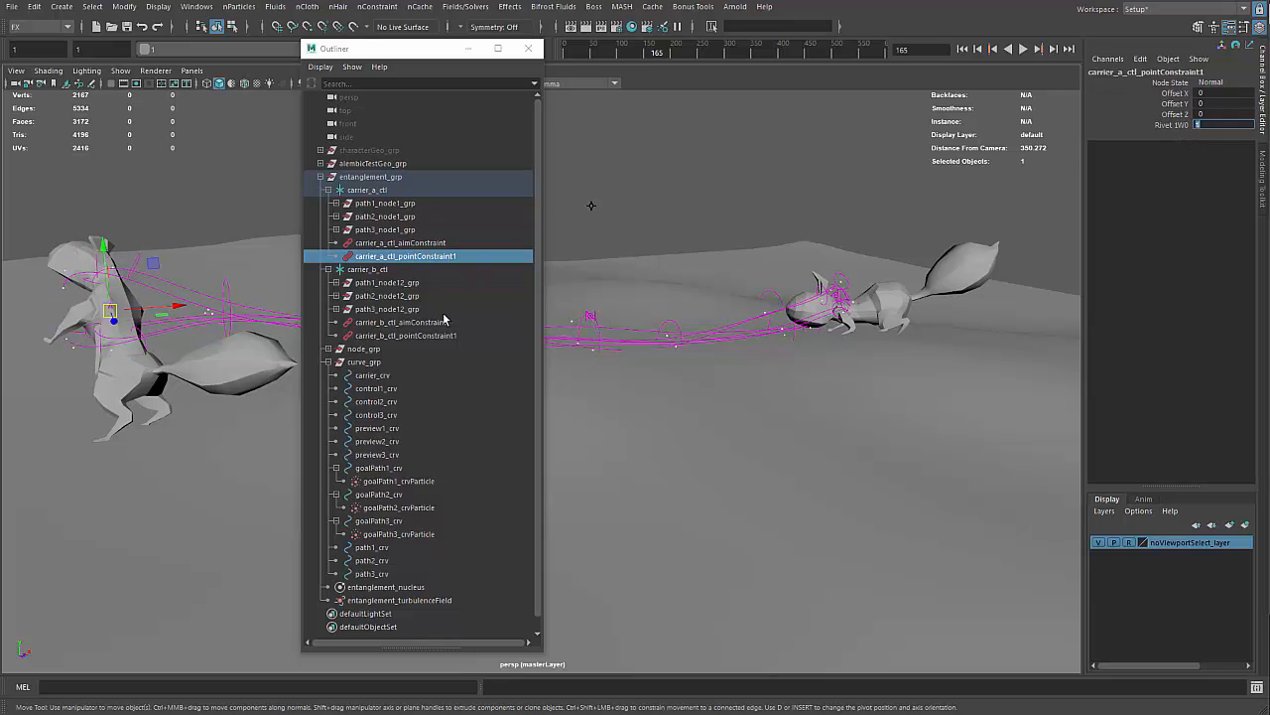
Step: Set carrier B's pointConstraint1 Rivet W0 back to 1 in the Channel Box
{"action": "left_click", "coordinate": [405, 334]}
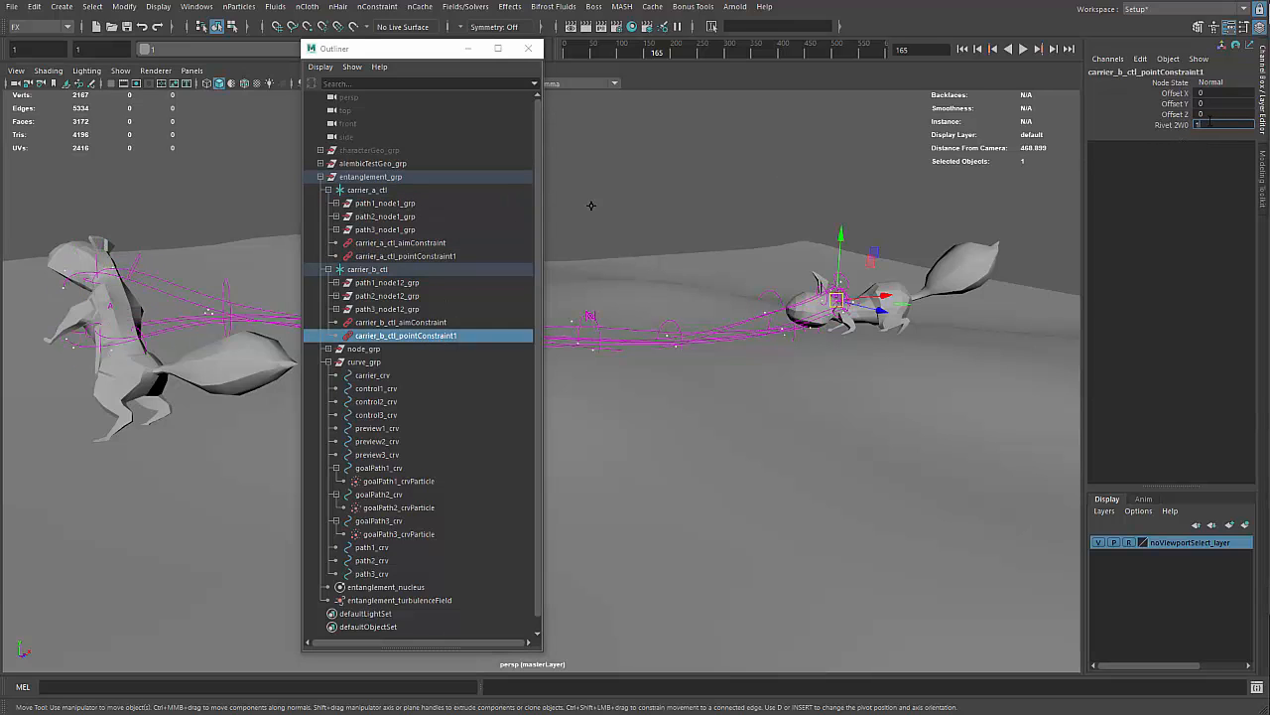
{"action": "left_click", "coordinate": [528, 47]}
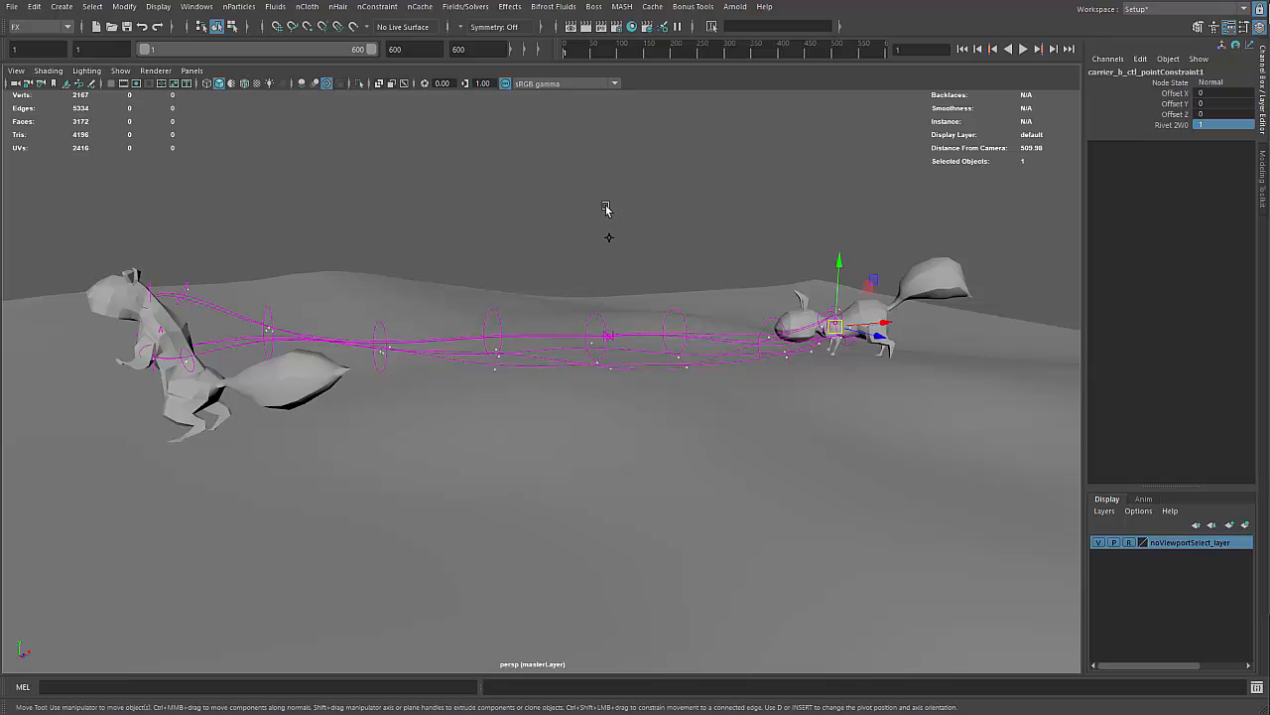
{"action": "mouse_move", "coordinate": [599, 212]}
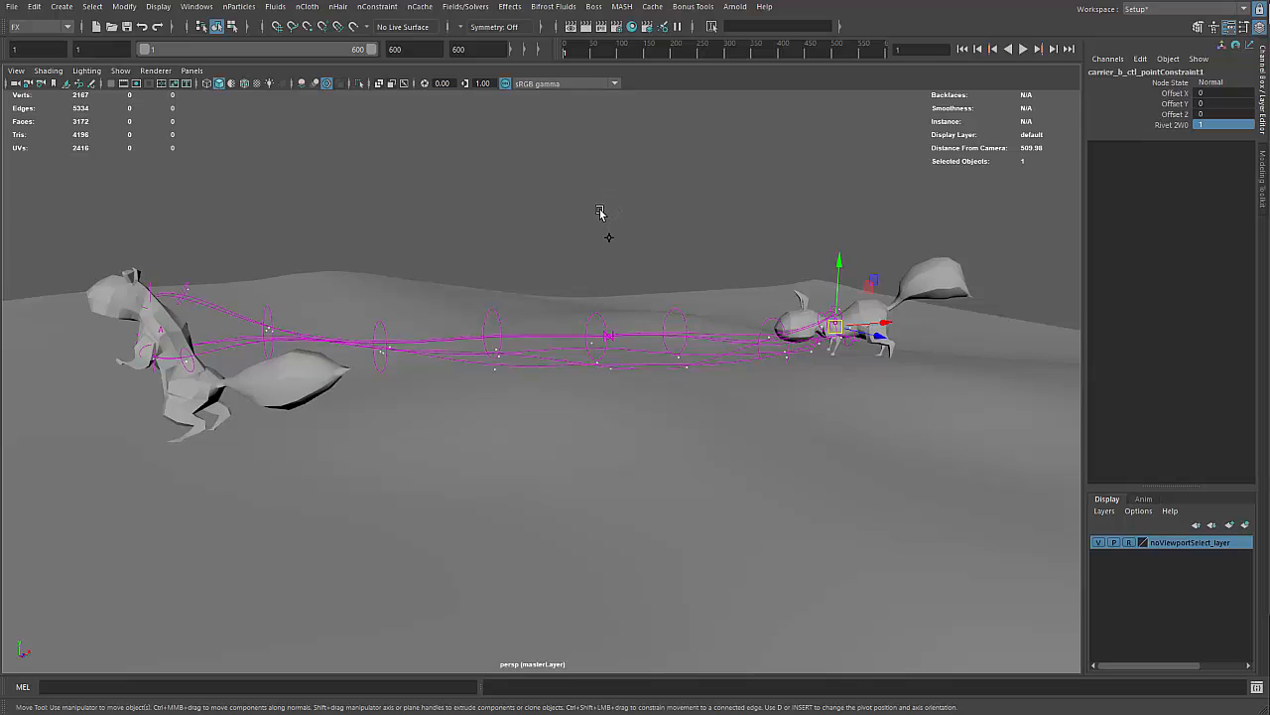
{"action": "mouse_move", "coordinate": [271, 318]}
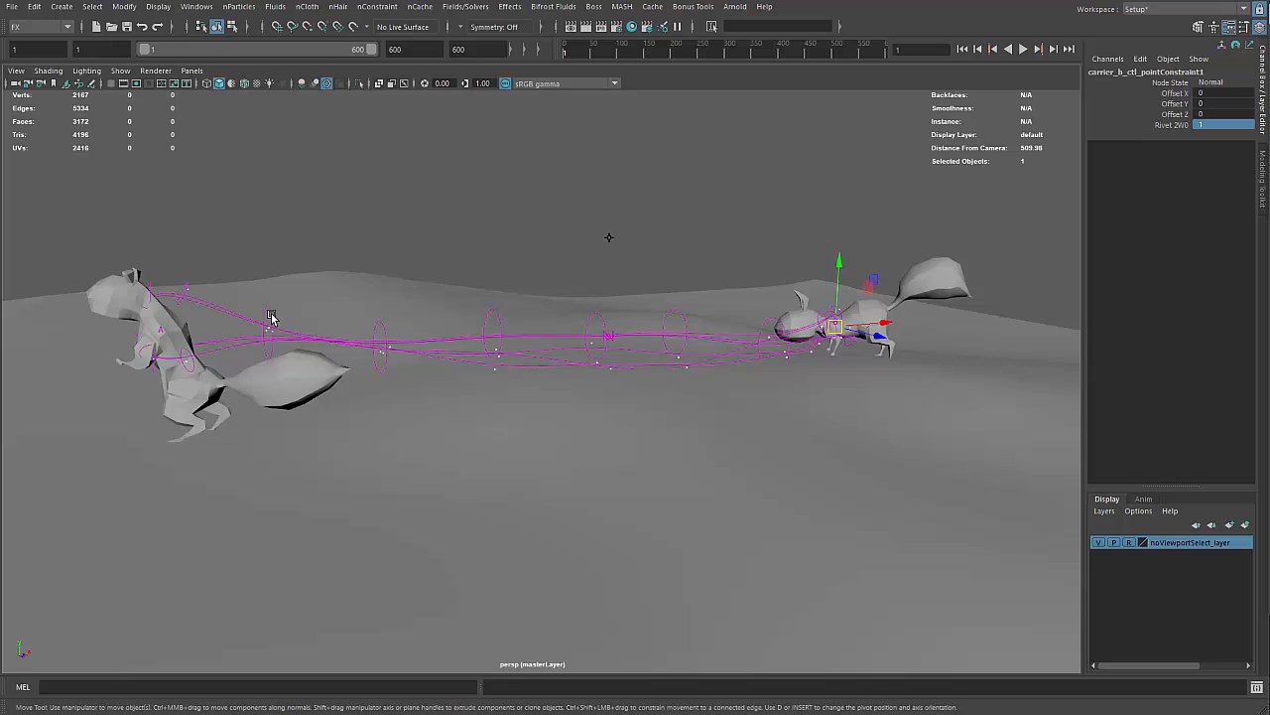
{"action": "mouse_move", "coordinate": [527, 212]}
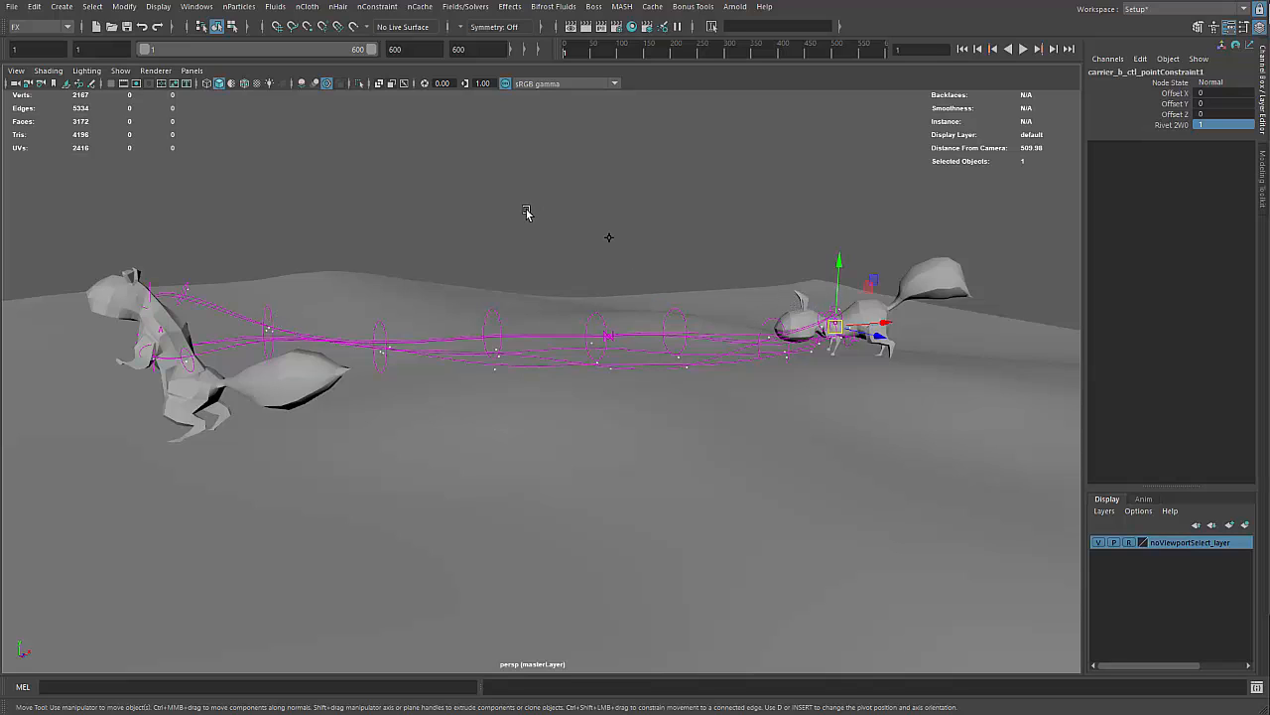
{"action": "mouse_move", "coordinate": [624, 223]}
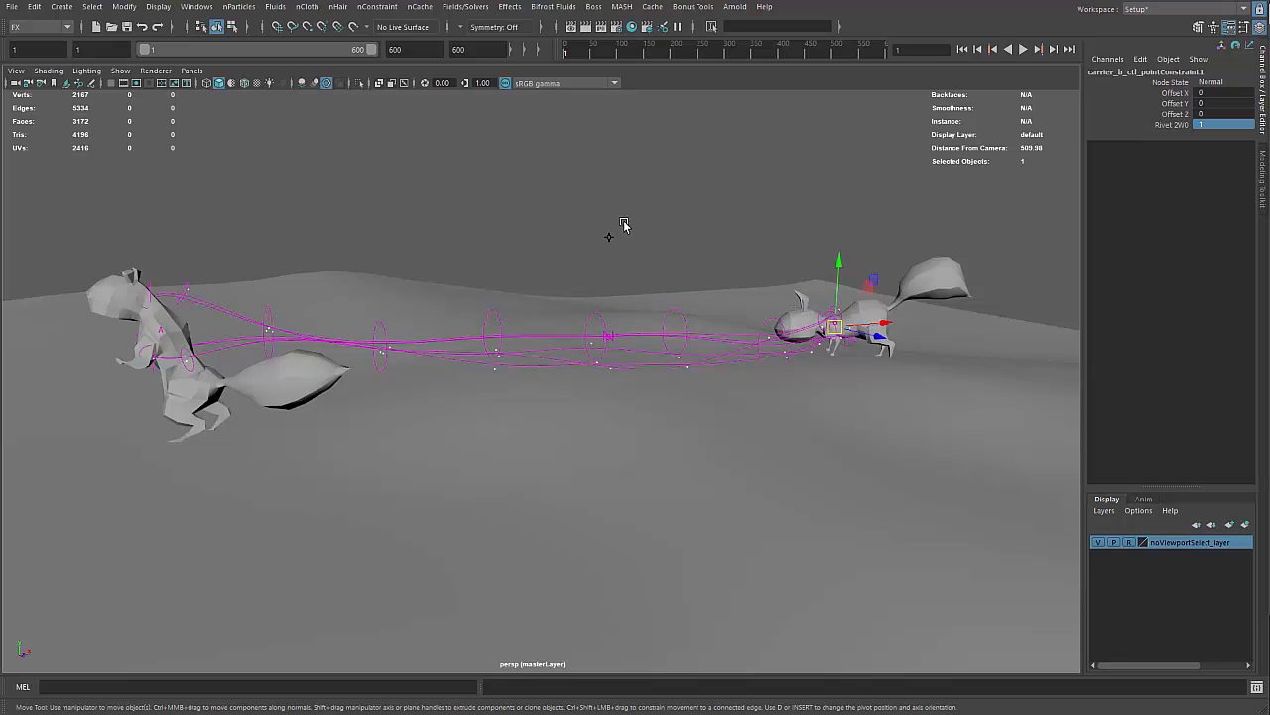
{"action": "mouse_move", "coordinate": [867, 134]}
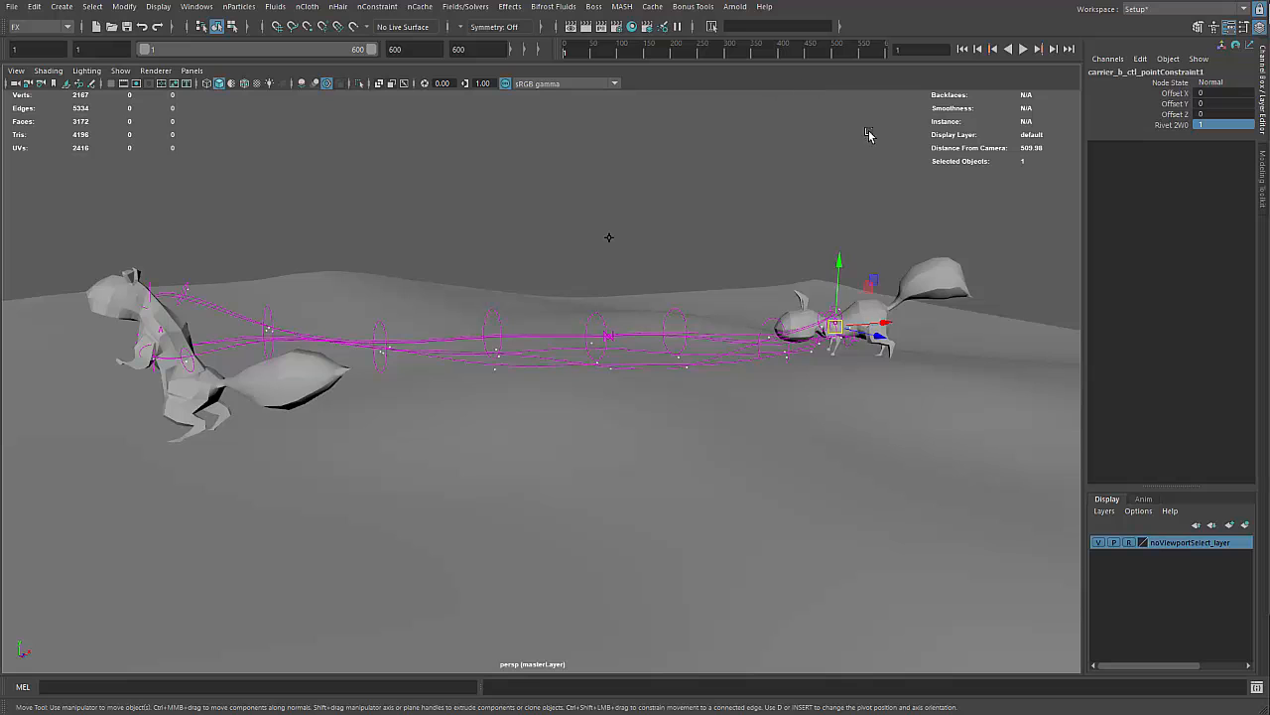
Step: Play the animation forward past frame 290 with strands stretched between the squirrels
{"action": "left_click", "coordinate": [1024, 48]}
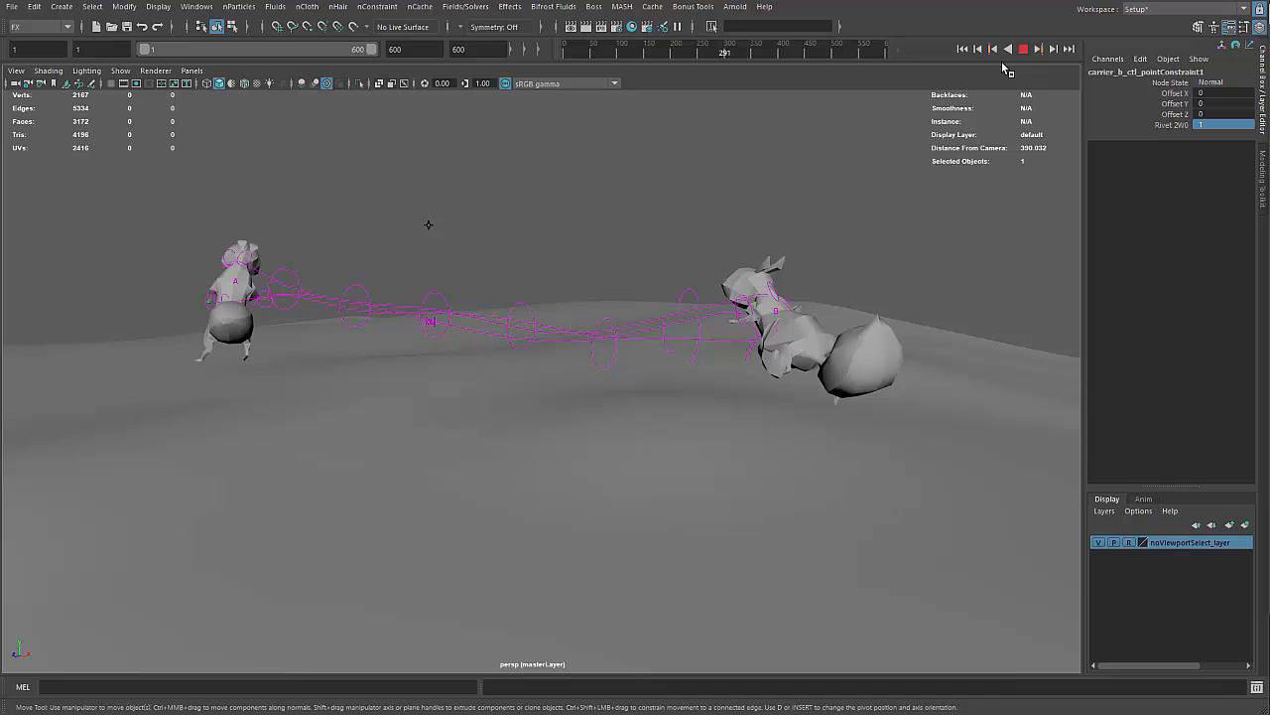
Step: Stop playback at frame 347 and open the File menu
{"action": "left_click", "coordinate": [1023, 49]}
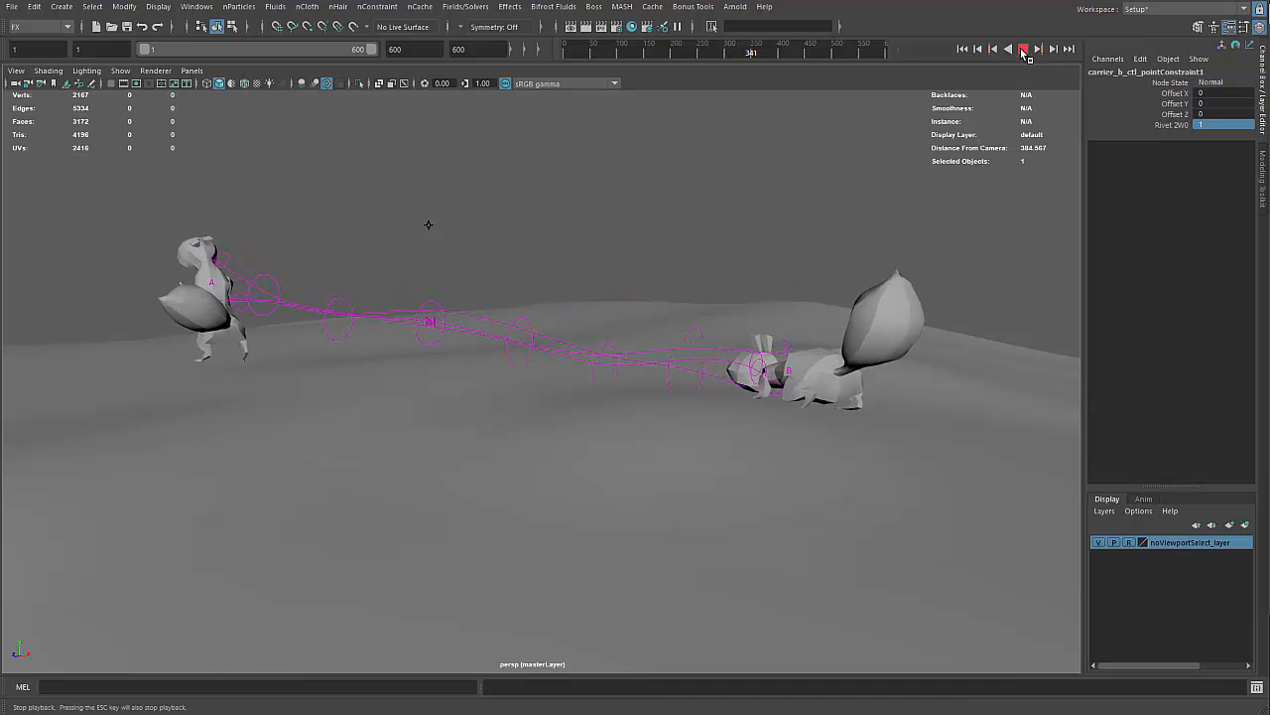
{"action": "left_click", "coordinate": [1023, 49]}
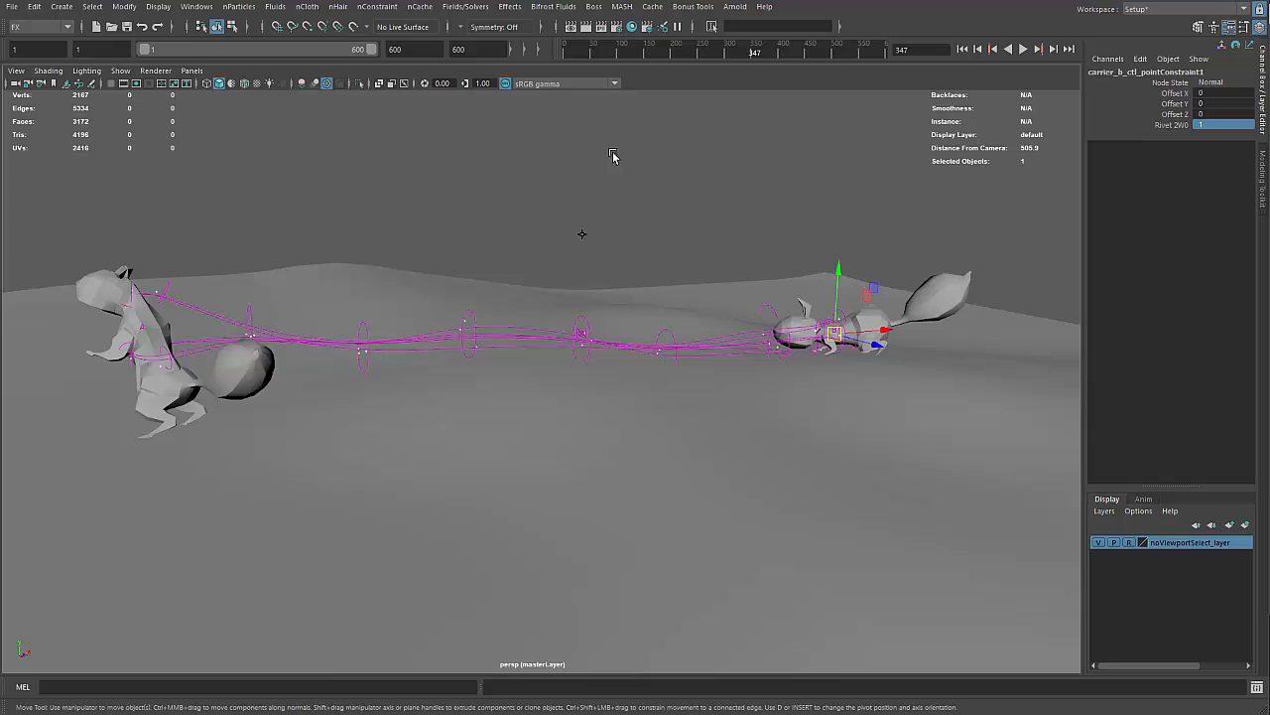
{"action": "mouse_move", "coordinate": [619, 166]}
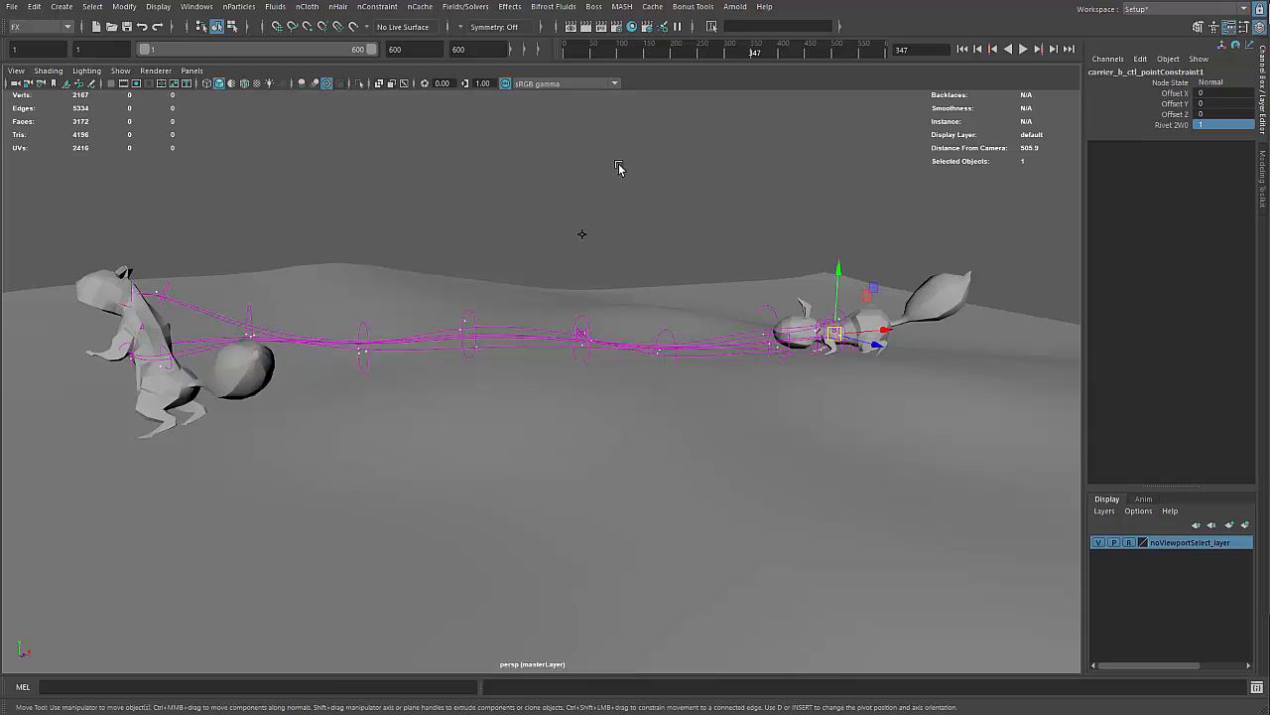
{"action": "mouse_move", "coordinate": [640, 159]}
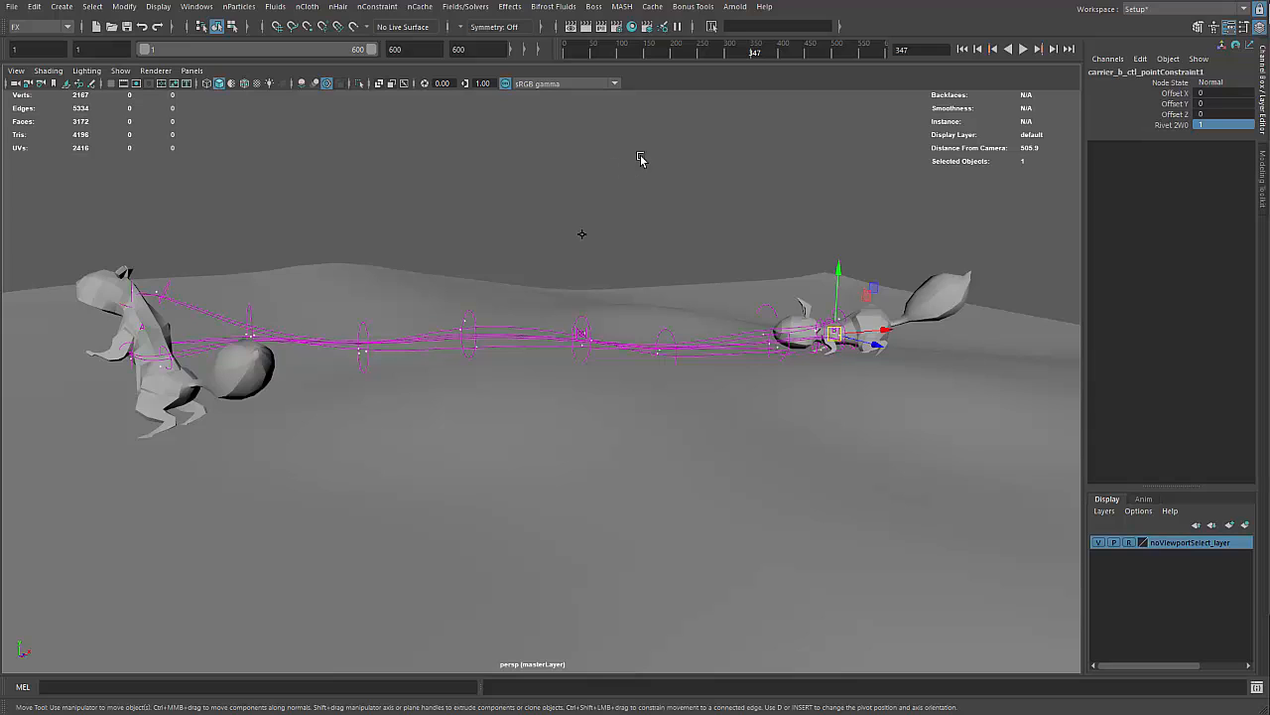
{"action": "left_click", "coordinate": [12, 6]}
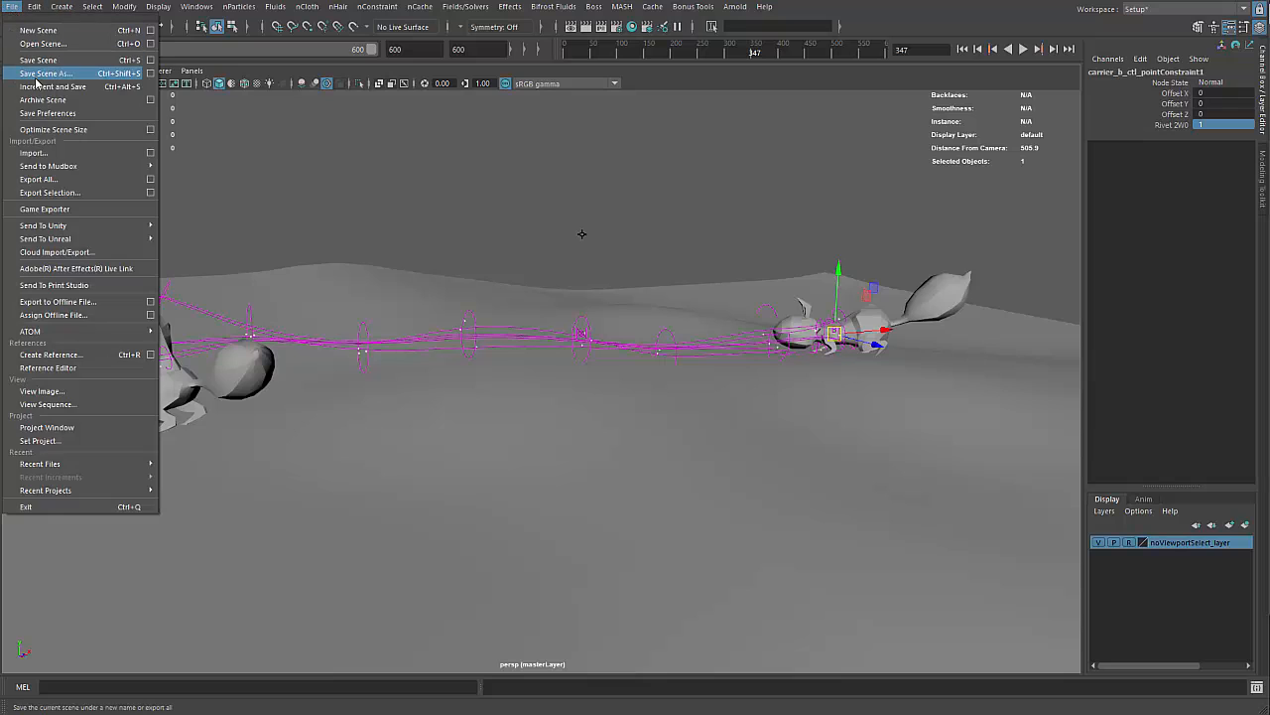
Step: Move the timeline back to frame 73 and open the File menu again
{"action": "left_click", "coordinate": [44, 72]}
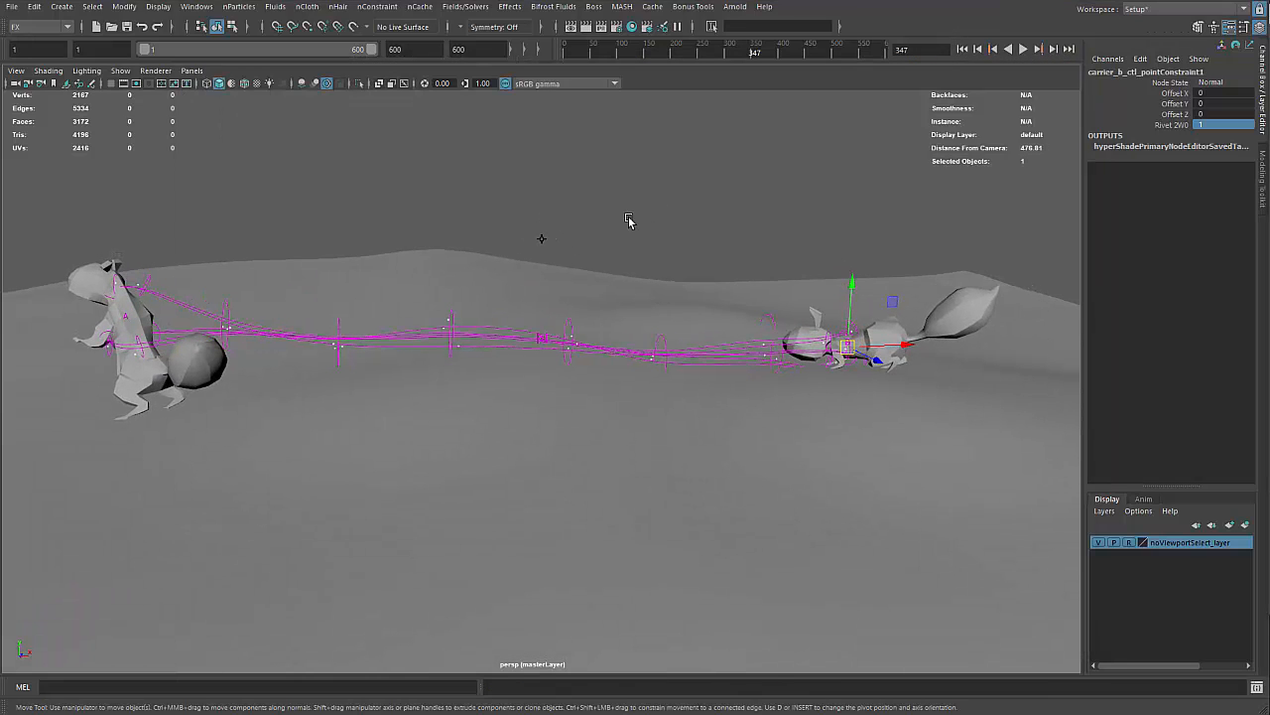
{"action": "left_click", "coordinate": [1008, 49]}
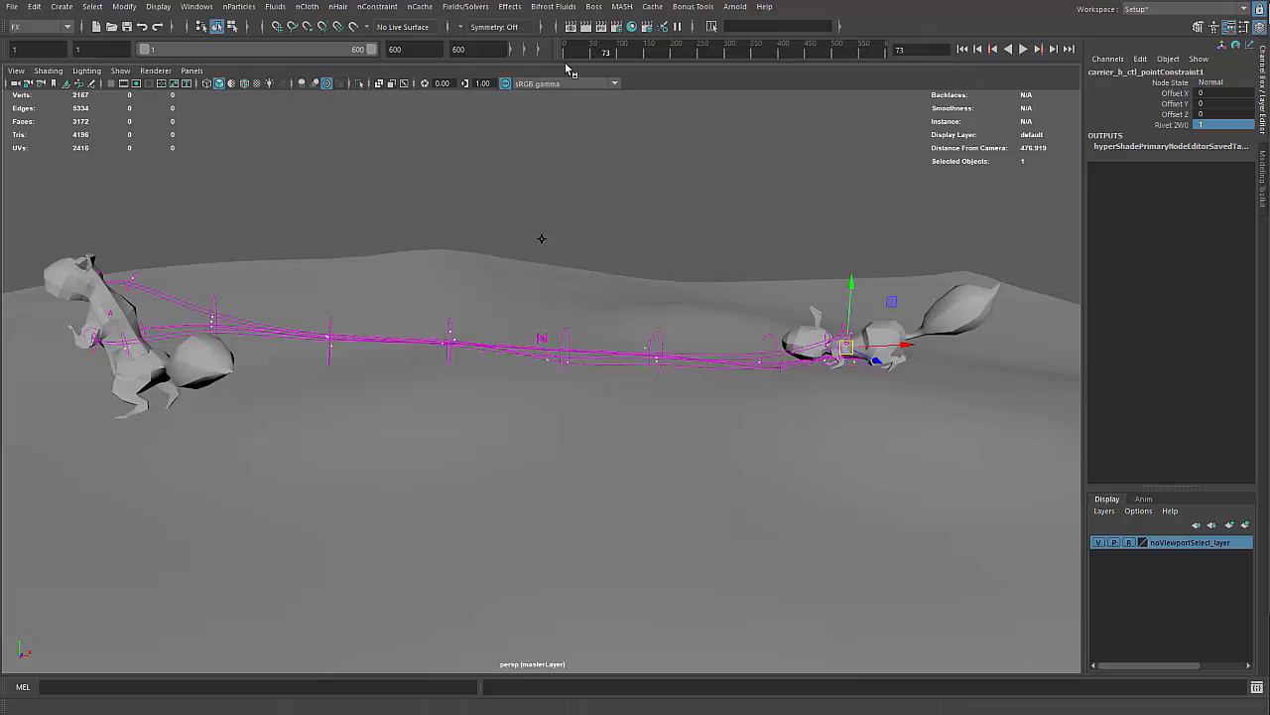
{"action": "mouse_move", "coordinate": [266, 73]}
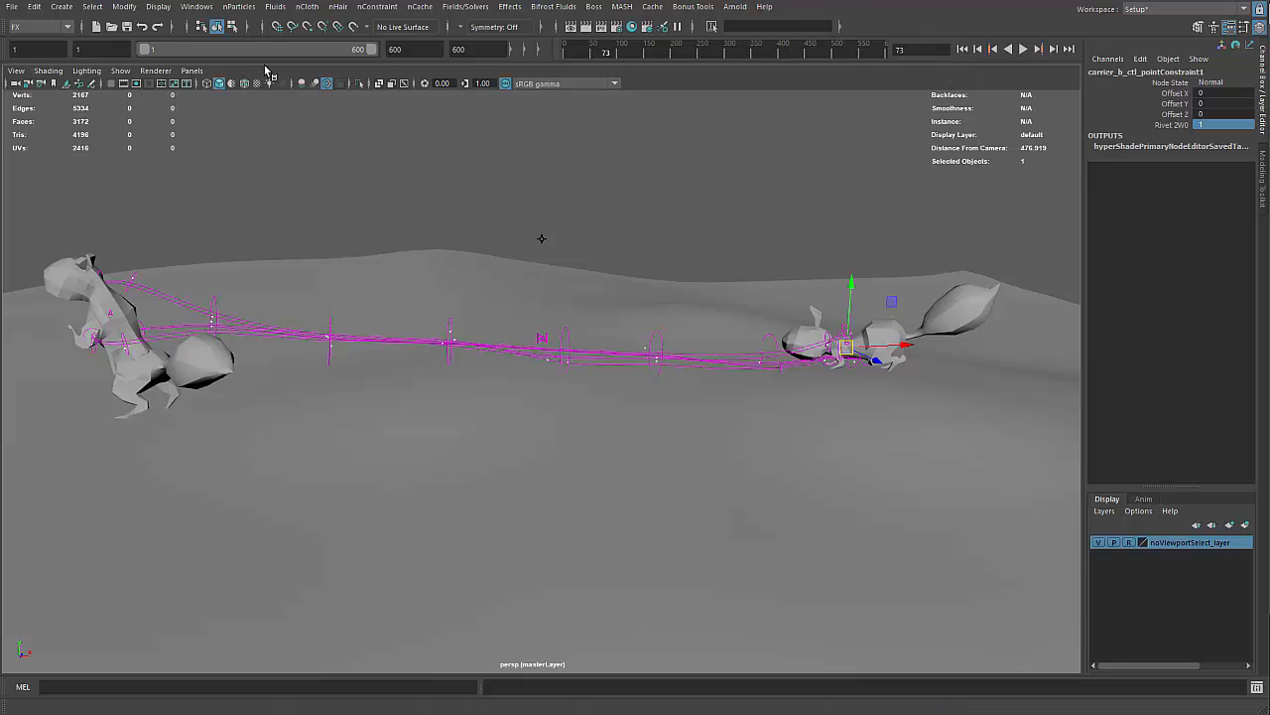
{"action": "left_click", "coordinate": [12, 7]}
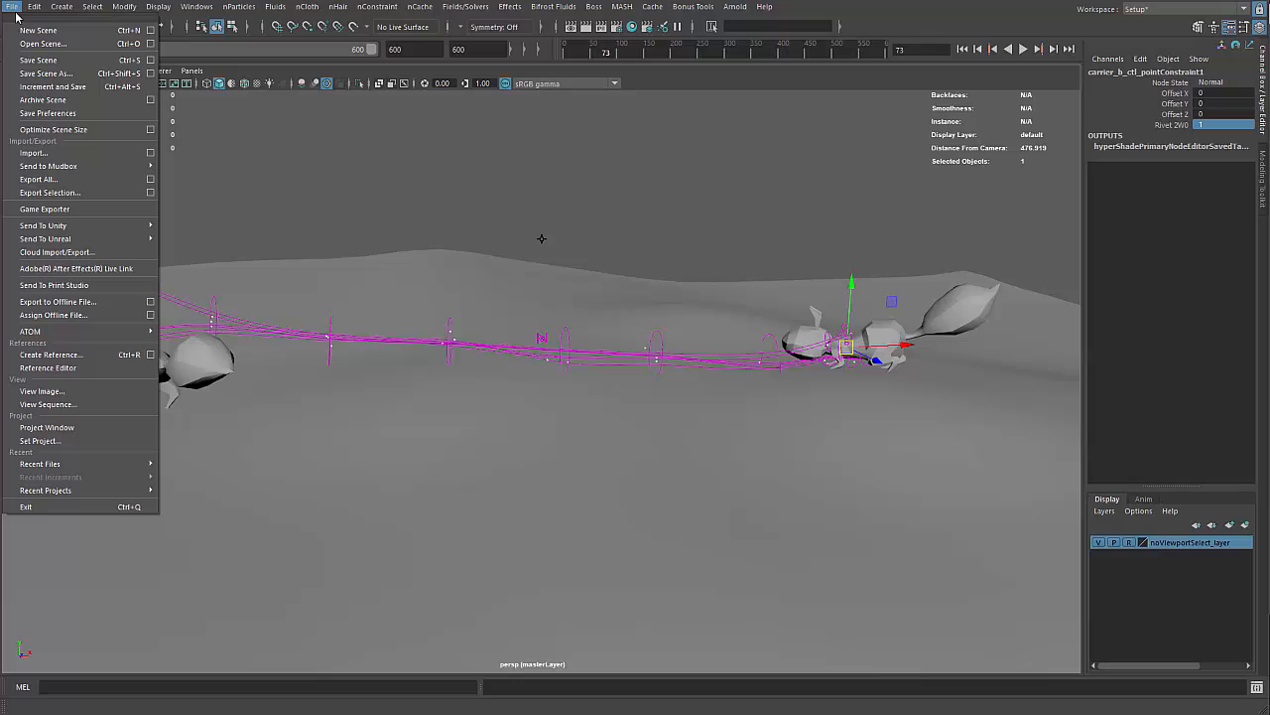
Step: Open another scene file, choosing Don't Save for the squirrel rig changes
{"action": "left_click", "coordinate": [42, 44]}
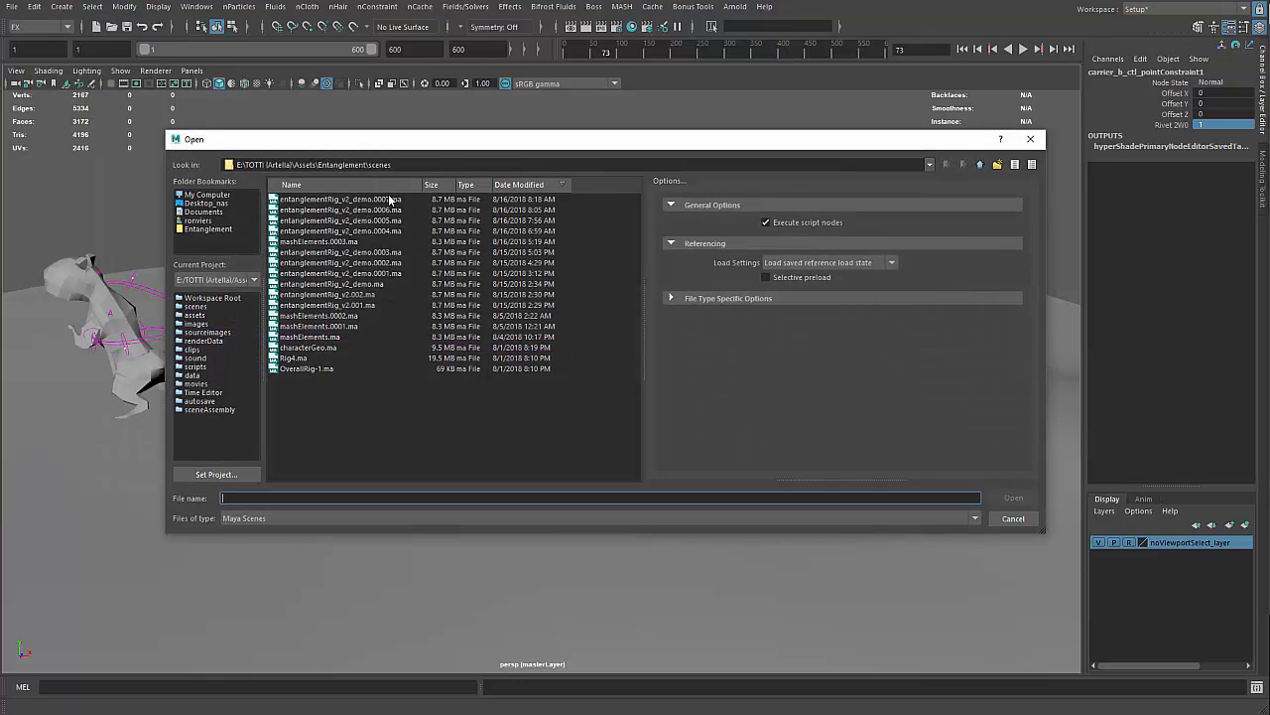
{"action": "left_click", "coordinate": [317, 241]}
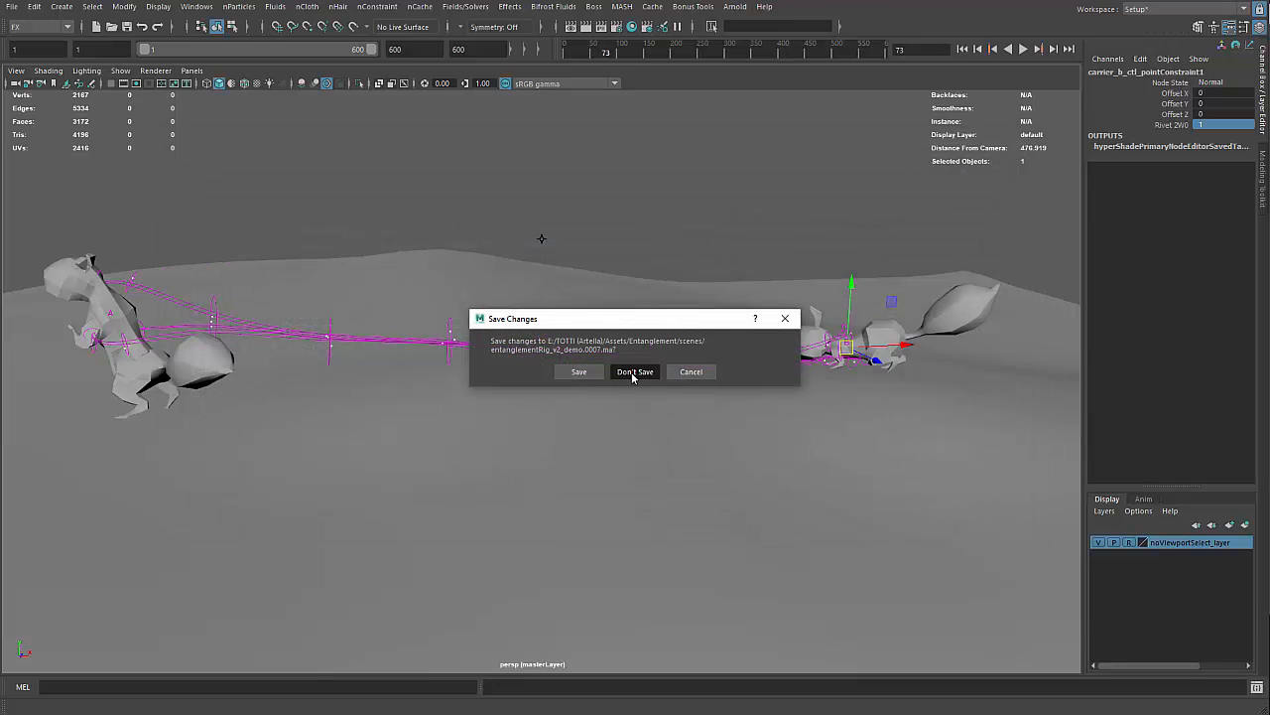
{"action": "mouse_move", "coordinate": [579, 372]}
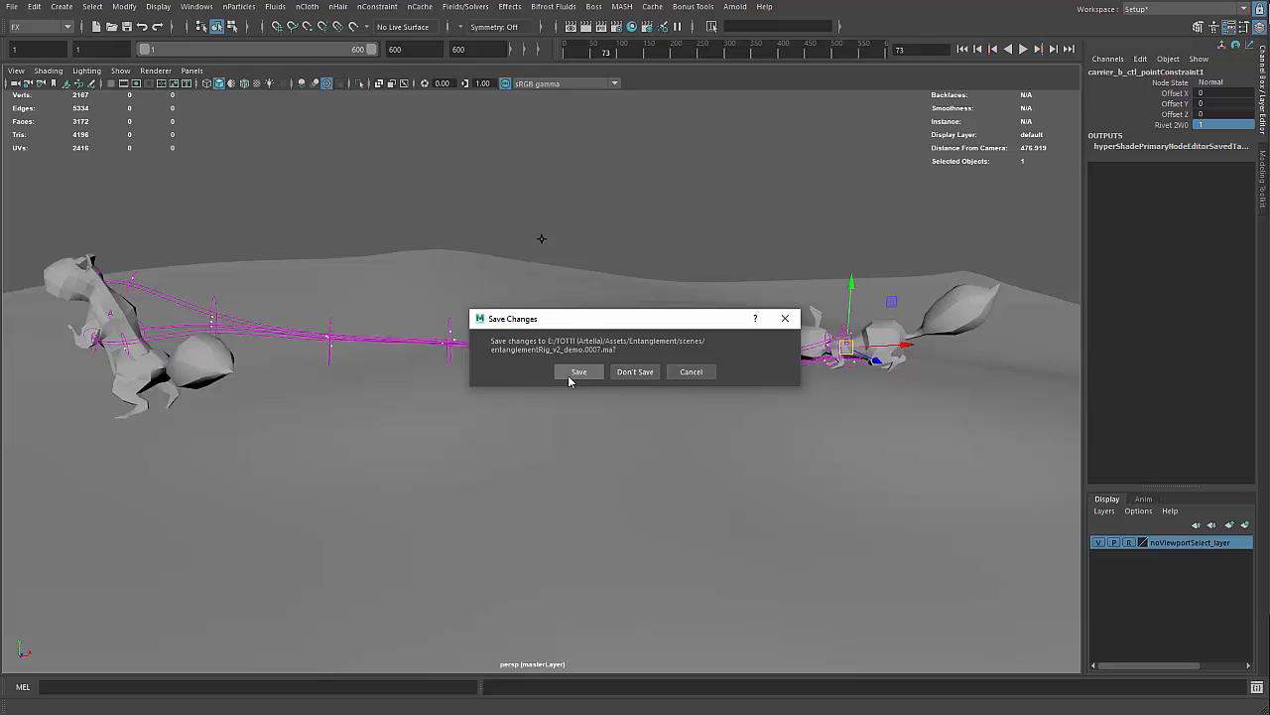
{"action": "mouse_move", "coordinate": [636, 371]}
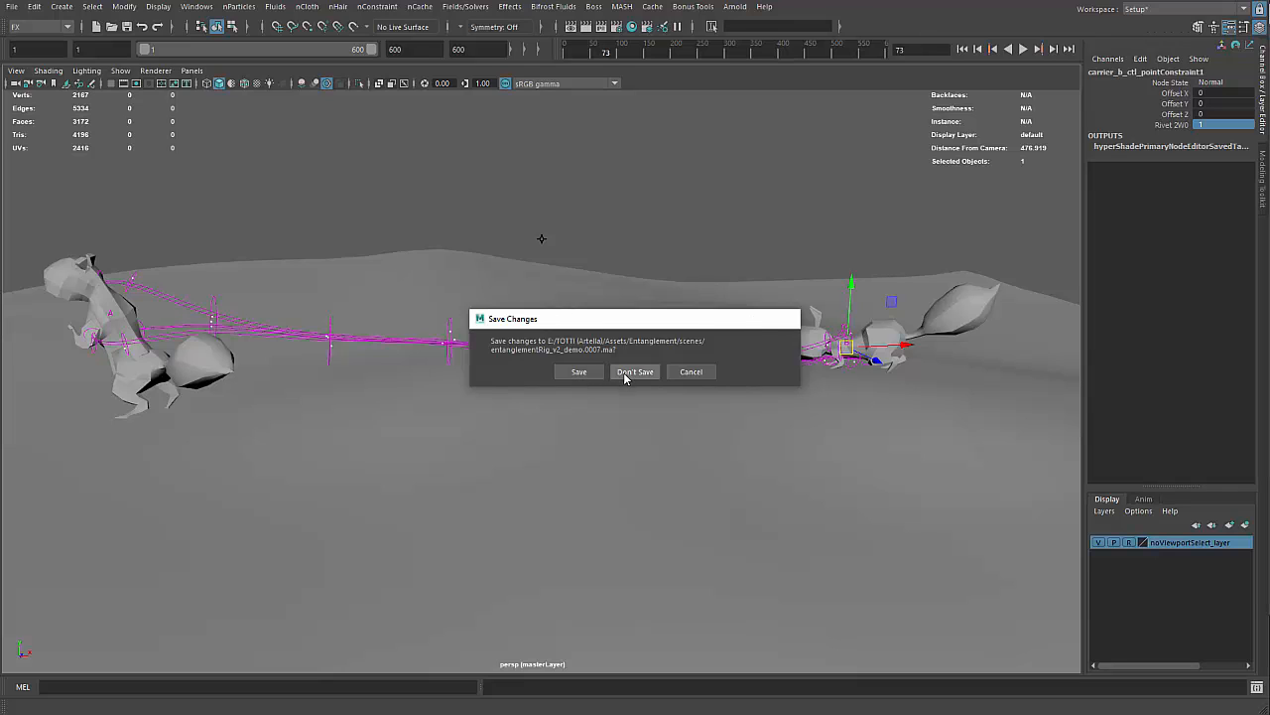
{"action": "left_click", "coordinate": [635, 371]}
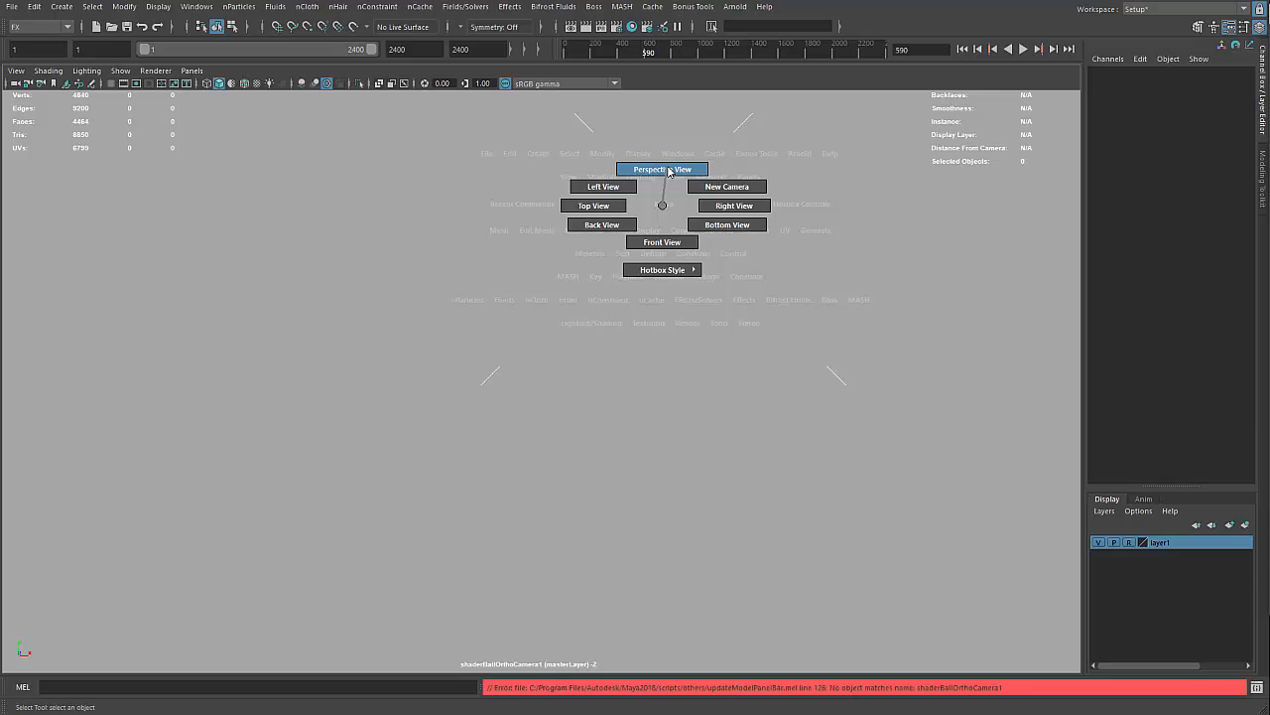
Step: Switch to perspective view, play the sprite animation, and launch an Arnold IPR render
{"action": "left_click", "coordinate": [662, 169]}
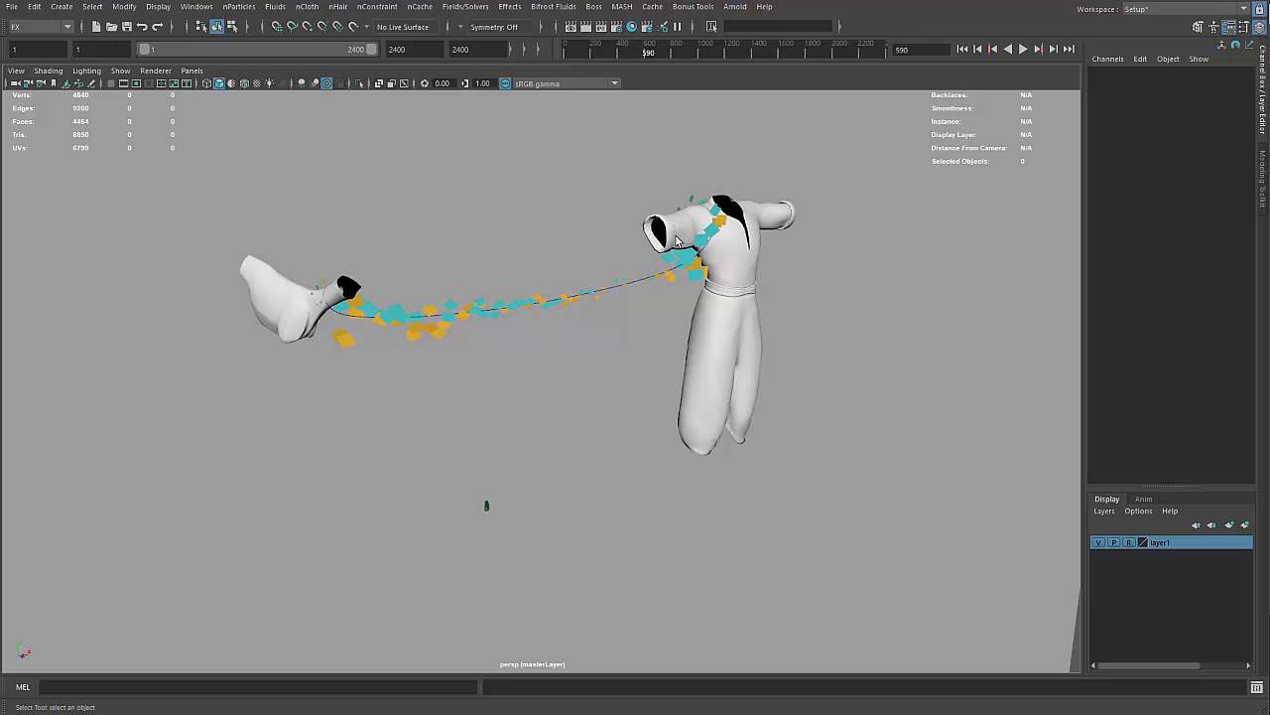
{"action": "mouse_move", "coordinate": [615, 165]}
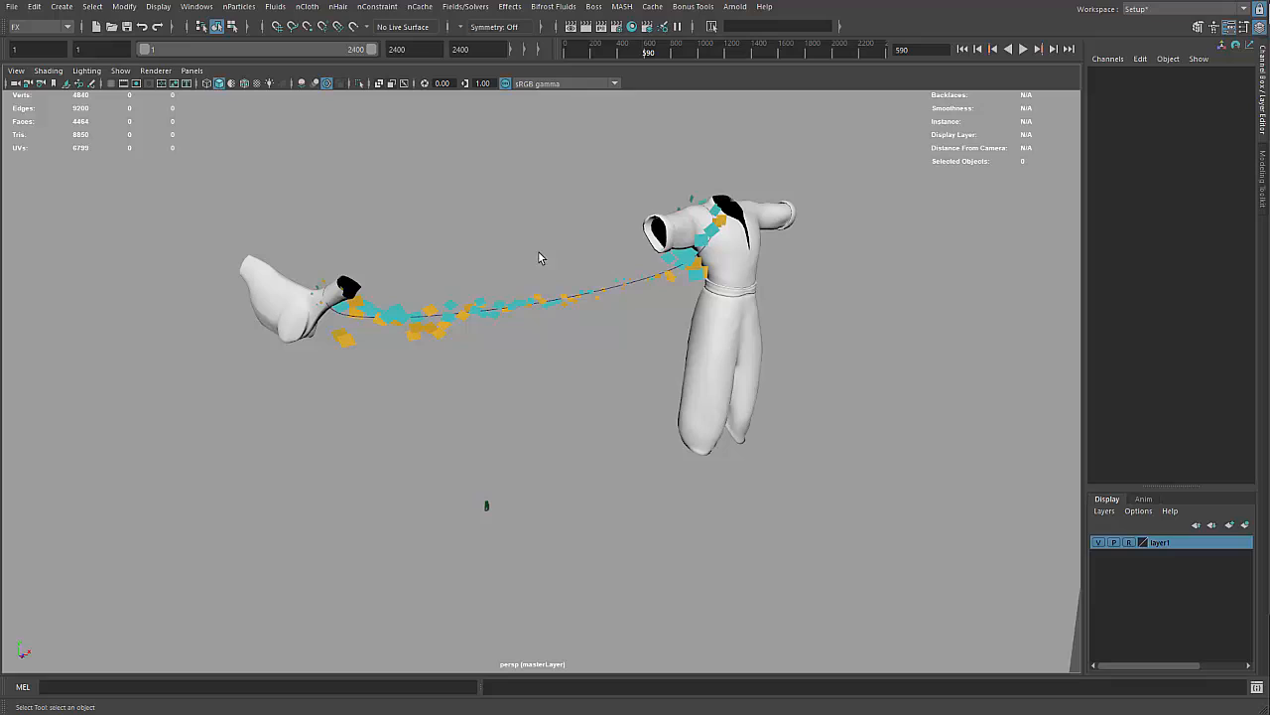
{"action": "mouse_move", "coordinate": [749, 80]}
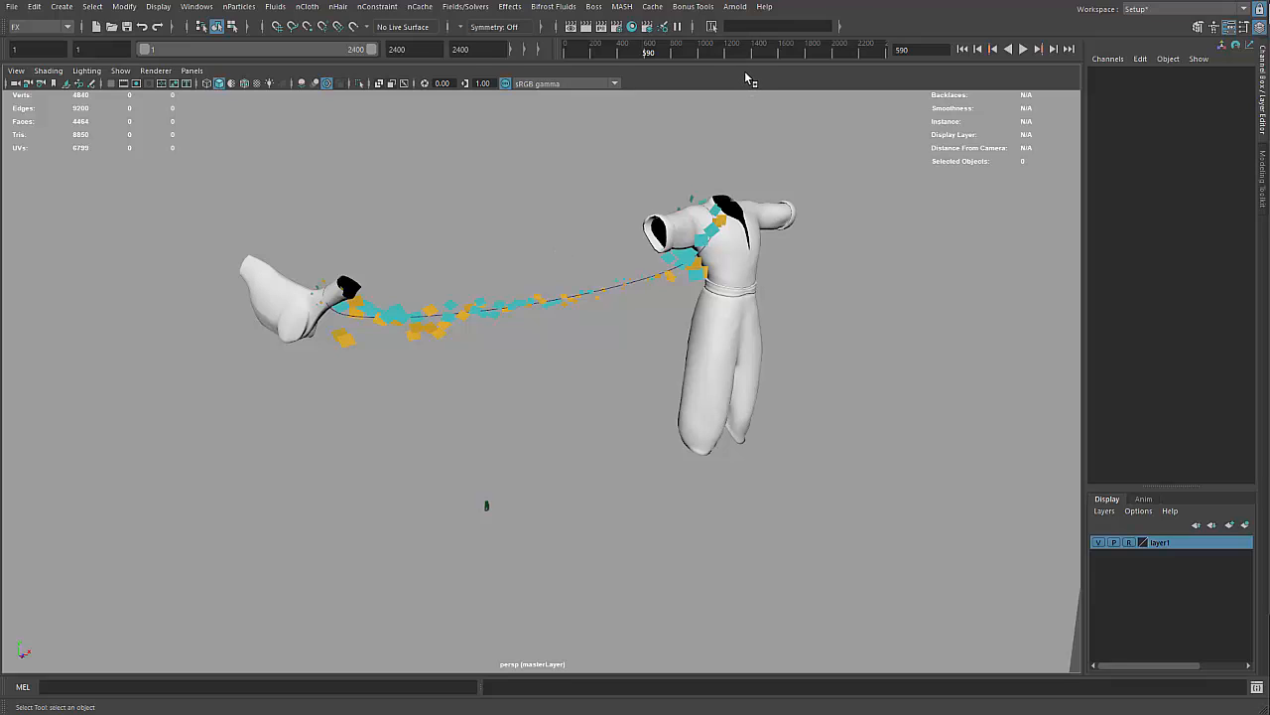
{"action": "left_click", "coordinate": [1023, 49]}
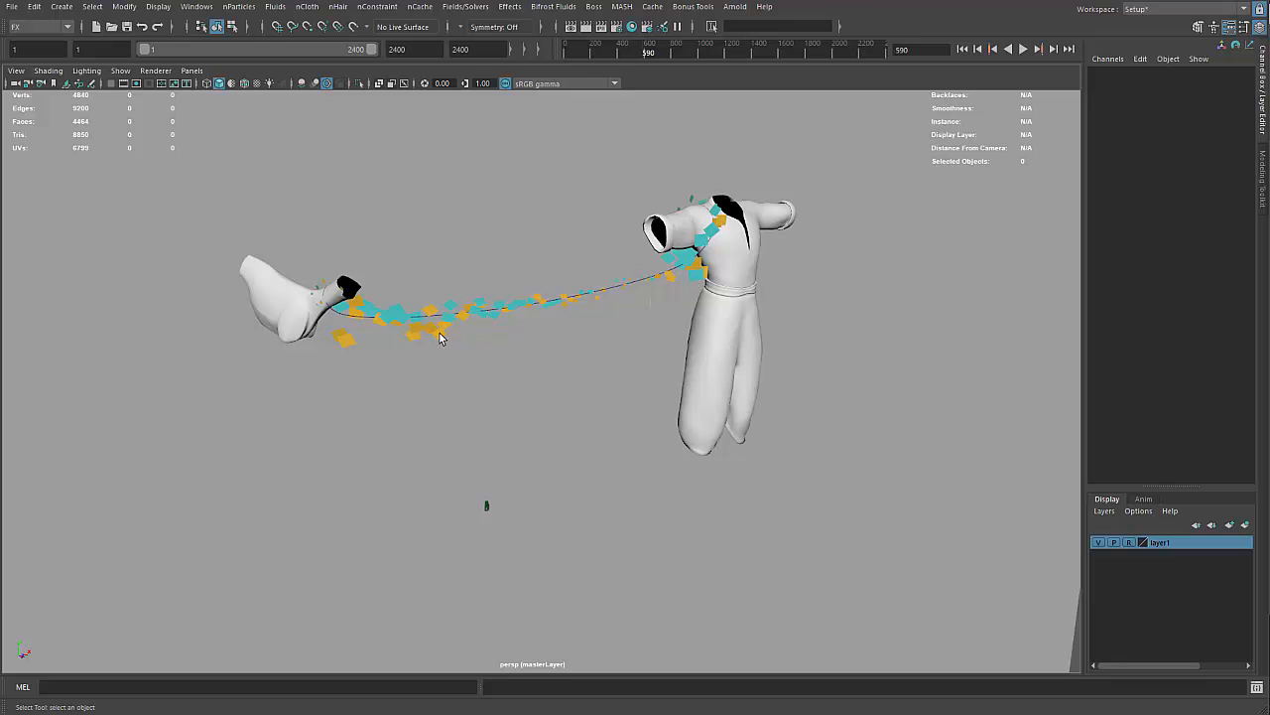
{"action": "left_click", "coordinate": [1009, 48]}
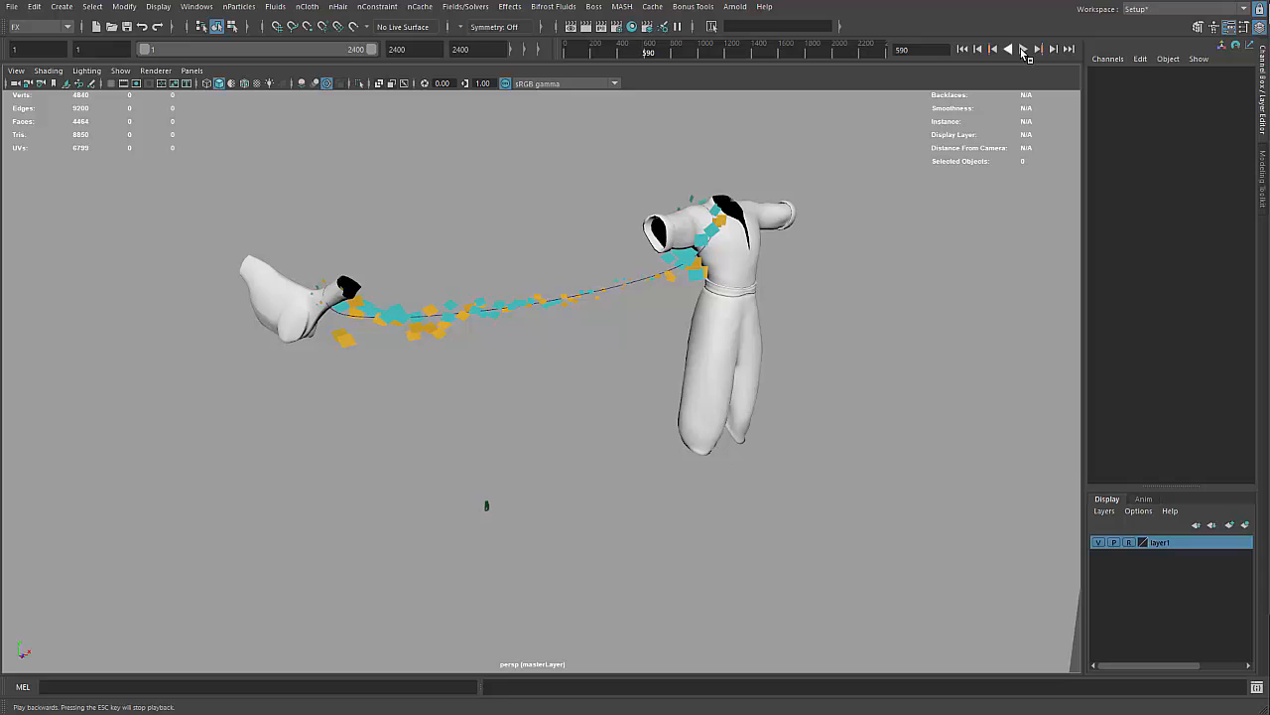
{"action": "left_click", "coordinate": [1022, 48]}
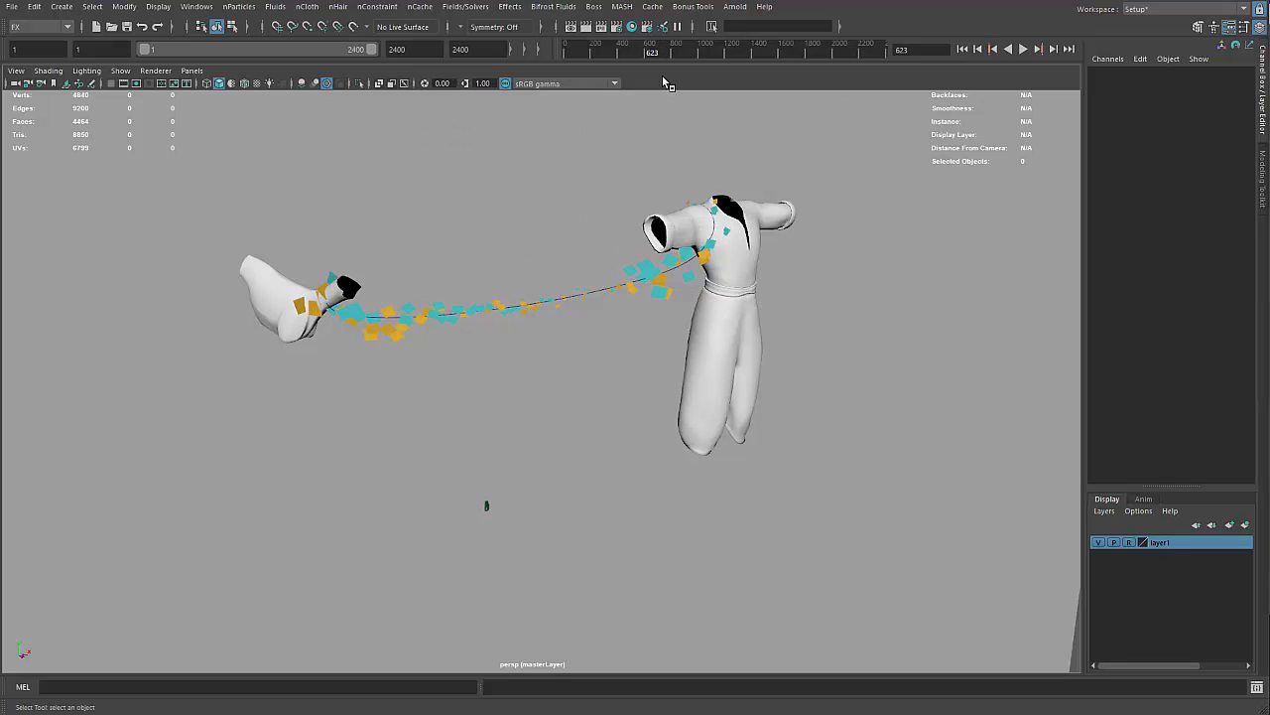
{"action": "left_click", "coordinate": [734, 7]}
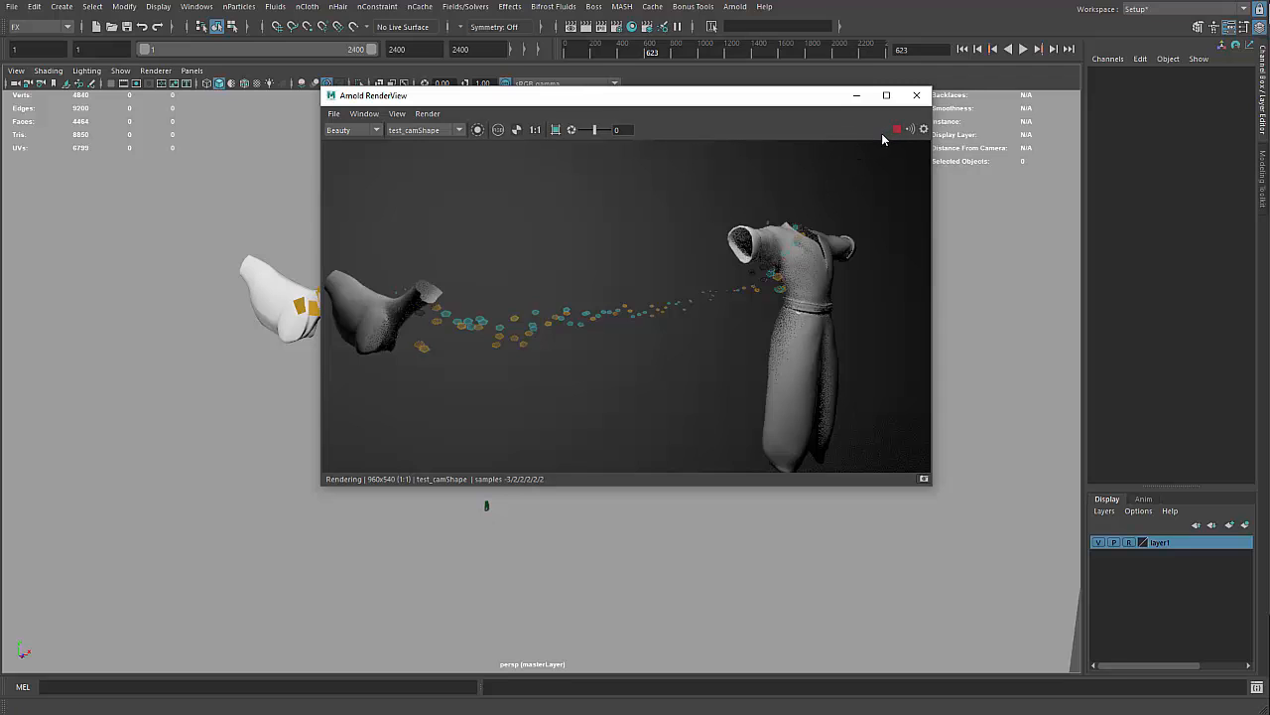
{"action": "mouse_move", "coordinate": [816, 110]}
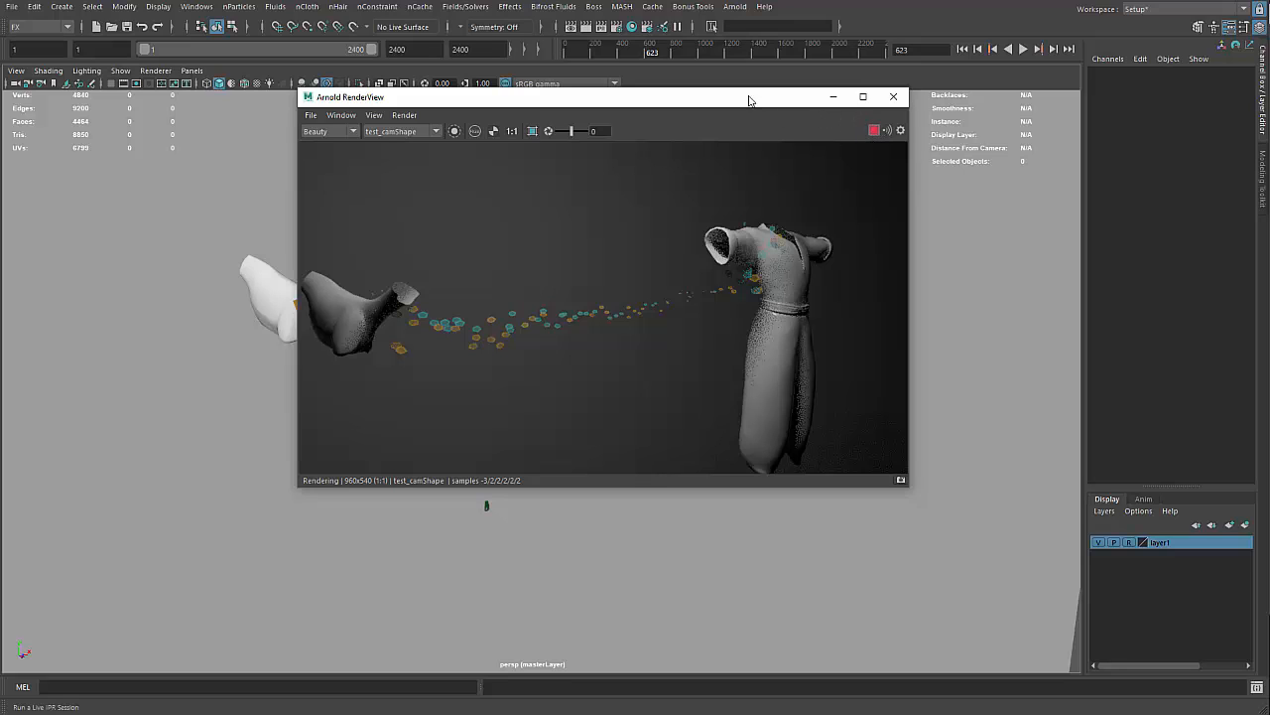
Step: Drag the Arnold RenderView window left while the IPR render of boot and dress resolves
{"action": "left_click_drag", "start_coordinate": [749, 96], "coordinate": [747, 101]}
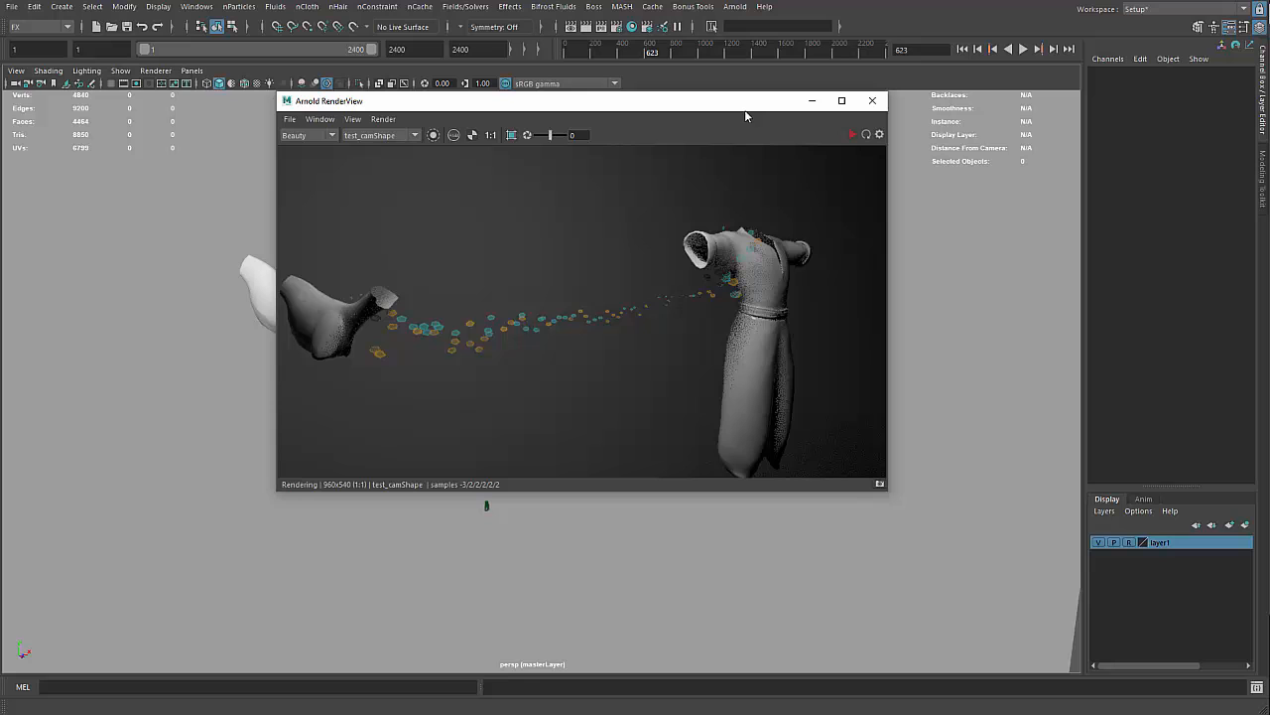